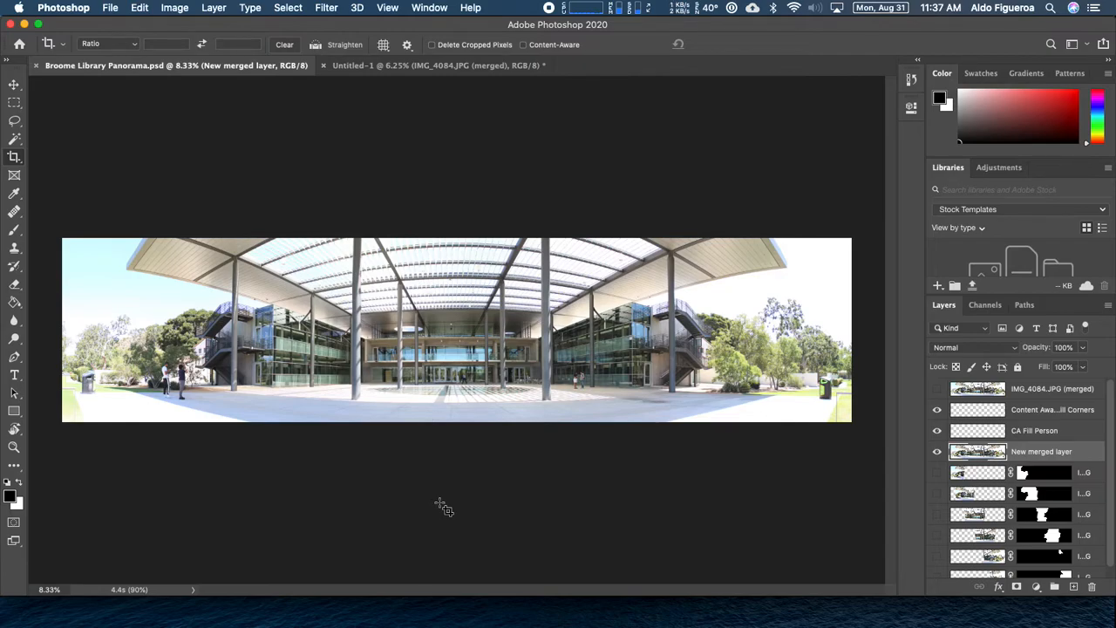
mouse_move(139, 96)
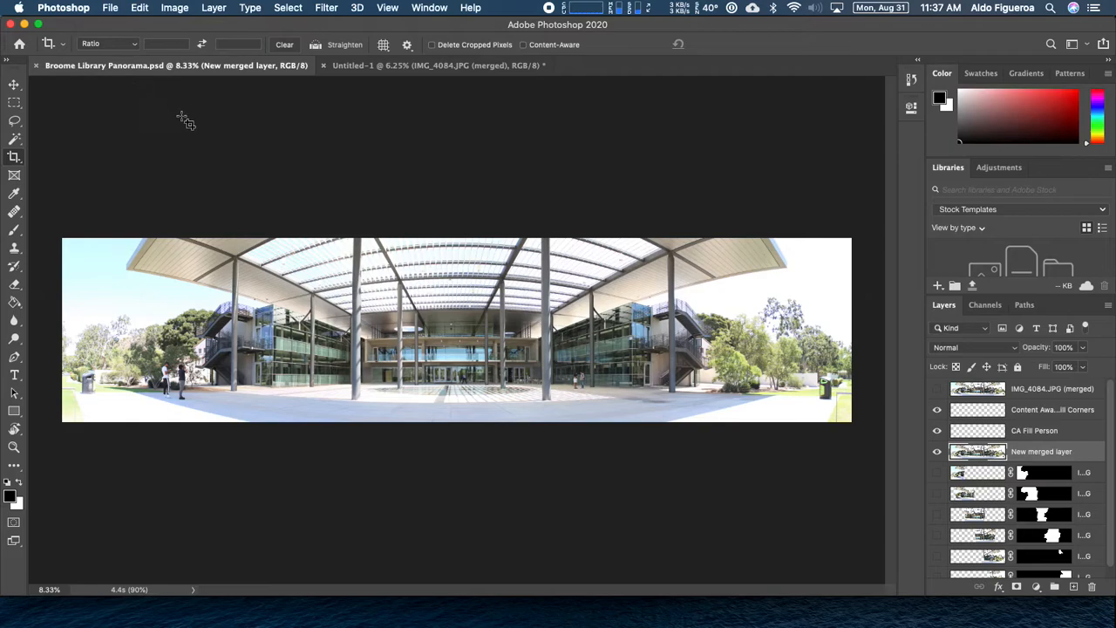
mouse_move(387, 192)
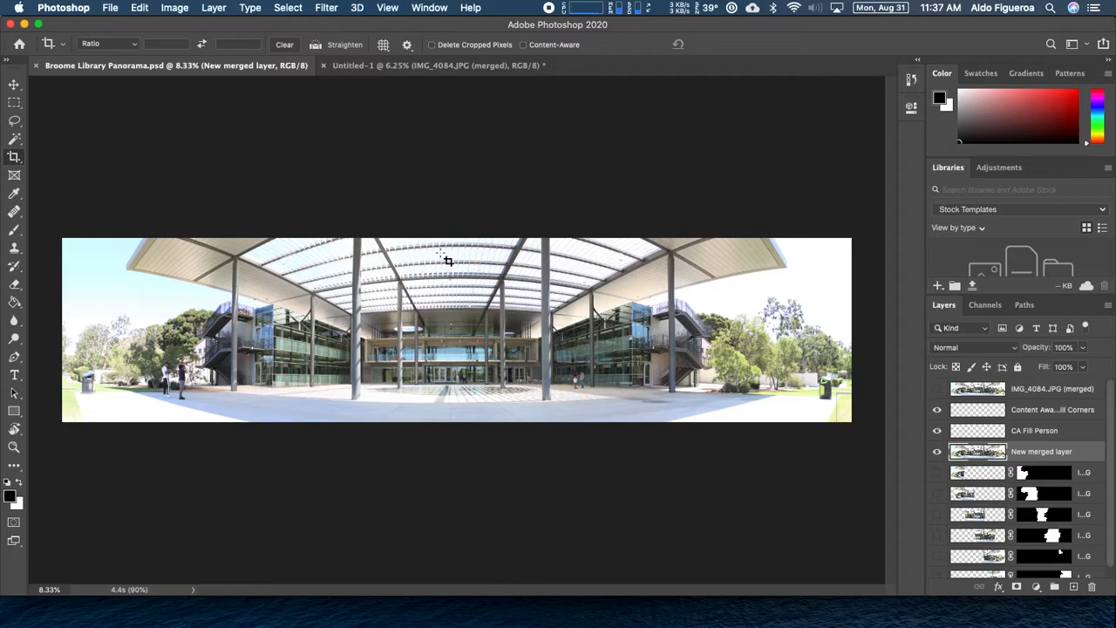
mouse_move(462, 243)
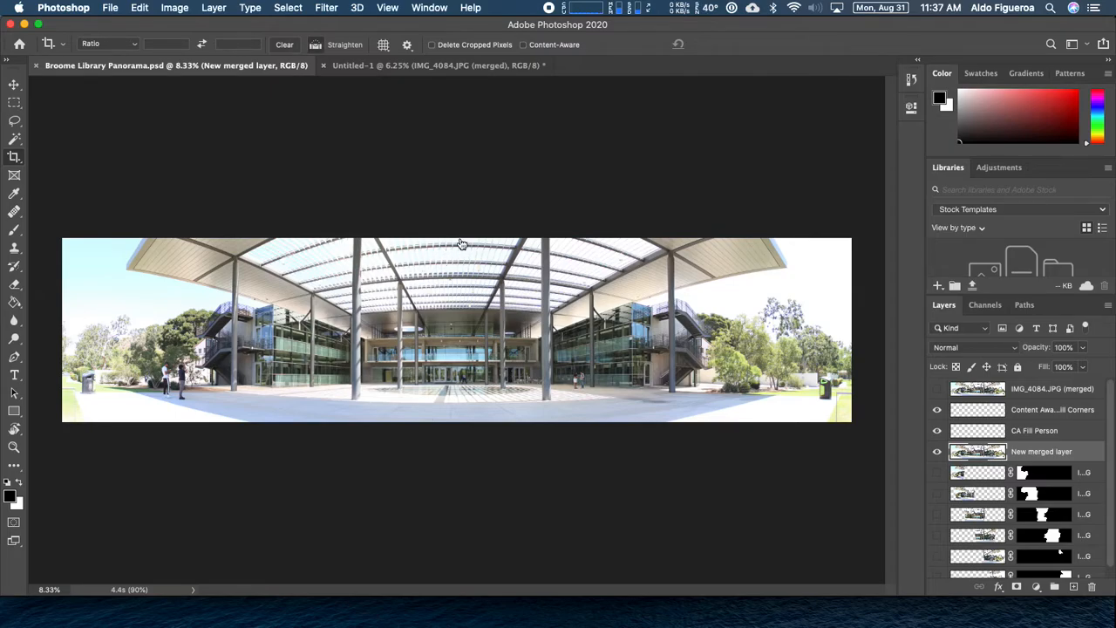
Select Broome Library Panorama.psd in Week02 and scroll its preview to the 13577×3166 metadata.
click(37, 7)
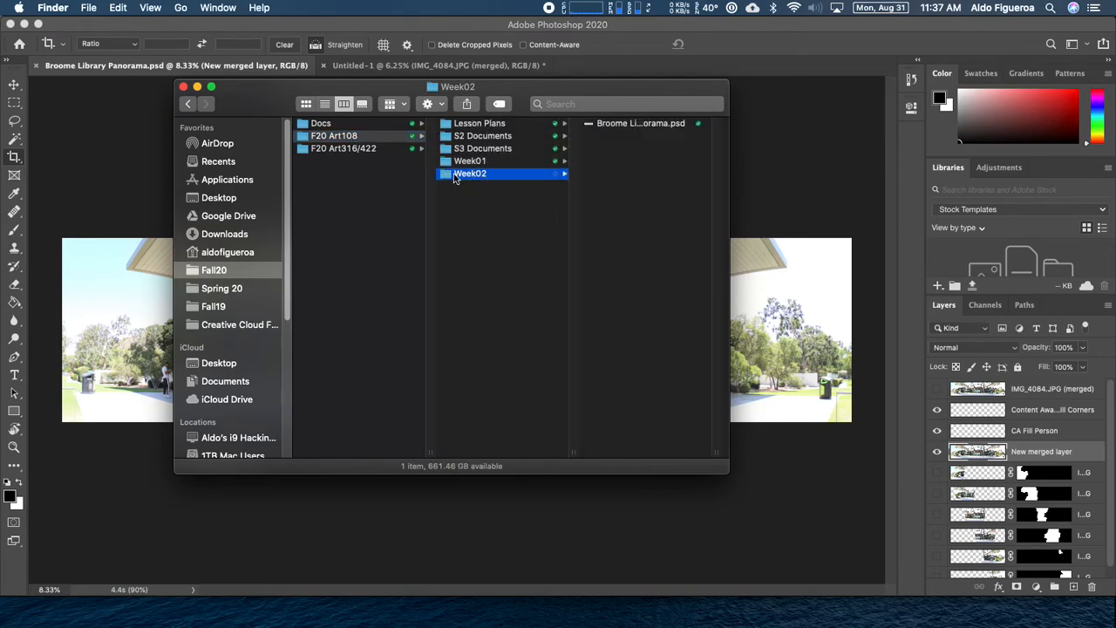
click(481, 123)
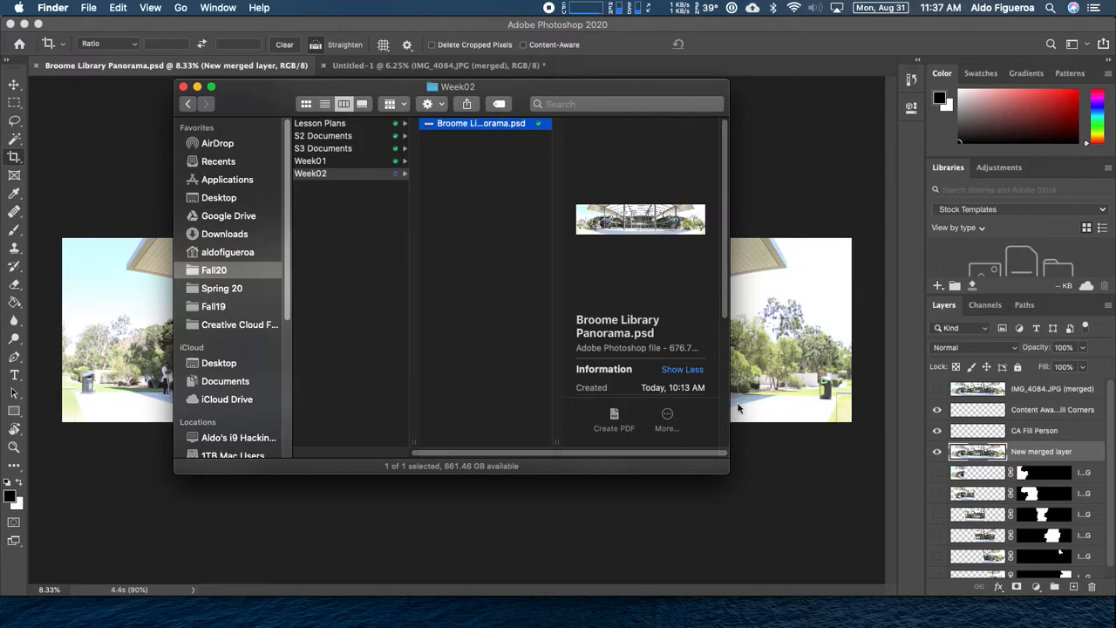
scroll(down, 3)
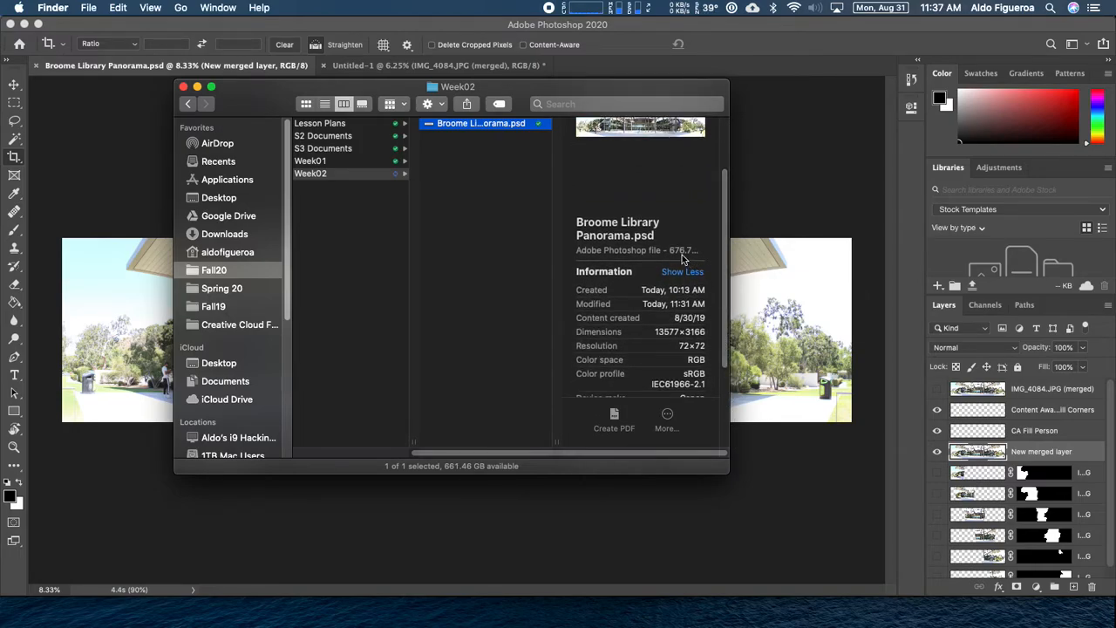
scroll(down, 3)
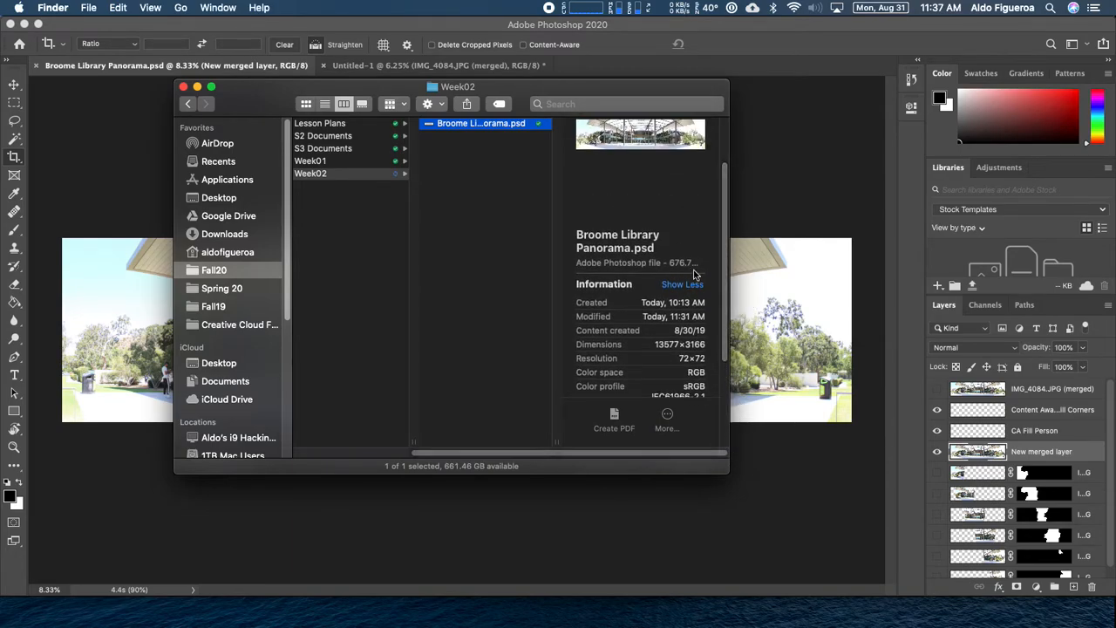
scroll(down, 3)
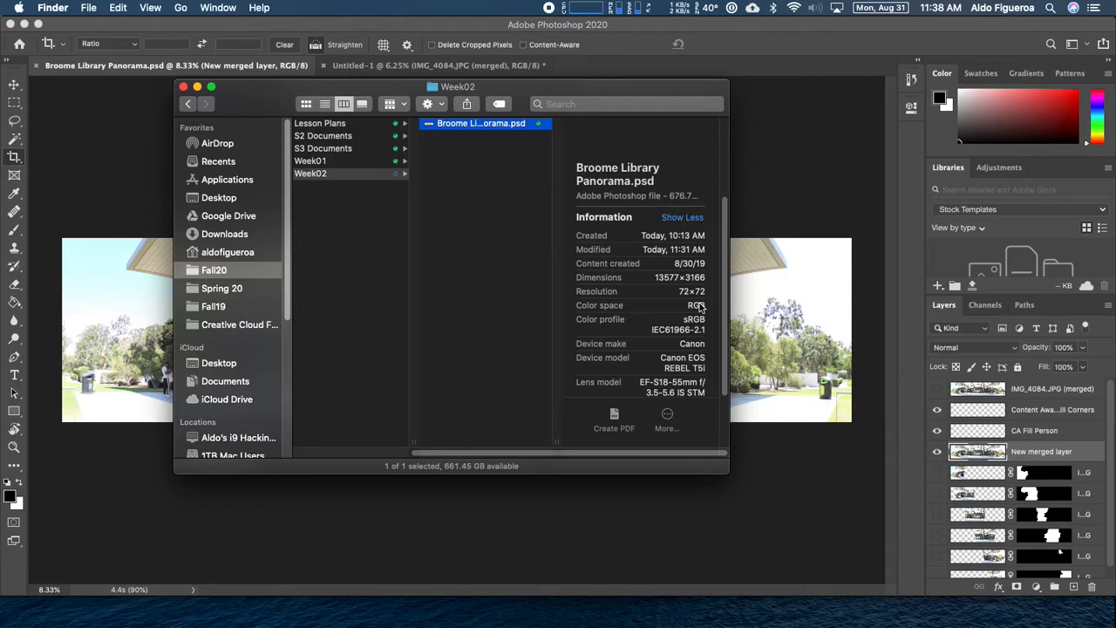
mouse_move(702, 308)
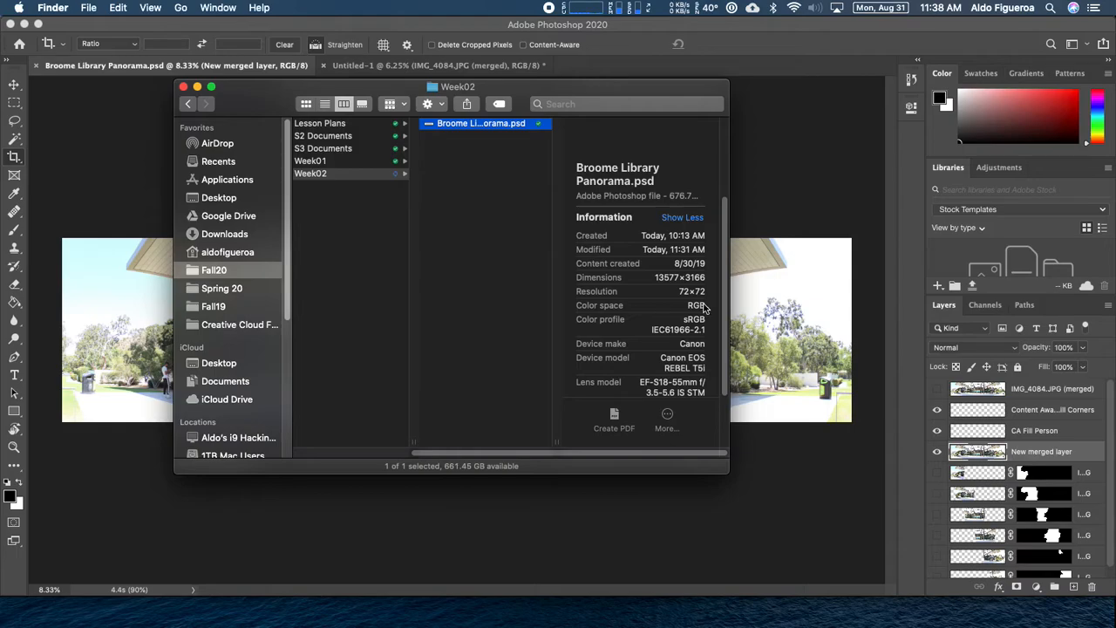
mouse_move(666, 294)
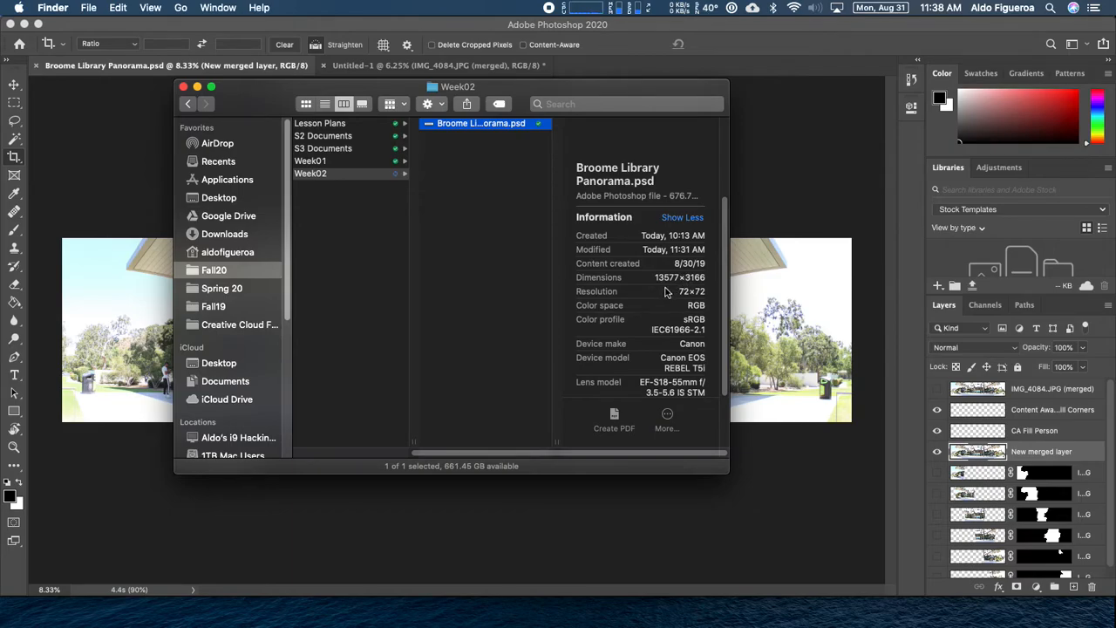
mouse_move(660, 288)
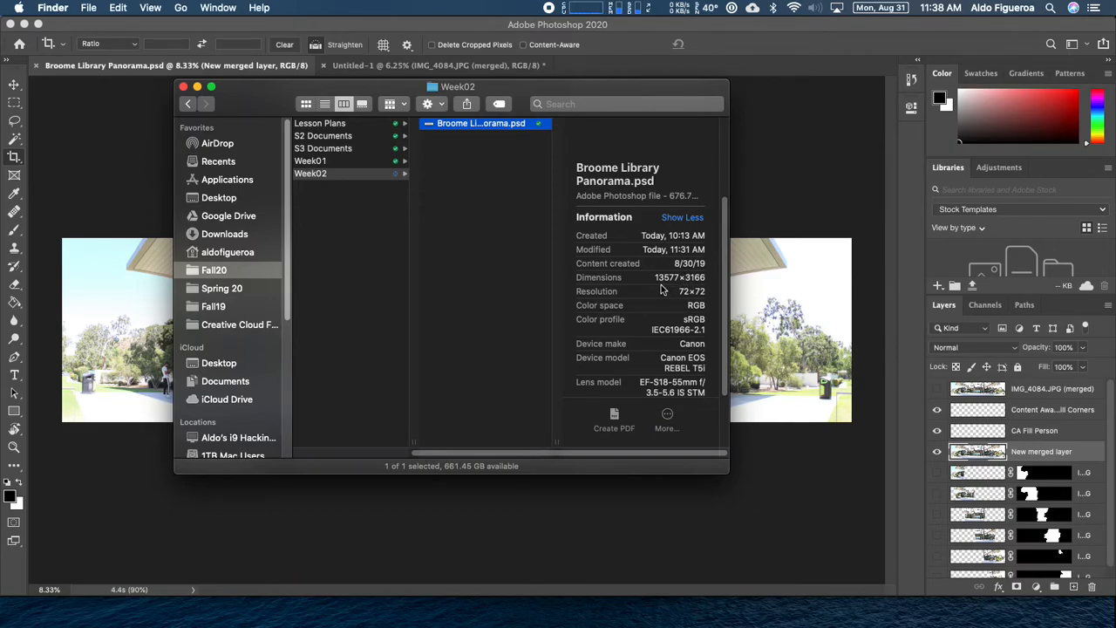
mouse_move(667, 286)
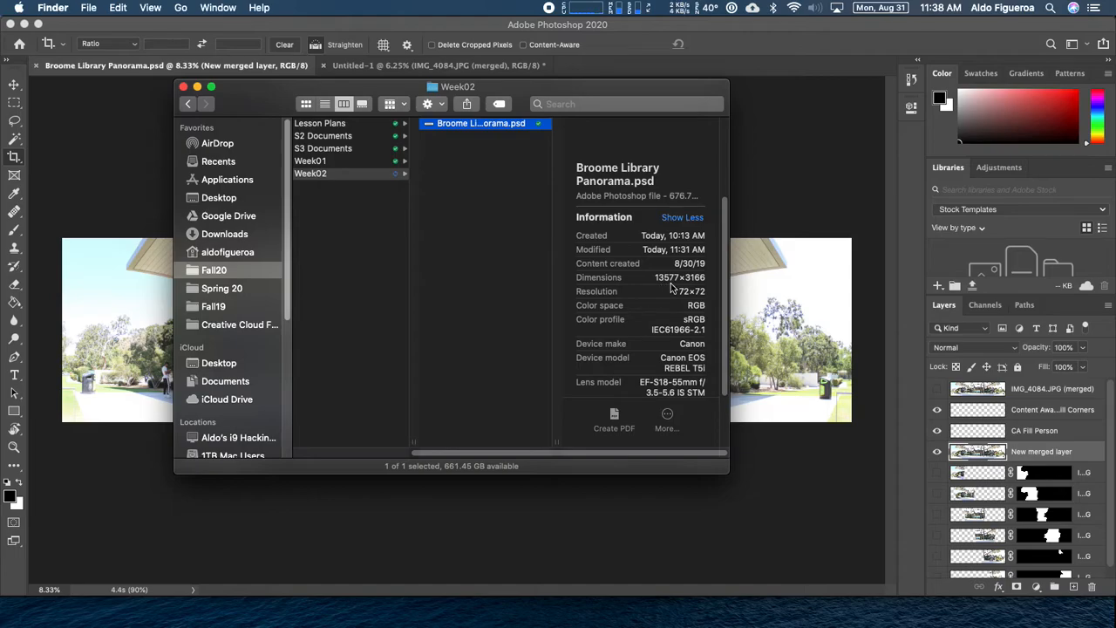
mouse_move(693, 287)
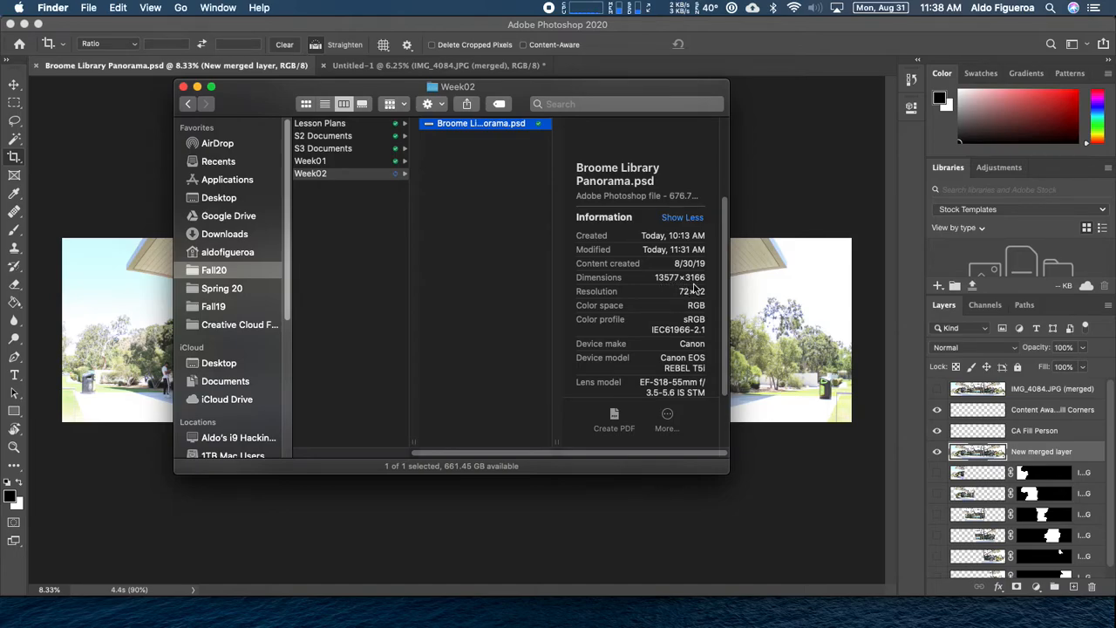
mouse_move(701, 287)
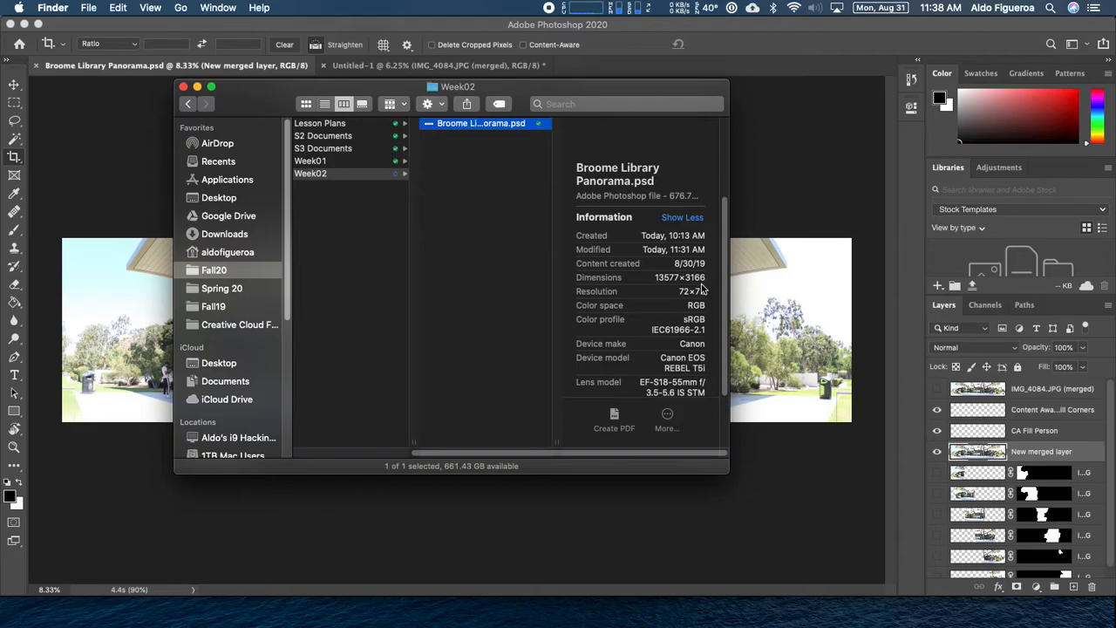
mouse_move(691, 283)
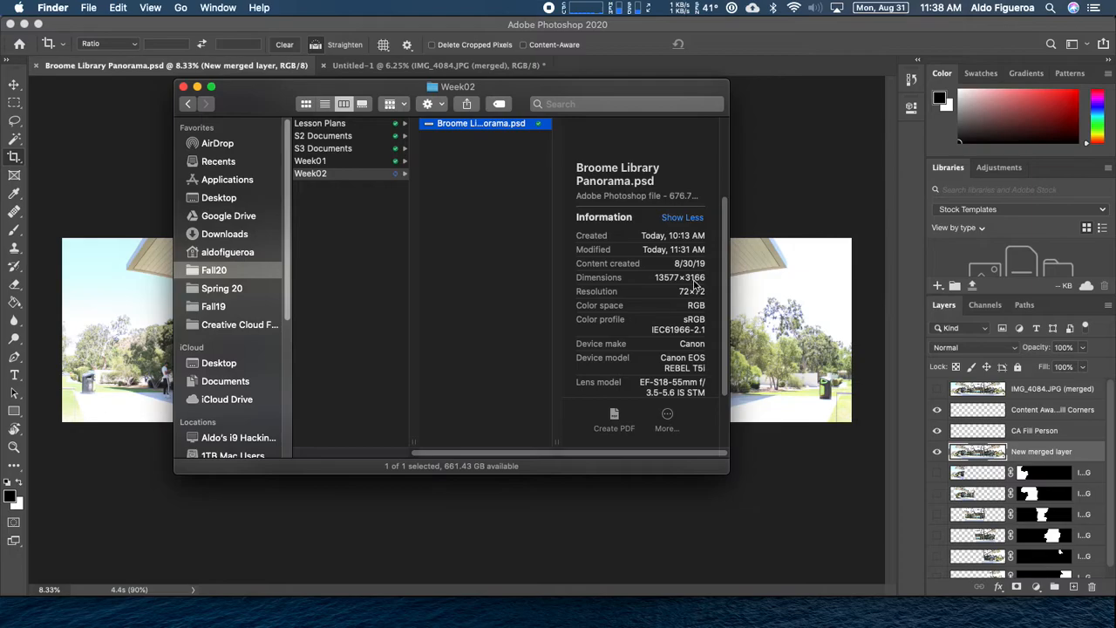
mouse_move(678, 281)
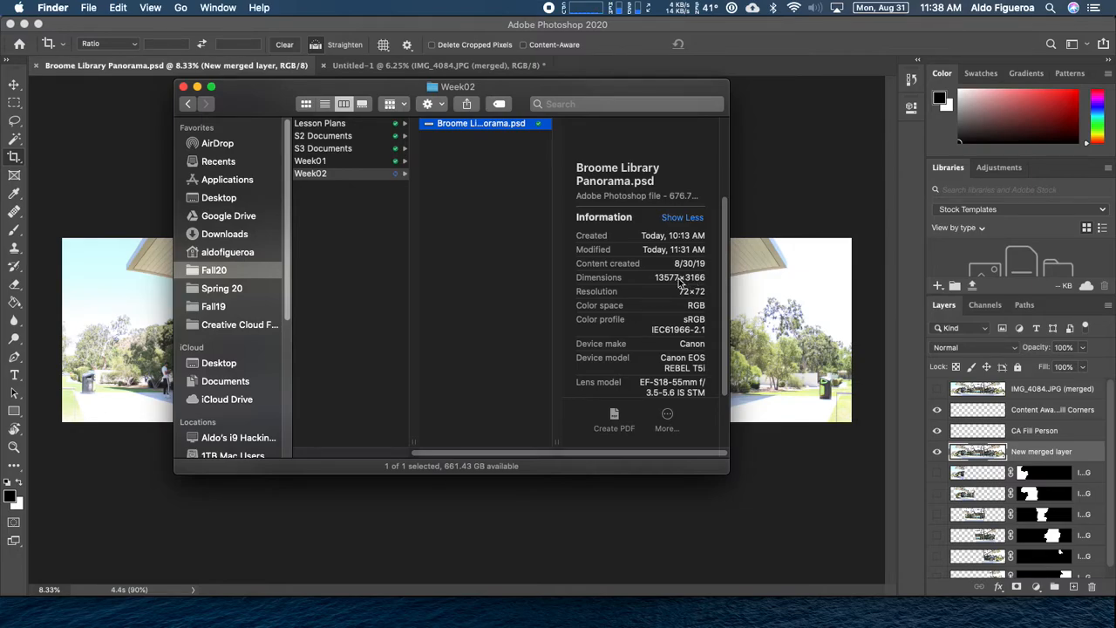
mouse_move(726, 471)
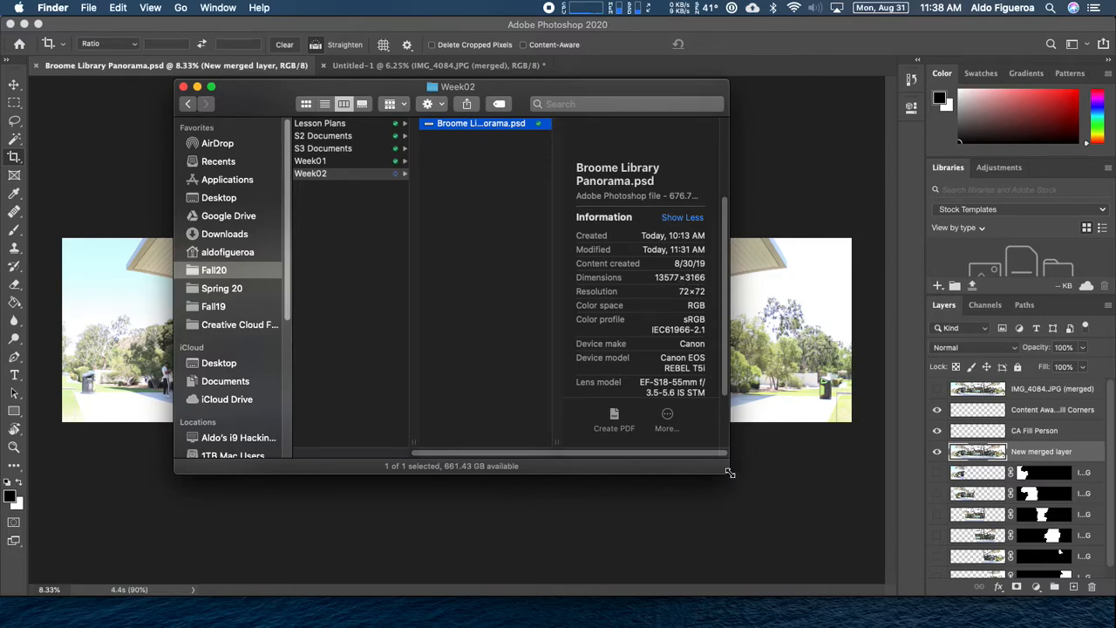
drag(728, 471, 742, 391)
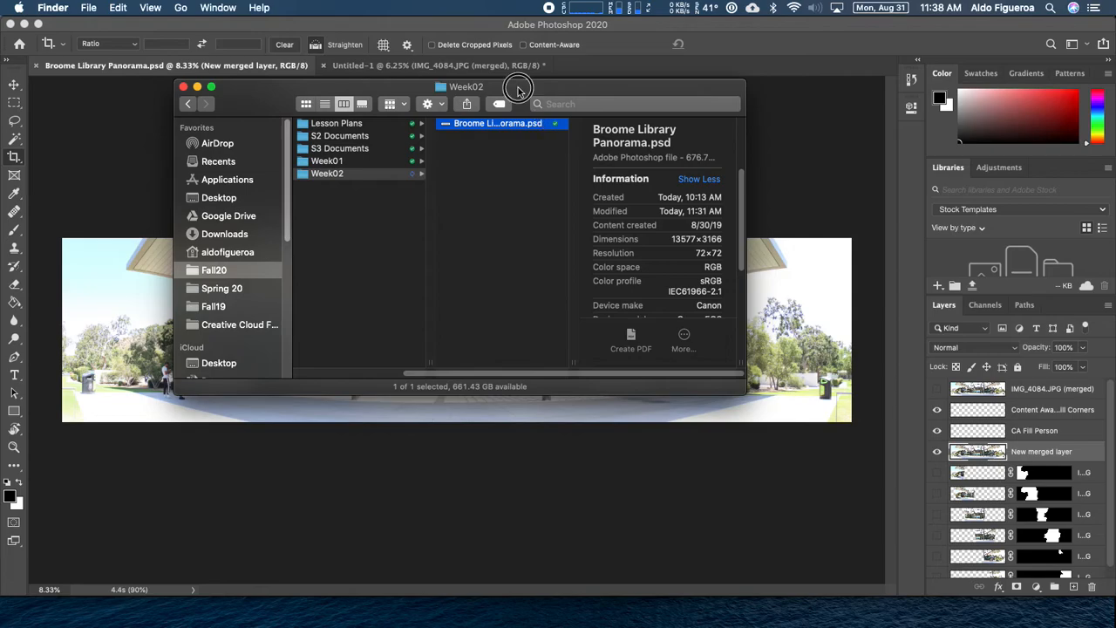
drag(519, 87, 528, 166)
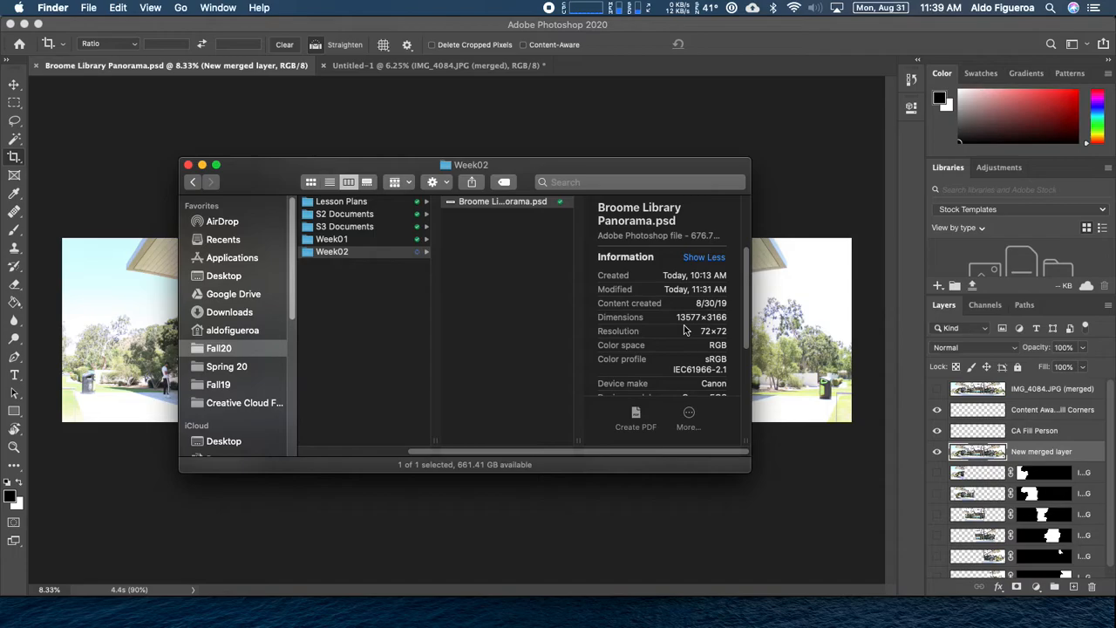
mouse_move(707, 331)
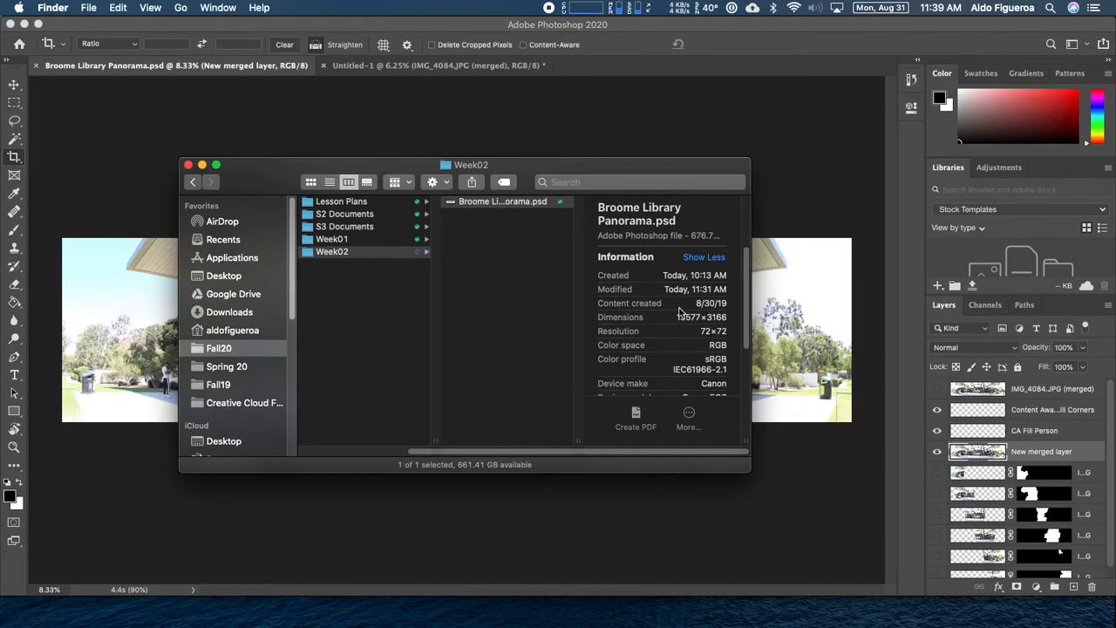
mouse_move(729, 317)
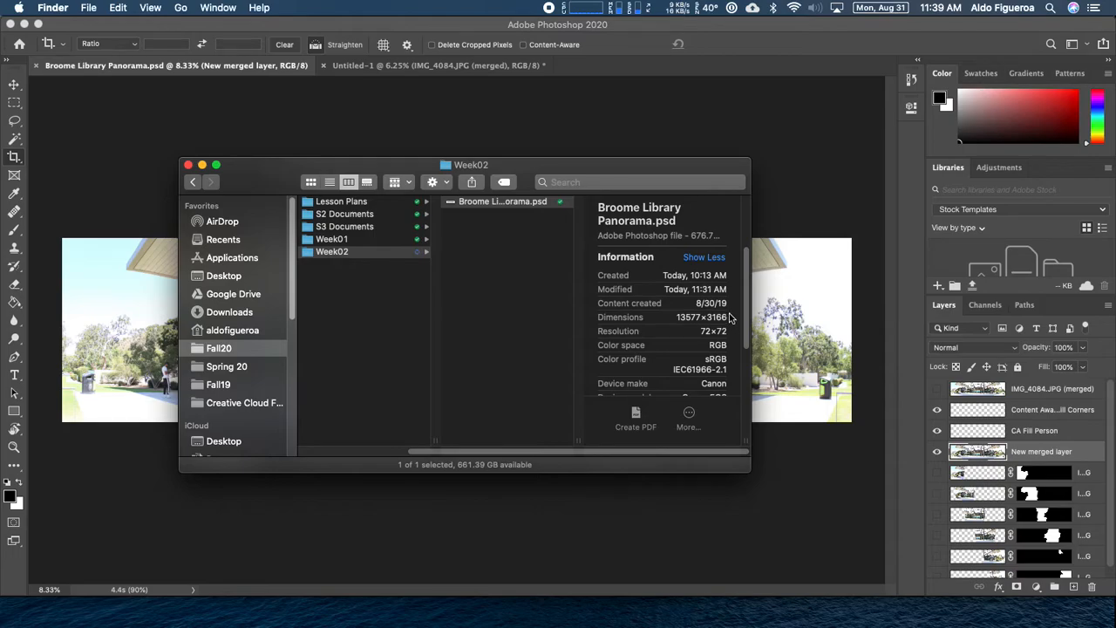
mouse_move(733, 319)
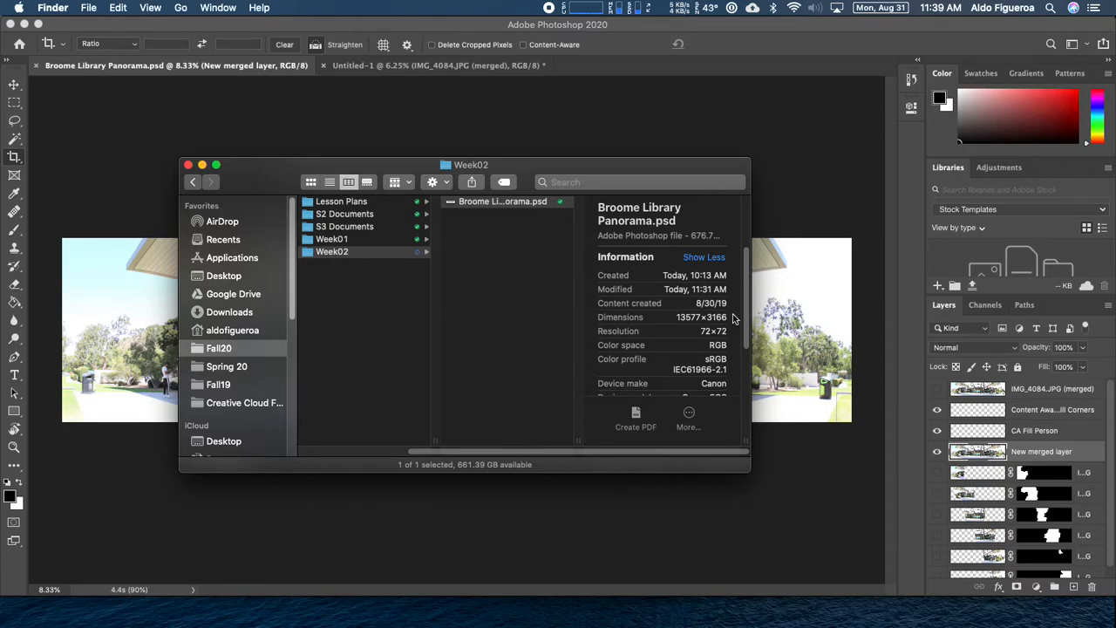
mouse_move(725, 295)
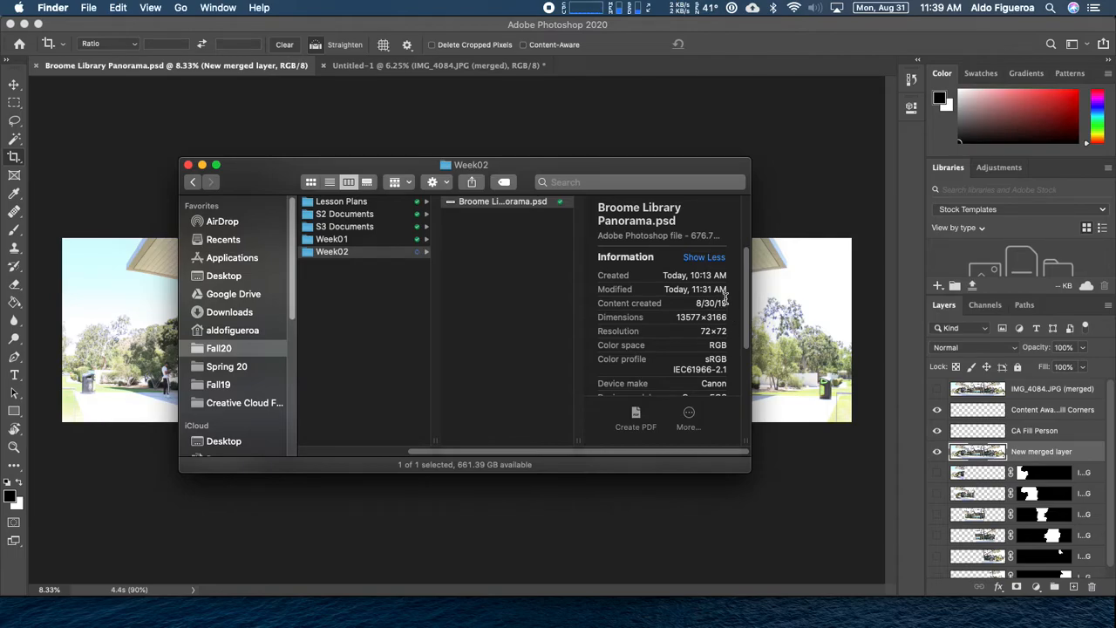
mouse_move(783, 230)
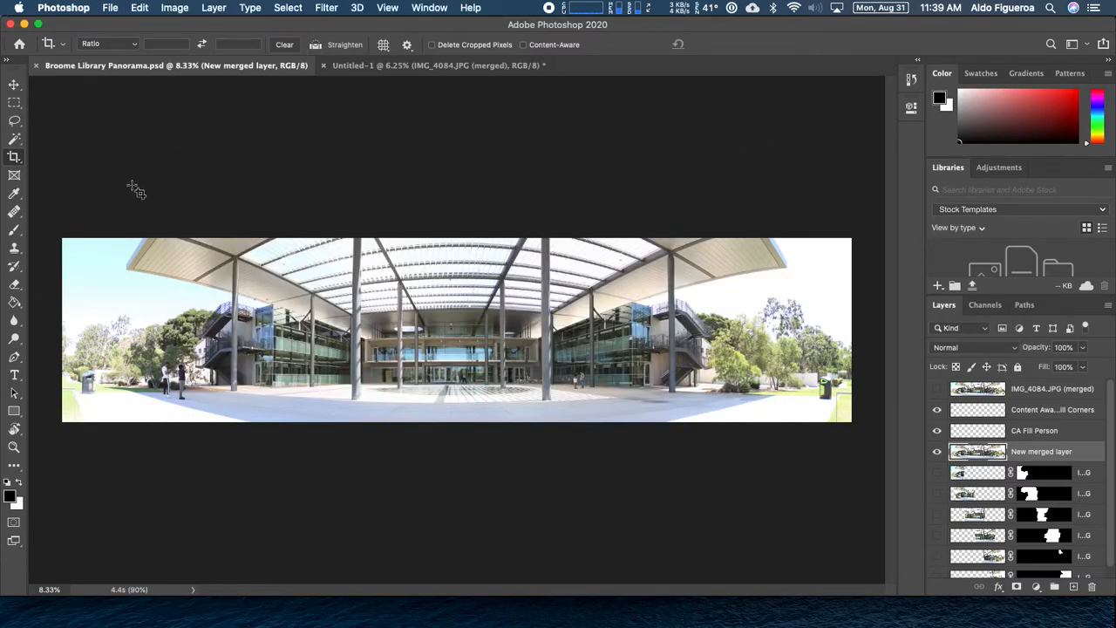
mouse_move(80, 214)
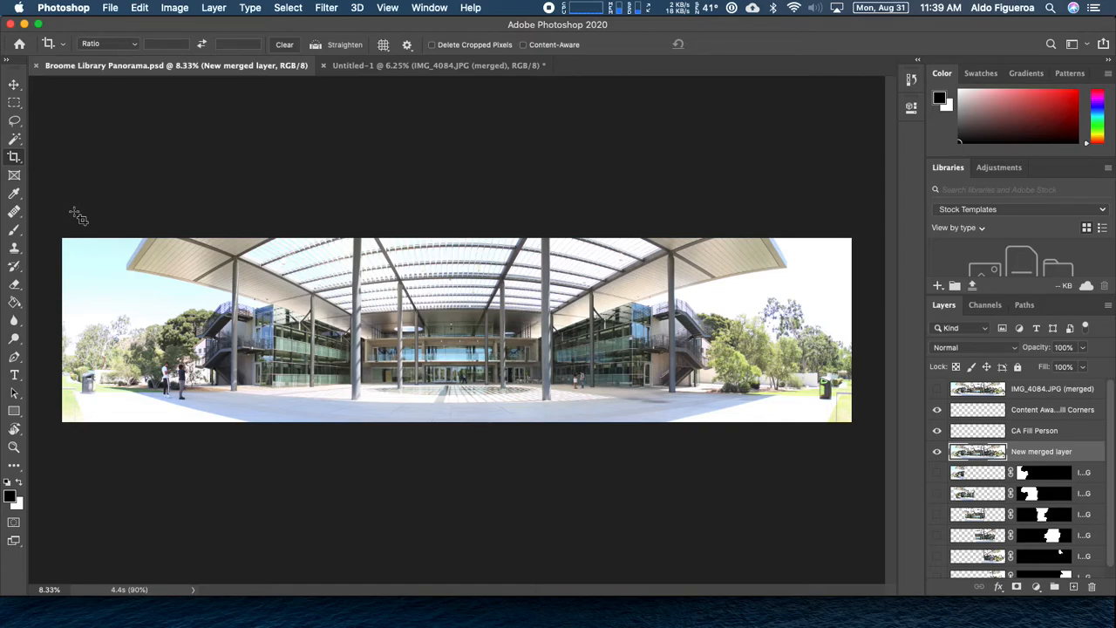
mouse_move(622, 415)
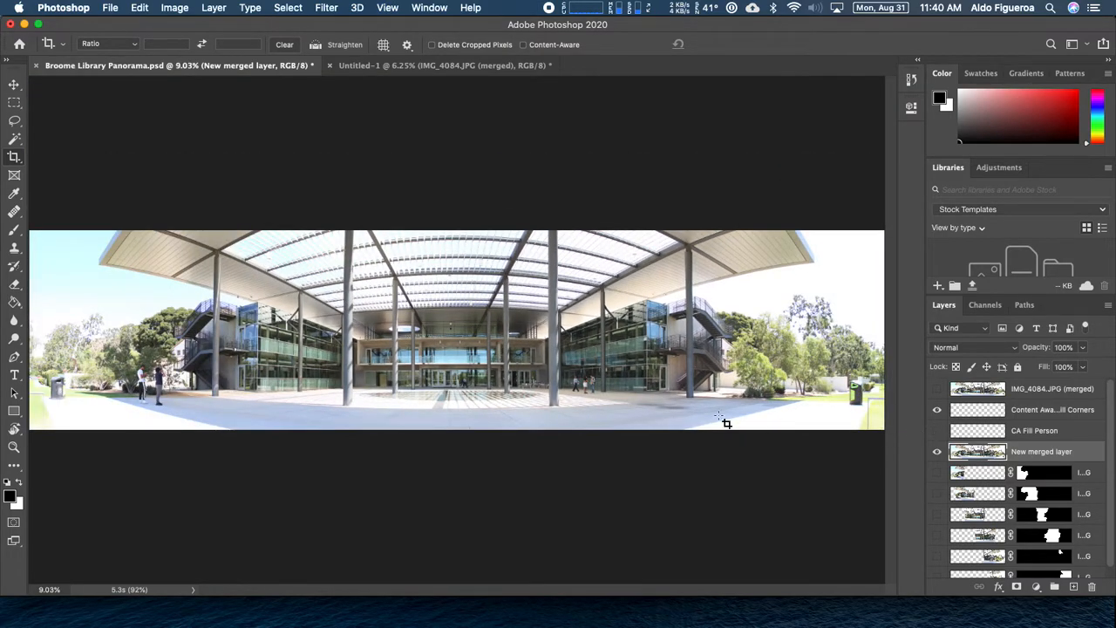
mouse_move(458, 259)
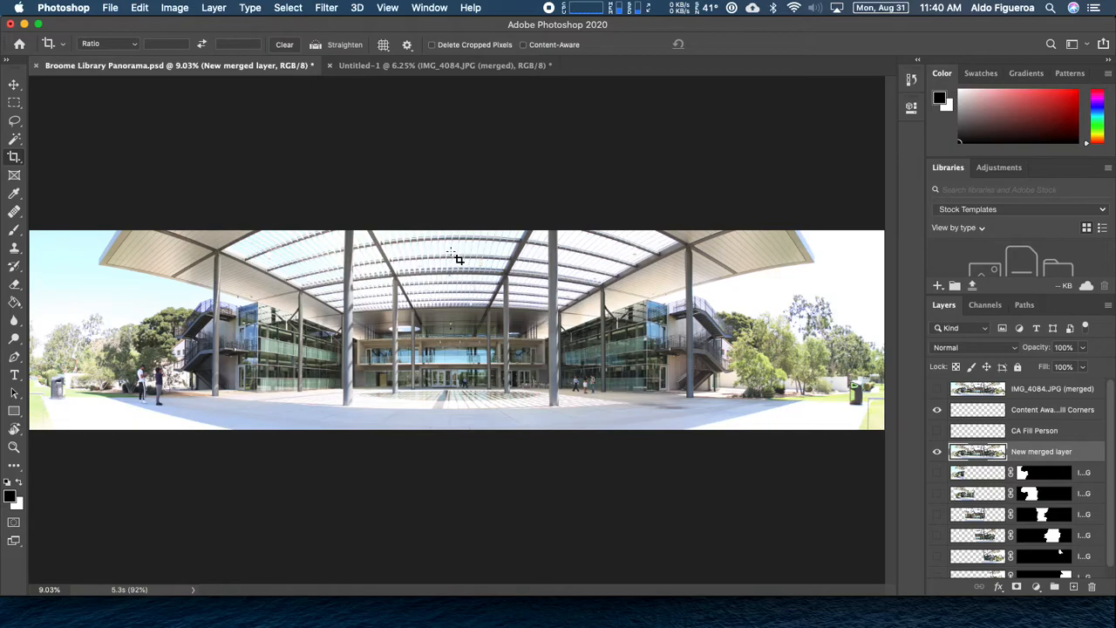
mouse_move(129, 94)
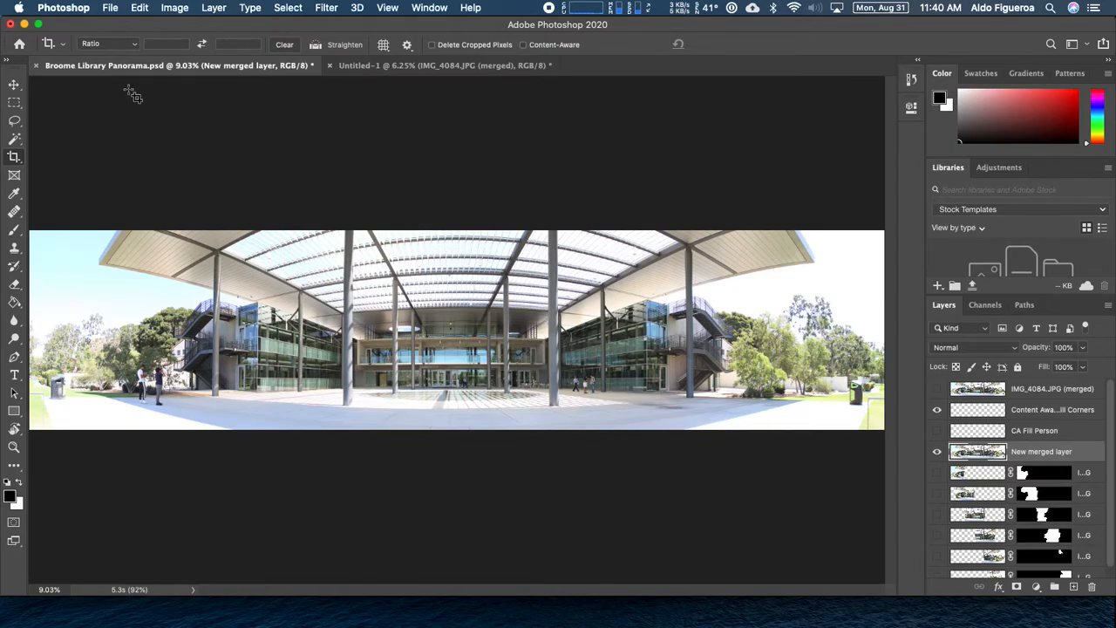
mouse_move(283, 112)
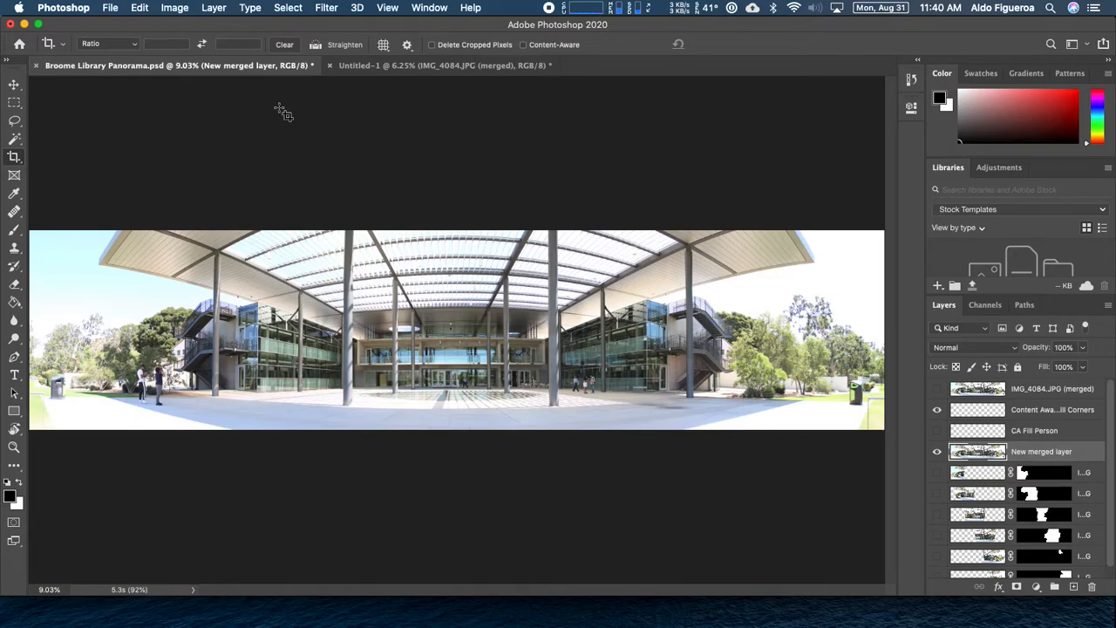
Set up Save As on the computer as a layered Photoshop file in Week02 under a new name.
click(111, 8)
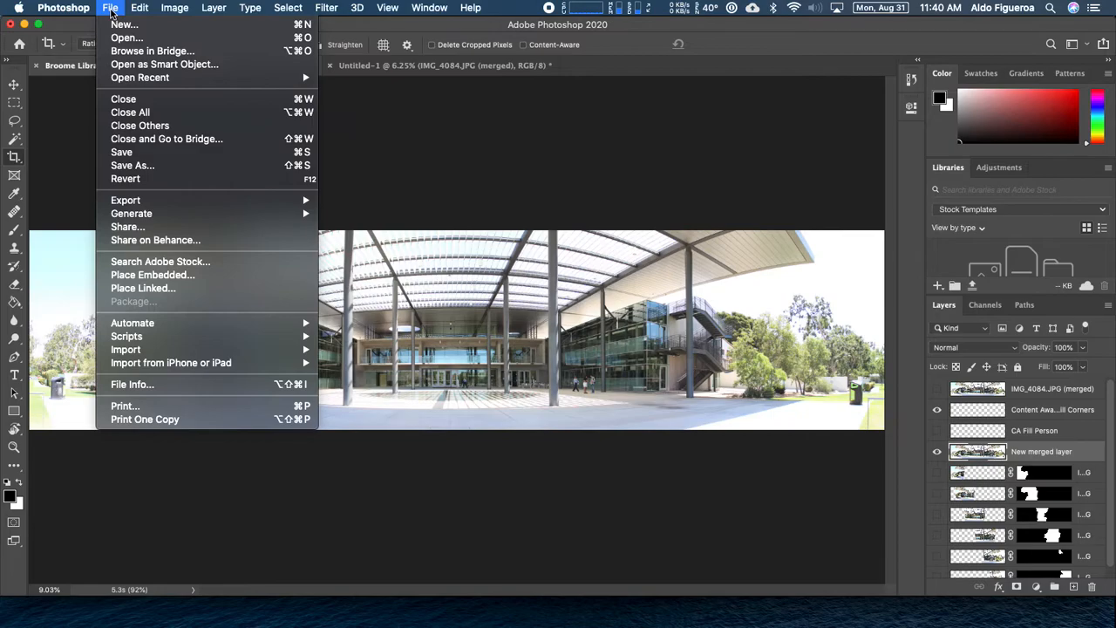
mouse_move(131, 165)
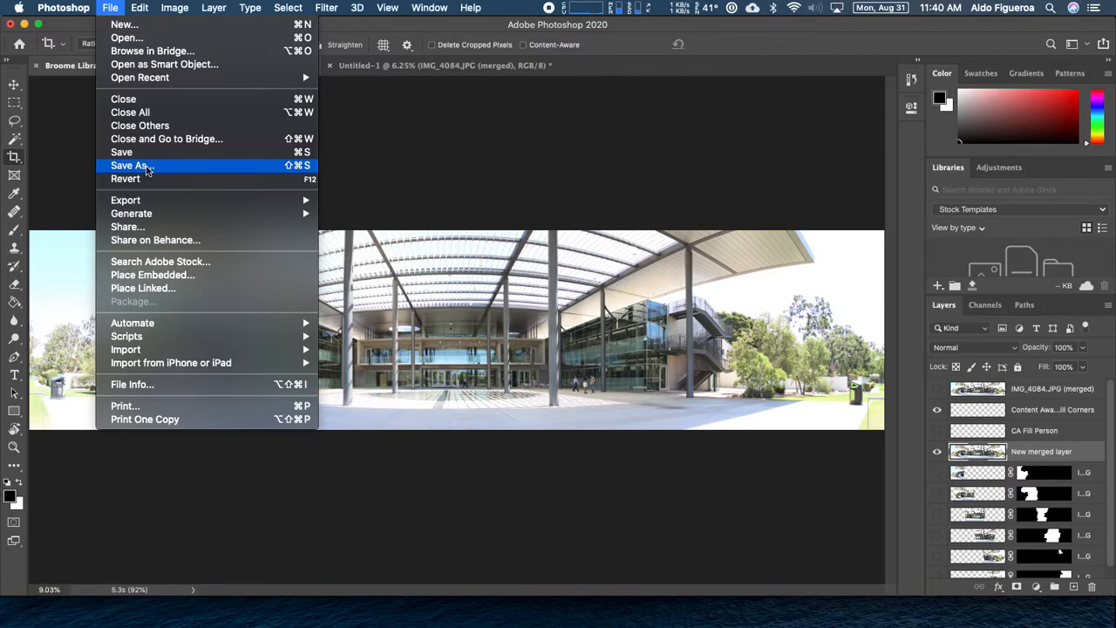
click(129, 166)
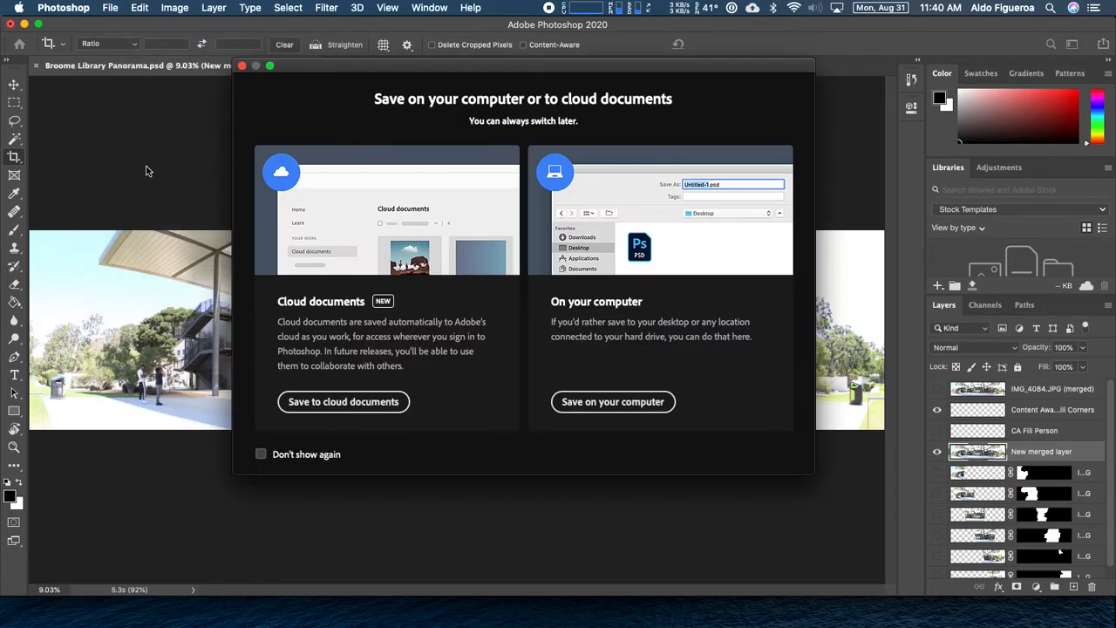
mouse_move(377, 208)
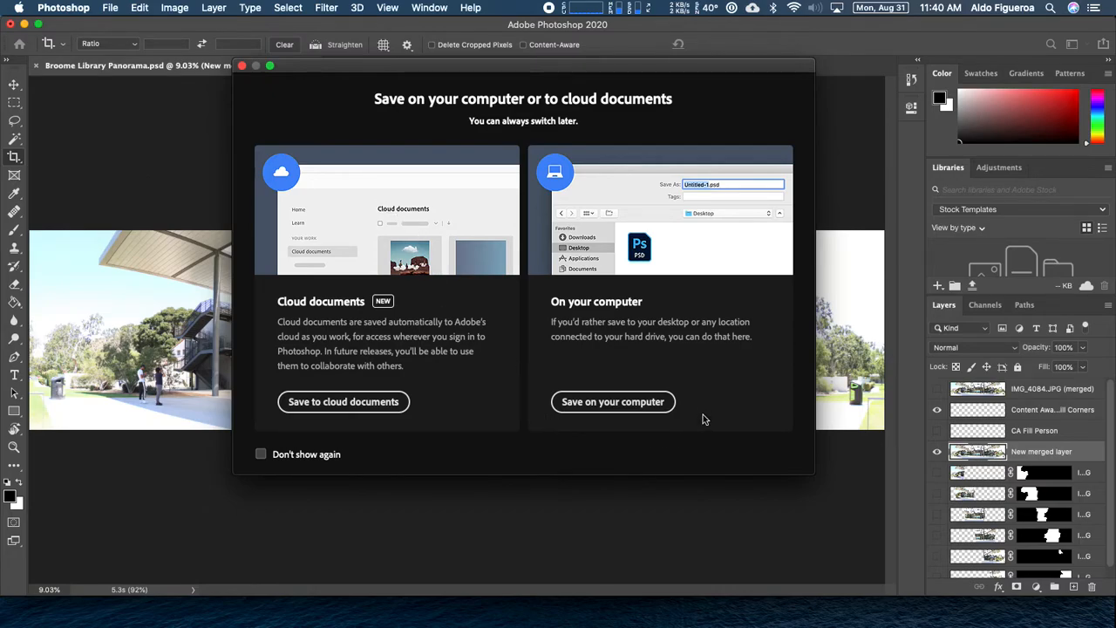
click(612, 401)
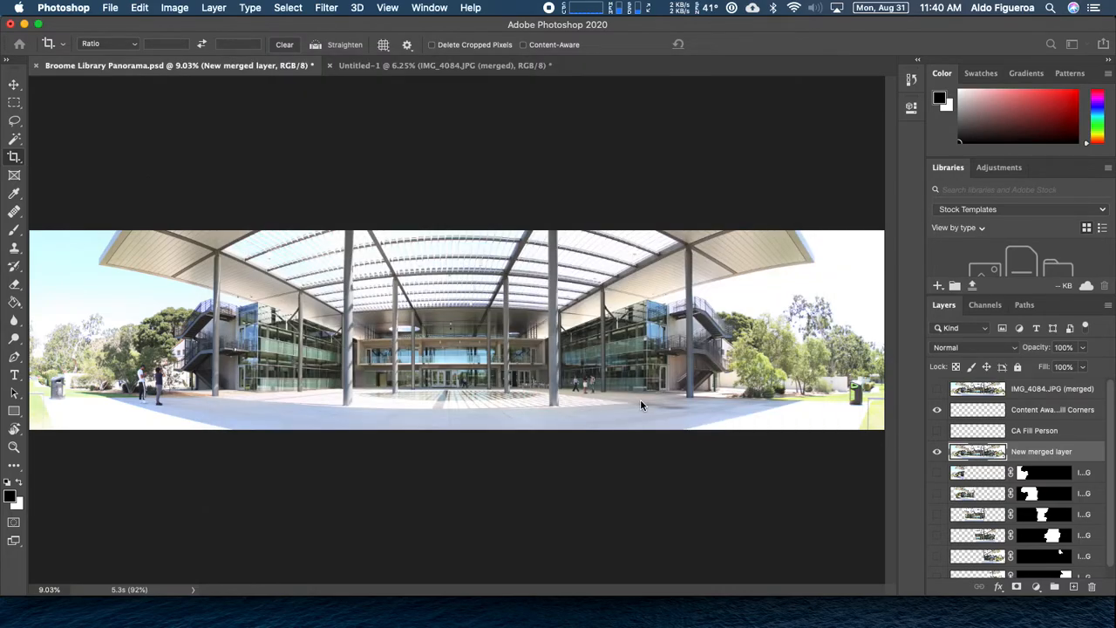
key(cmd+shift+s)
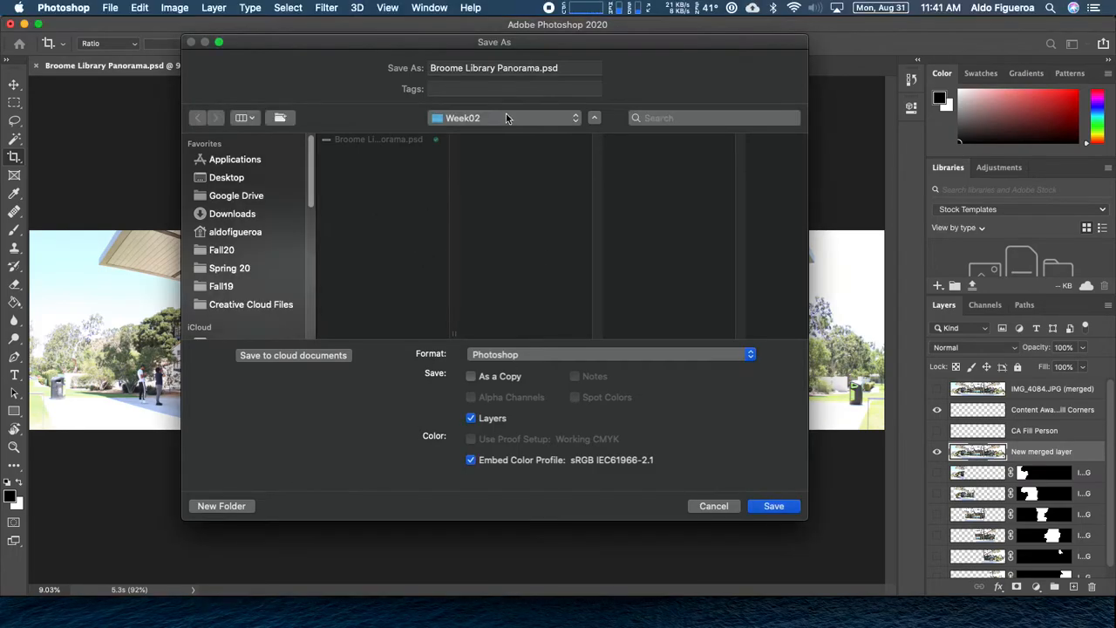
text(Broome Library.psd)
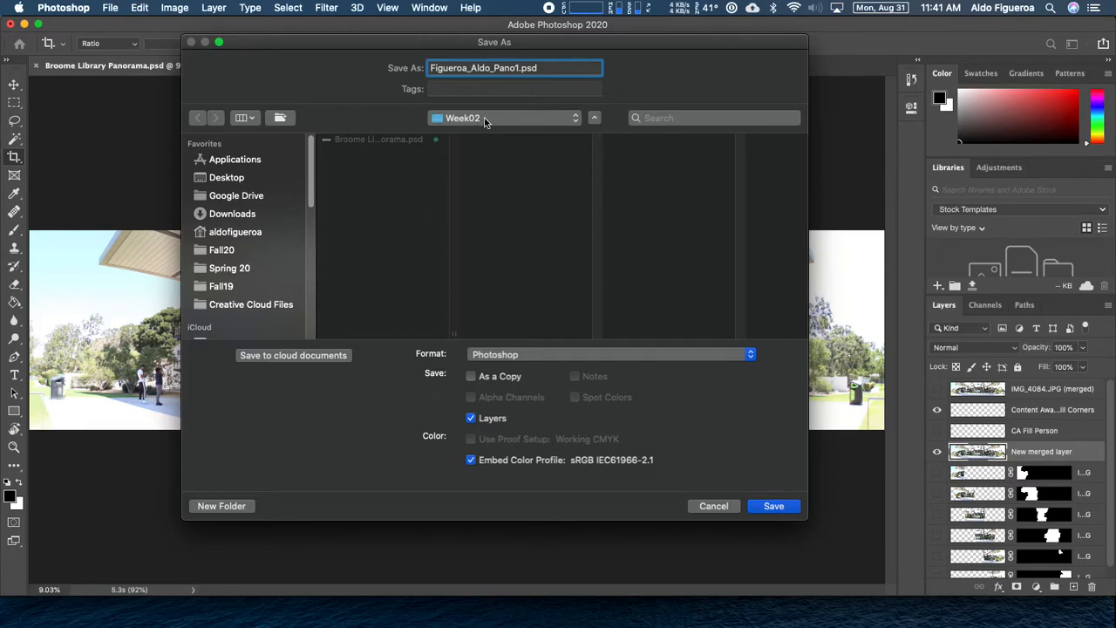
mouse_move(507, 354)
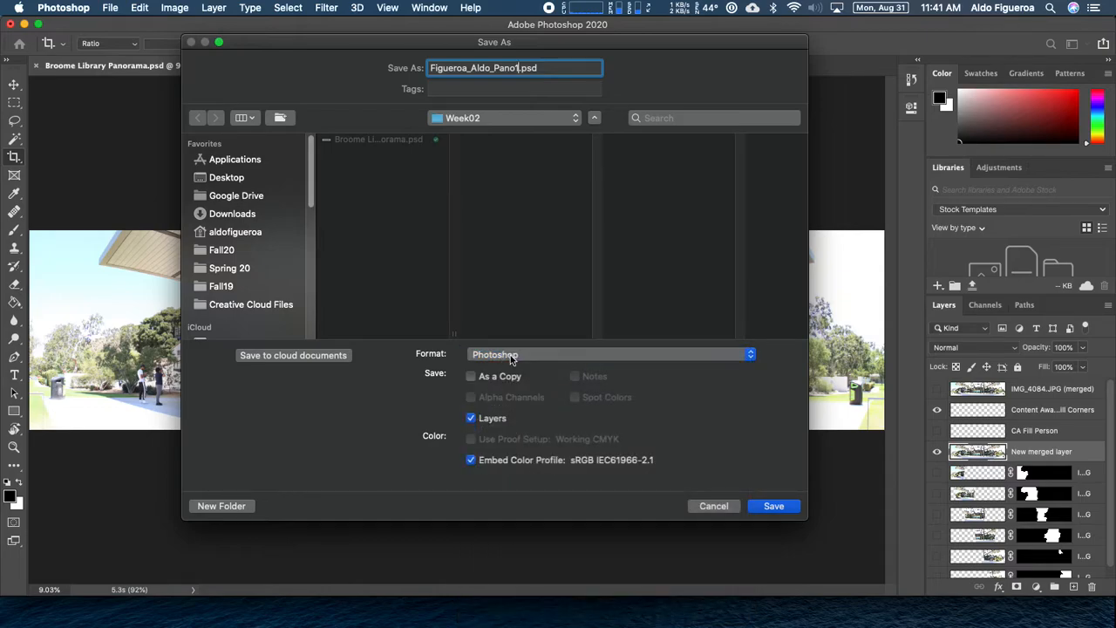
click(773, 506)
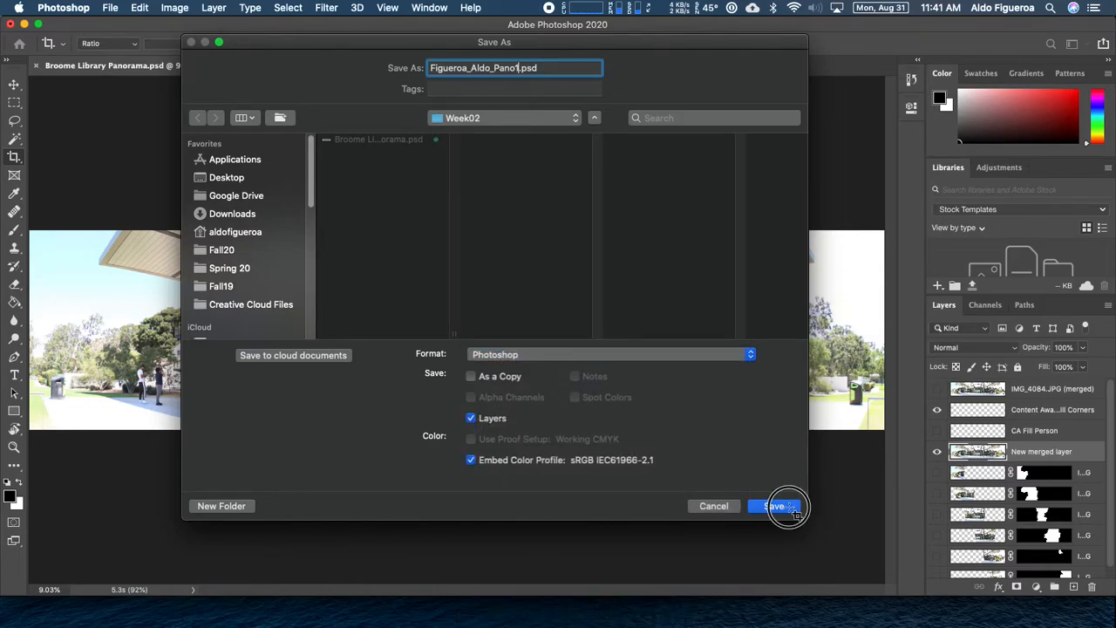
click(774, 505)
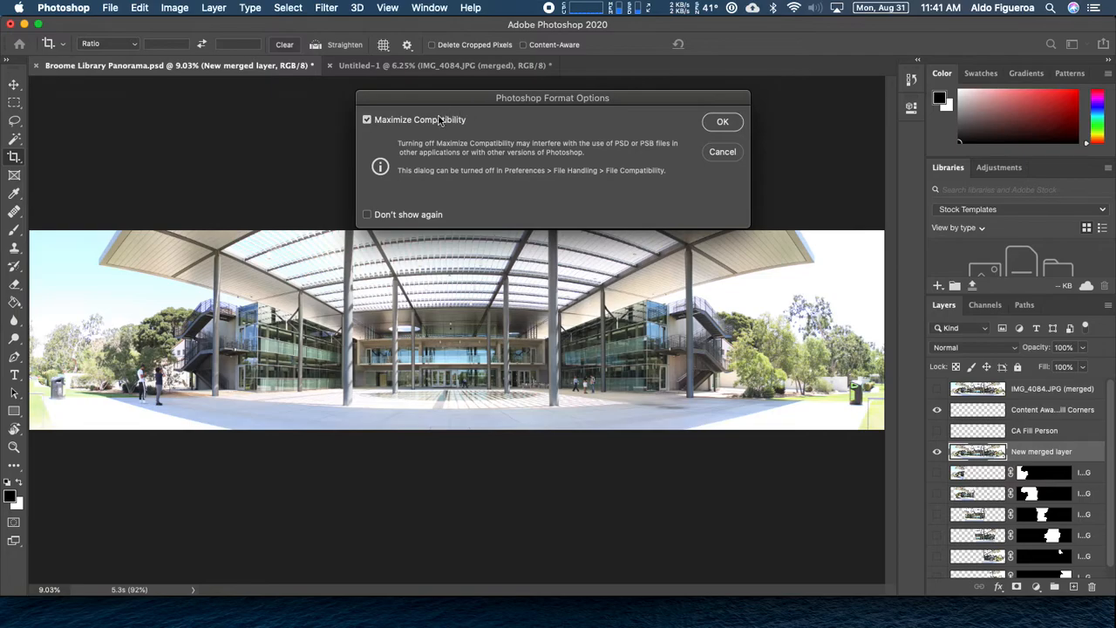
mouse_move(658, 127)
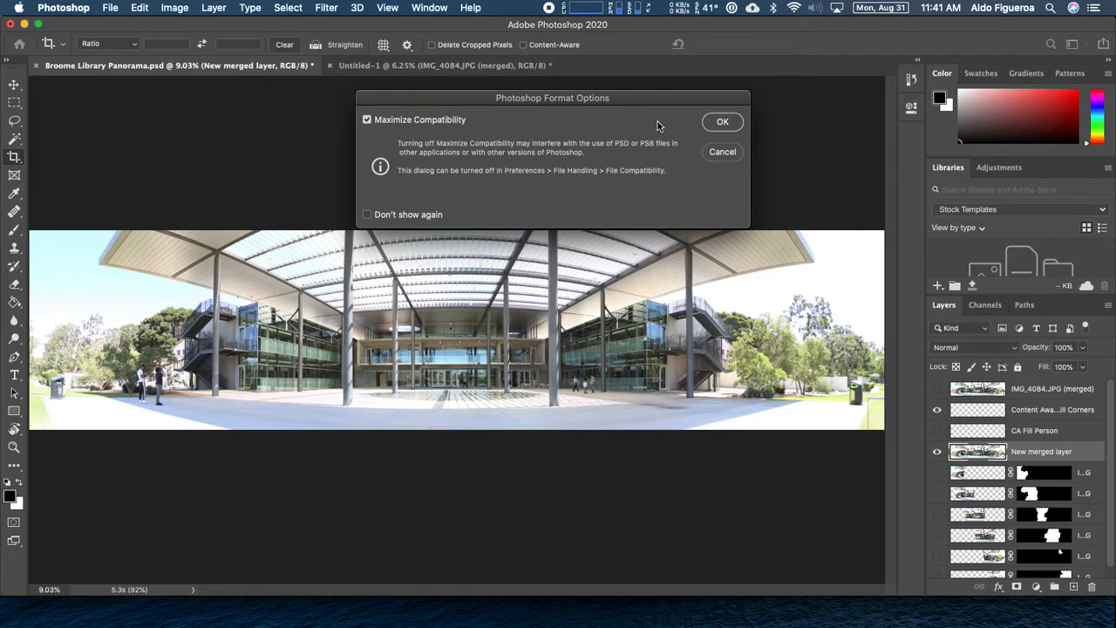
click(722, 122)
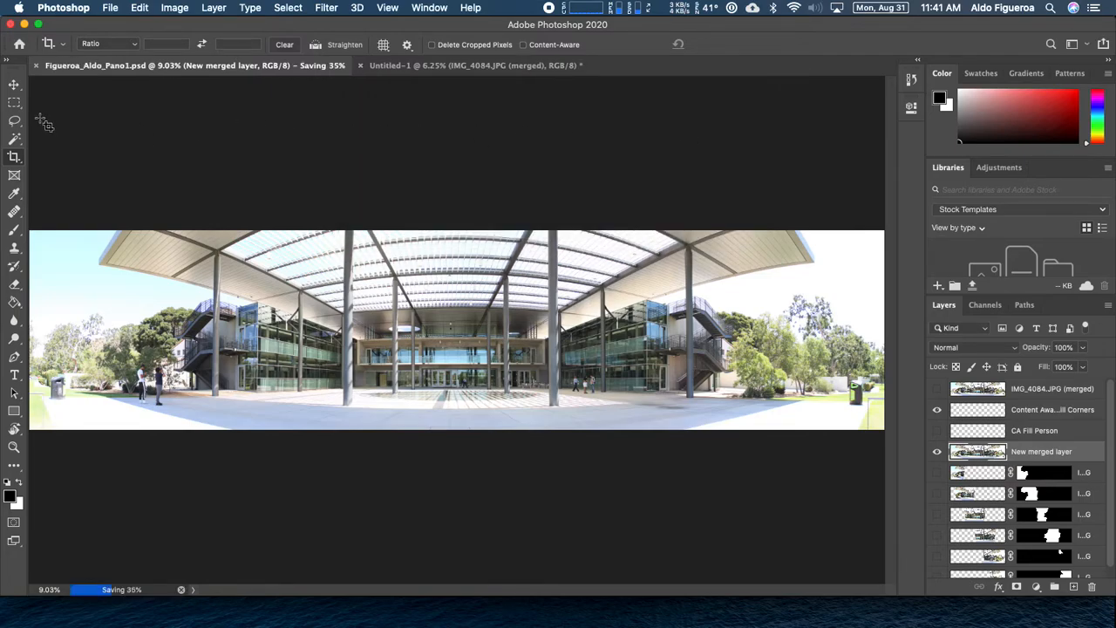
click(11, 84)
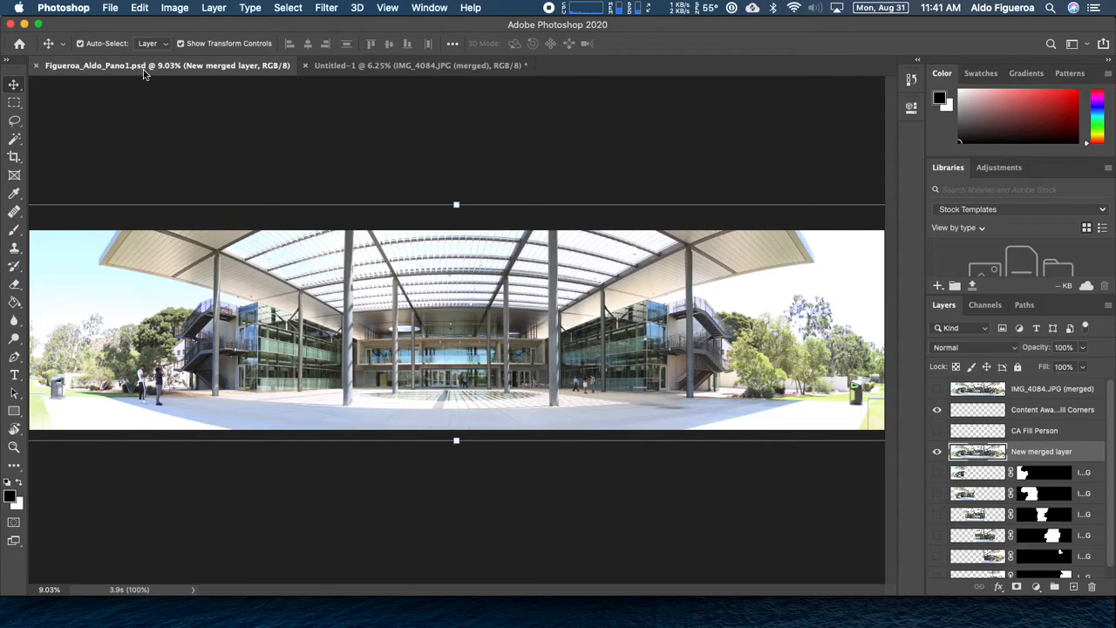
mouse_move(144, 74)
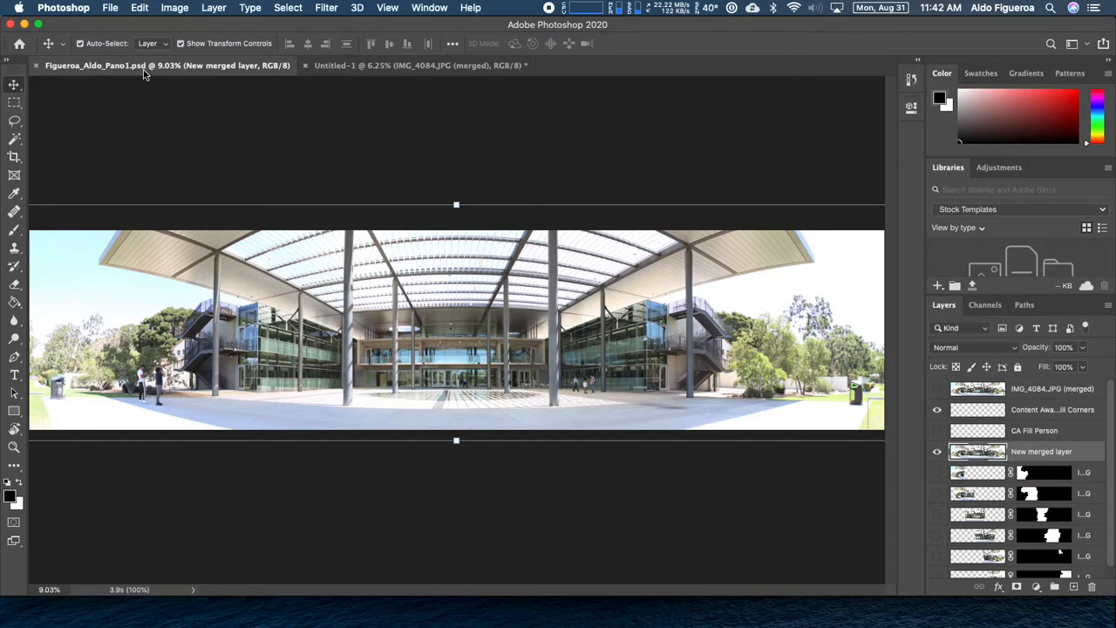
mouse_move(203, 122)
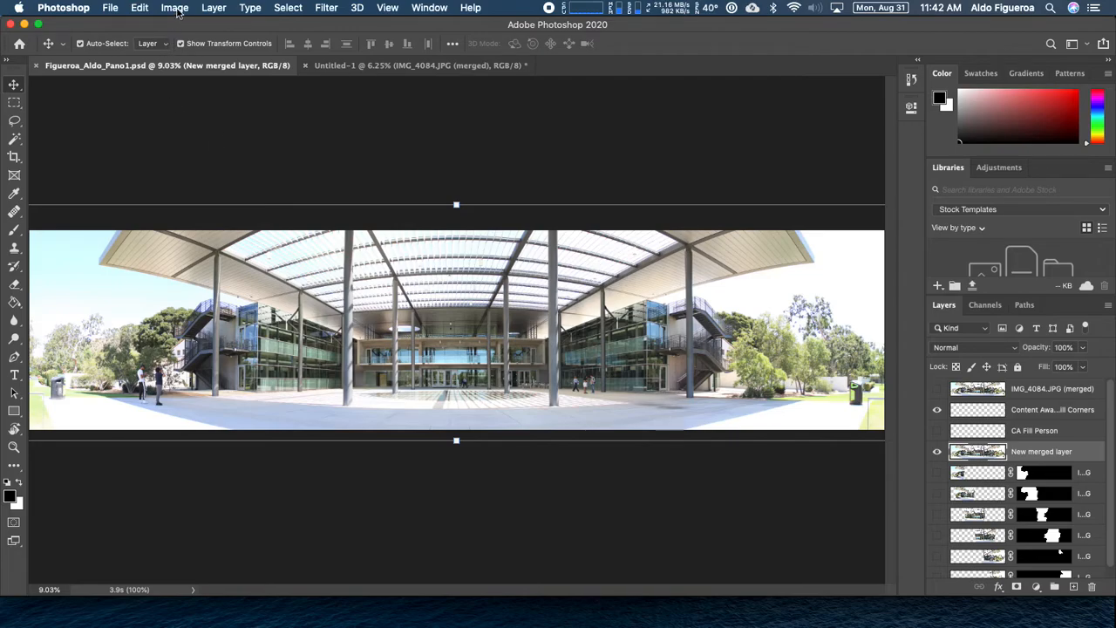
Open Image Size for the 13577×3166 px panorama and enable Resample.
click(174, 8)
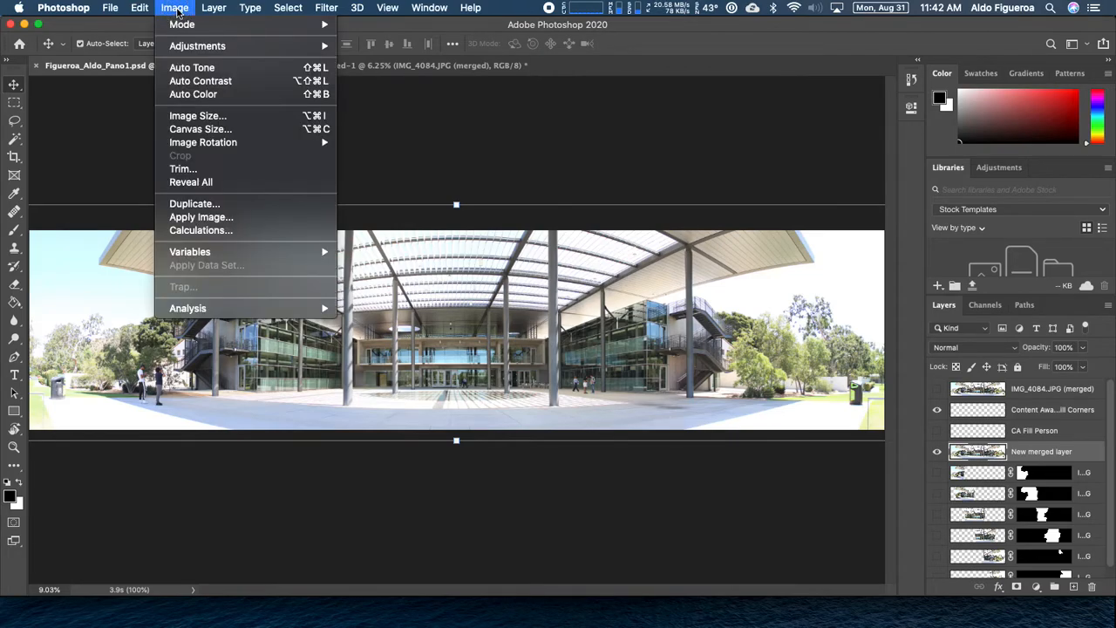
mouse_move(183, 25)
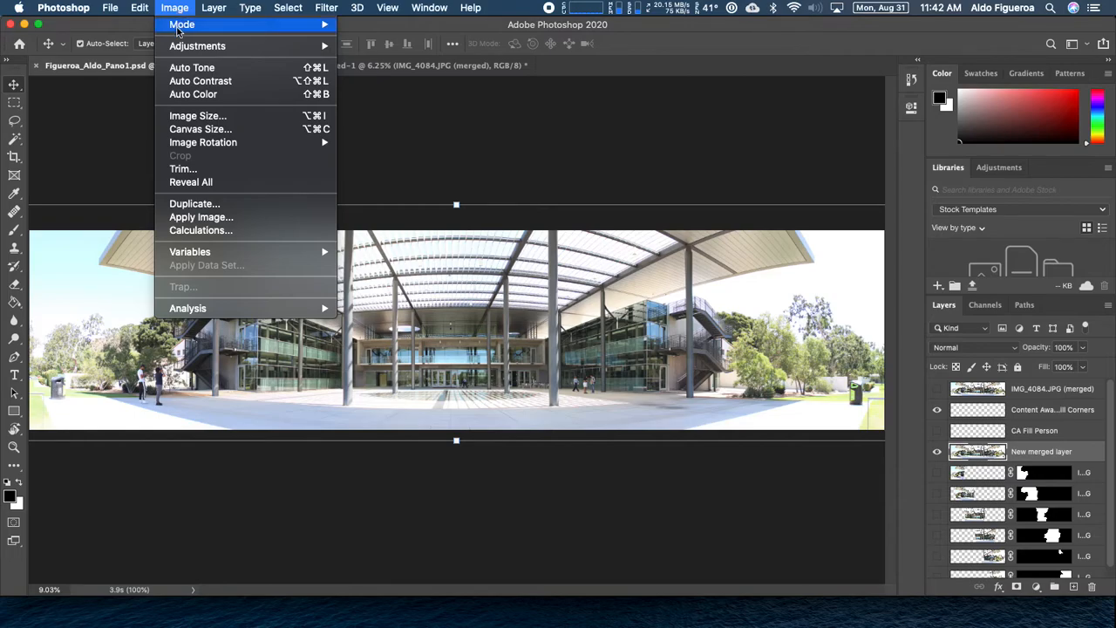
mouse_move(201, 129)
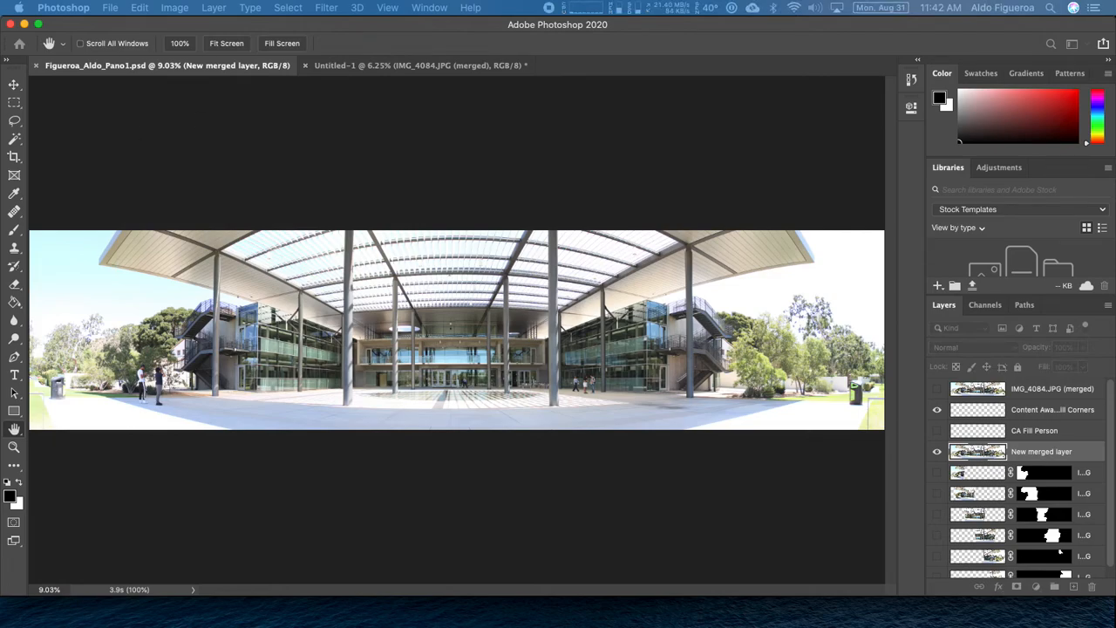
click(177, 8)
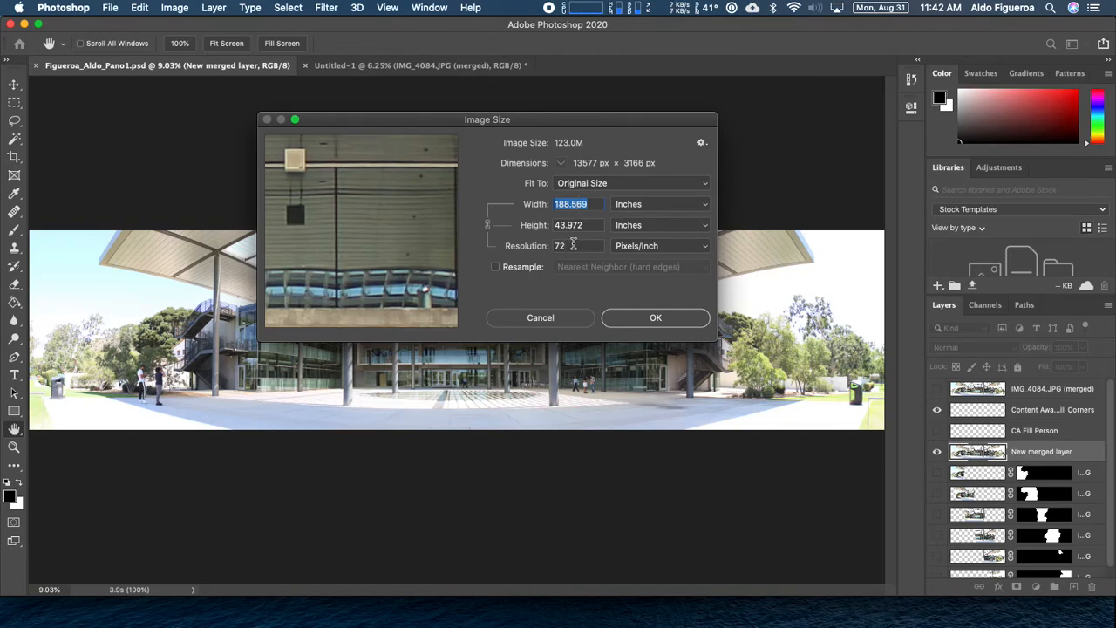
mouse_move(572, 245)
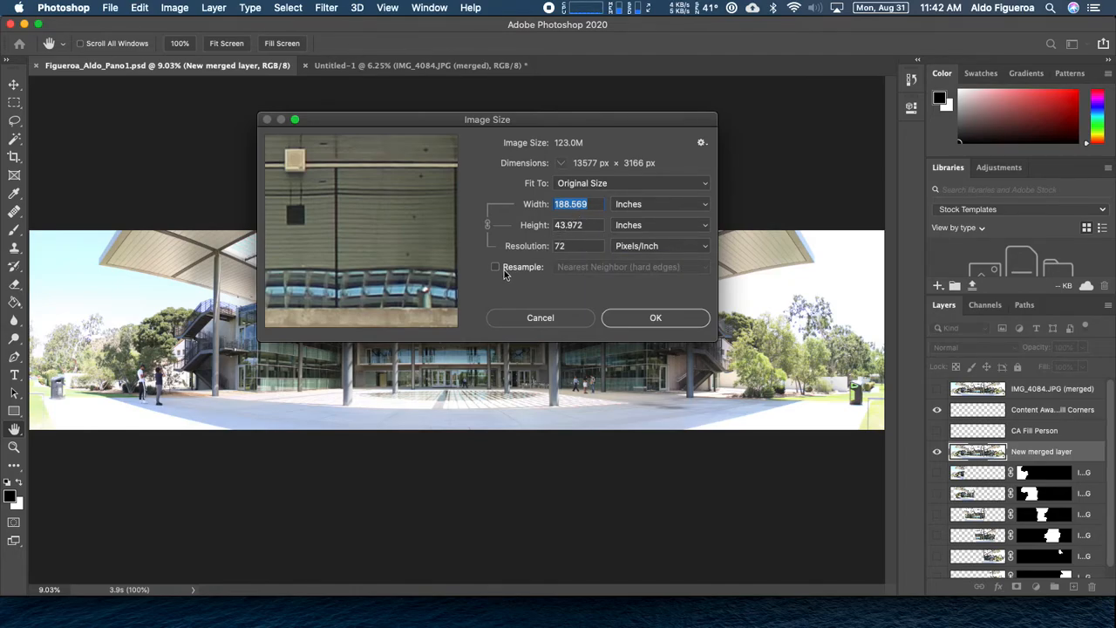
click(495, 266)
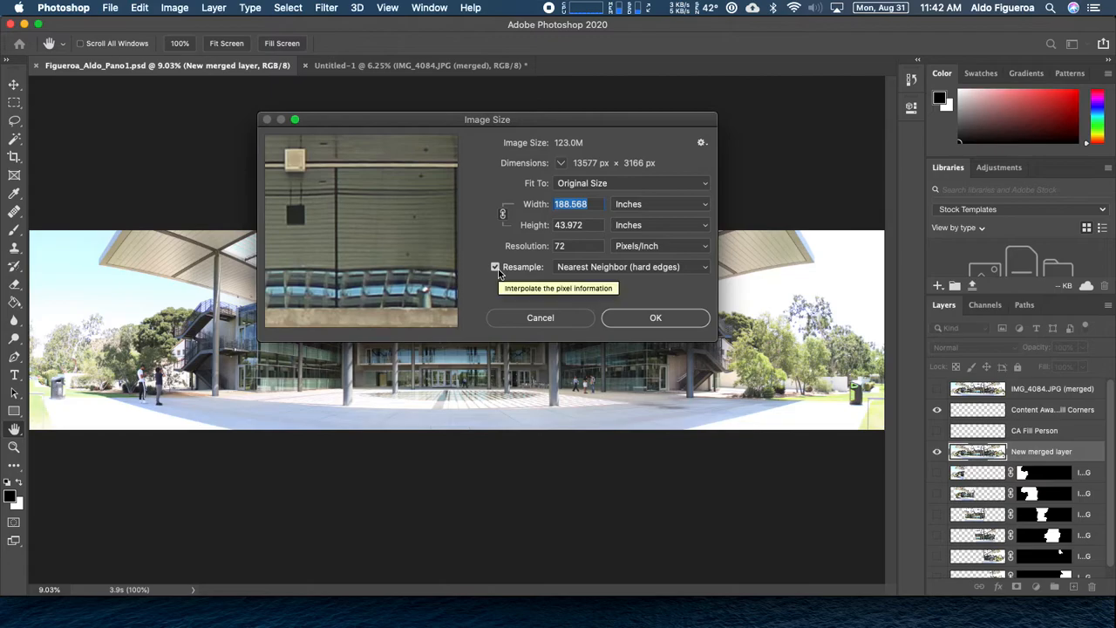
mouse_move(612, 218)
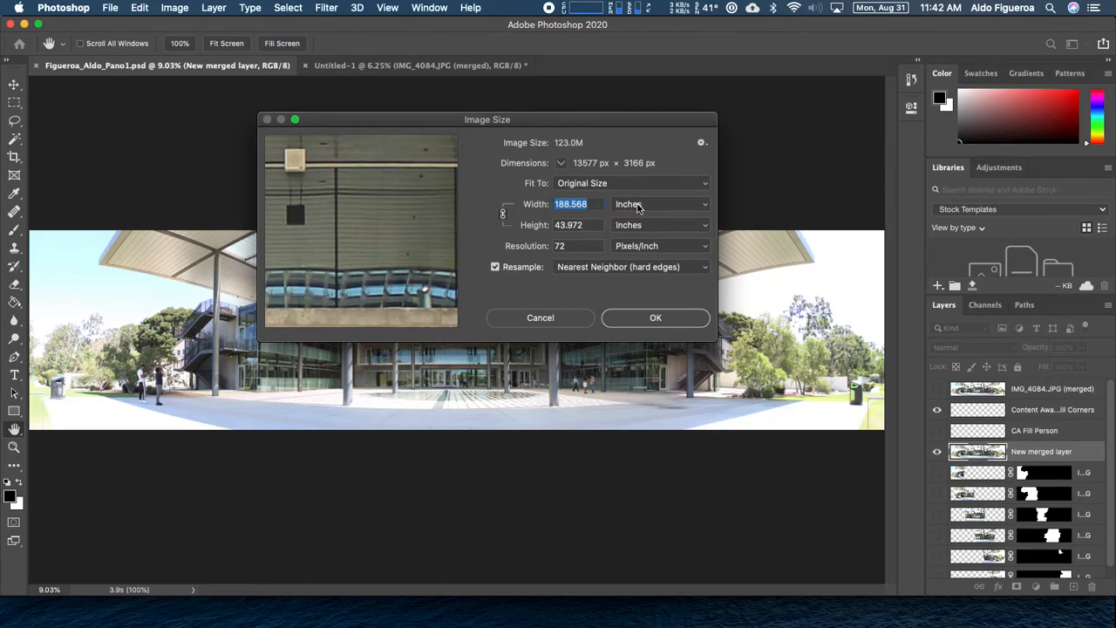
mouse_move(636, 207)
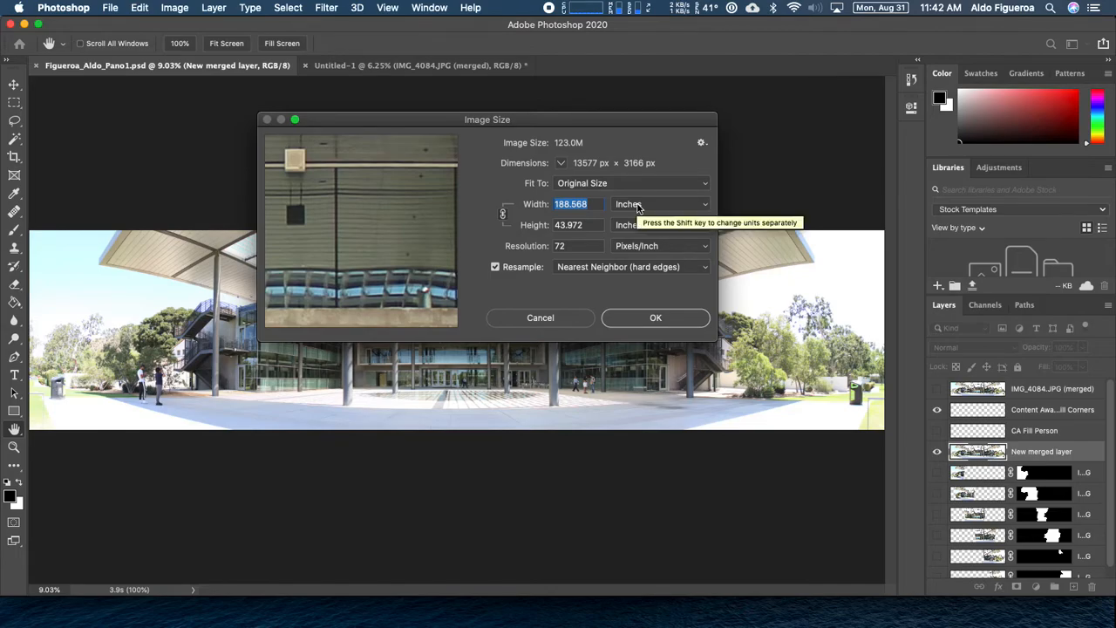
Switch units to pixels and enter a 900 px height, giving 3860 px width.
click(658, 204)
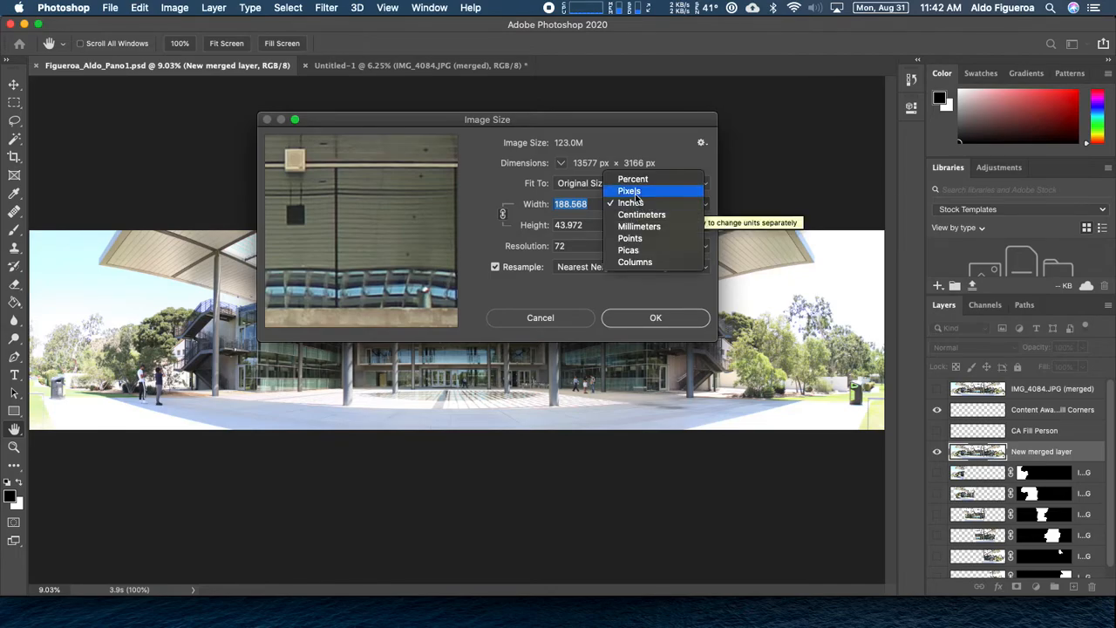
click(628, 190)
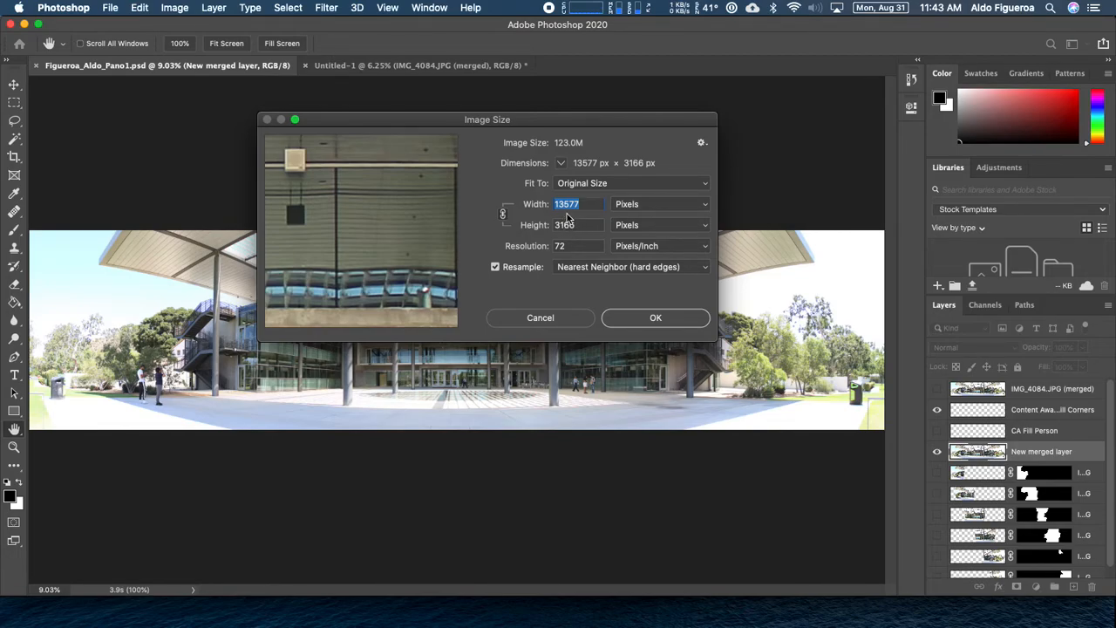
click(573, 225)
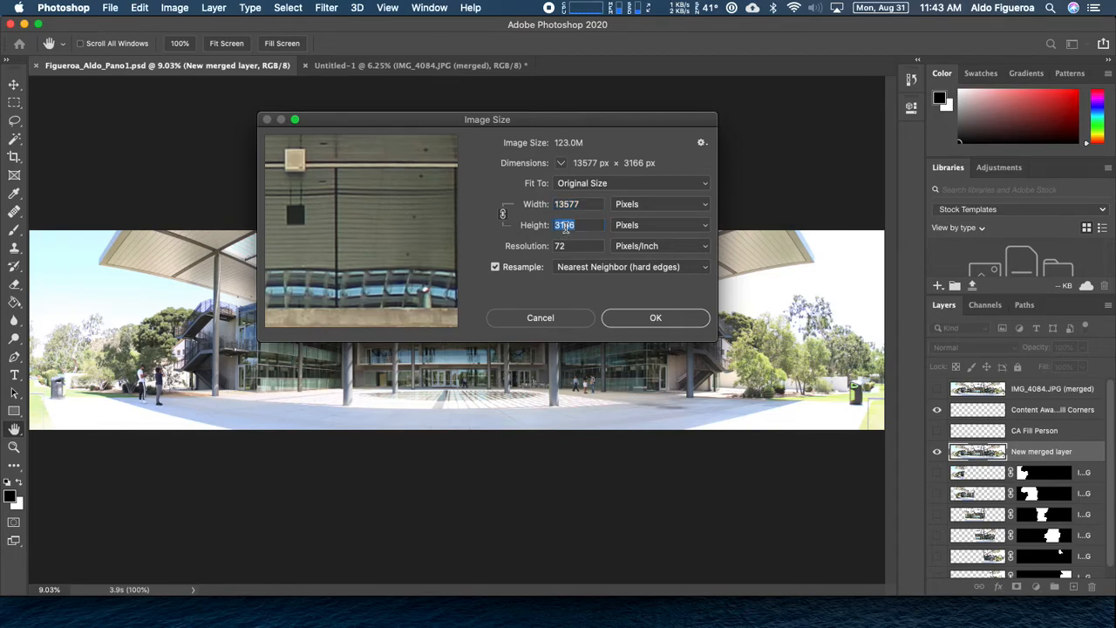
mouse_move(569, 224)
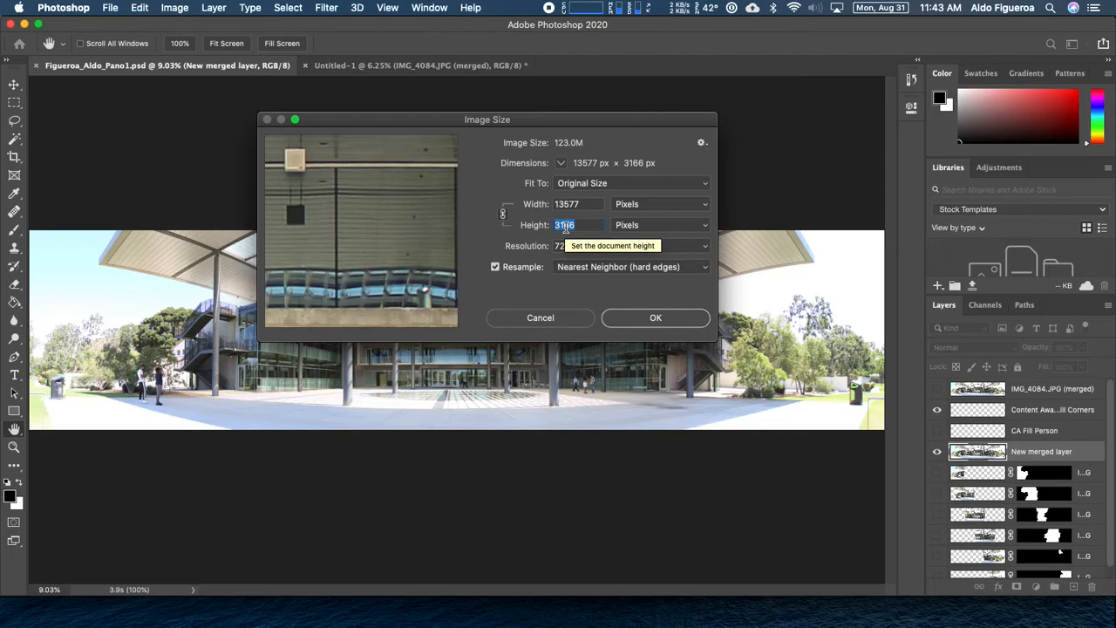
text(900)
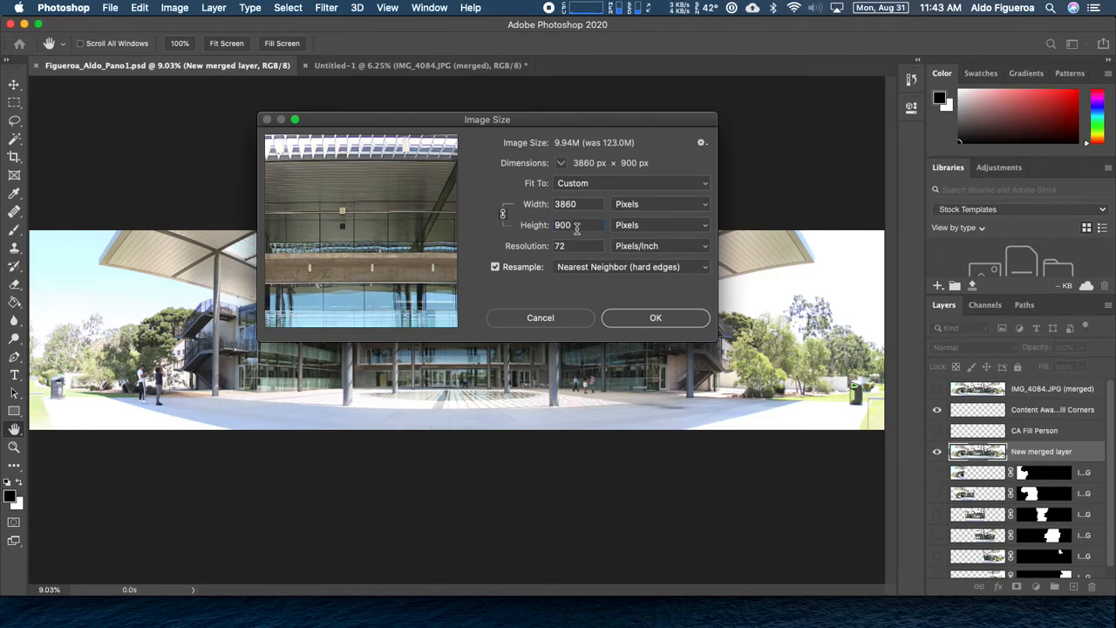
mouse_move(575, 225)
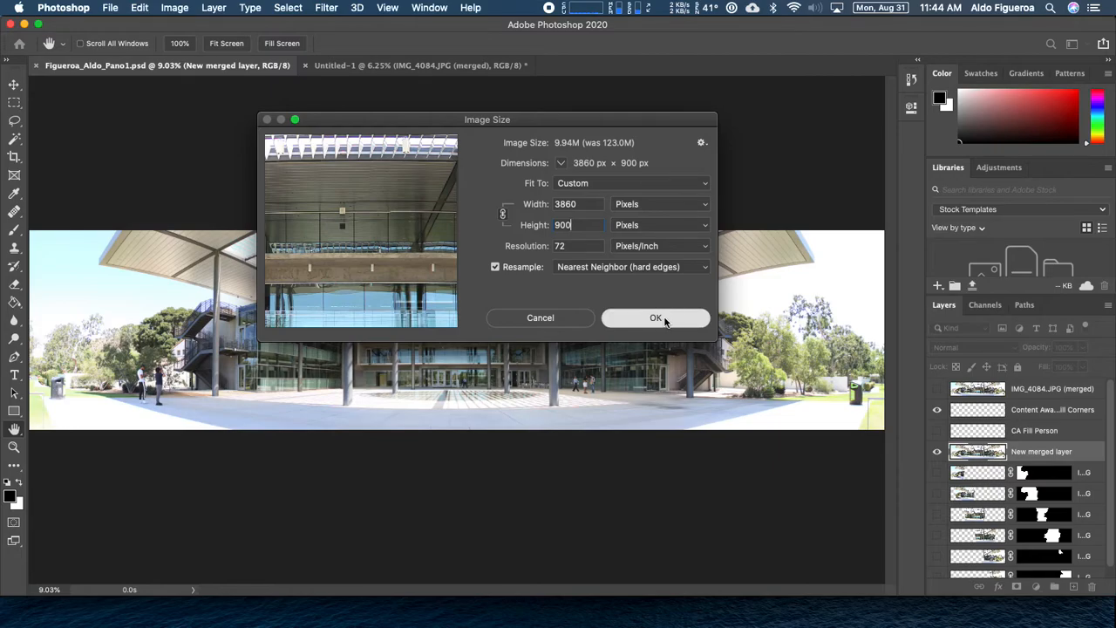
Apply the 3860×900 px resize and pan across the image to inspect it.
click(655, 318)
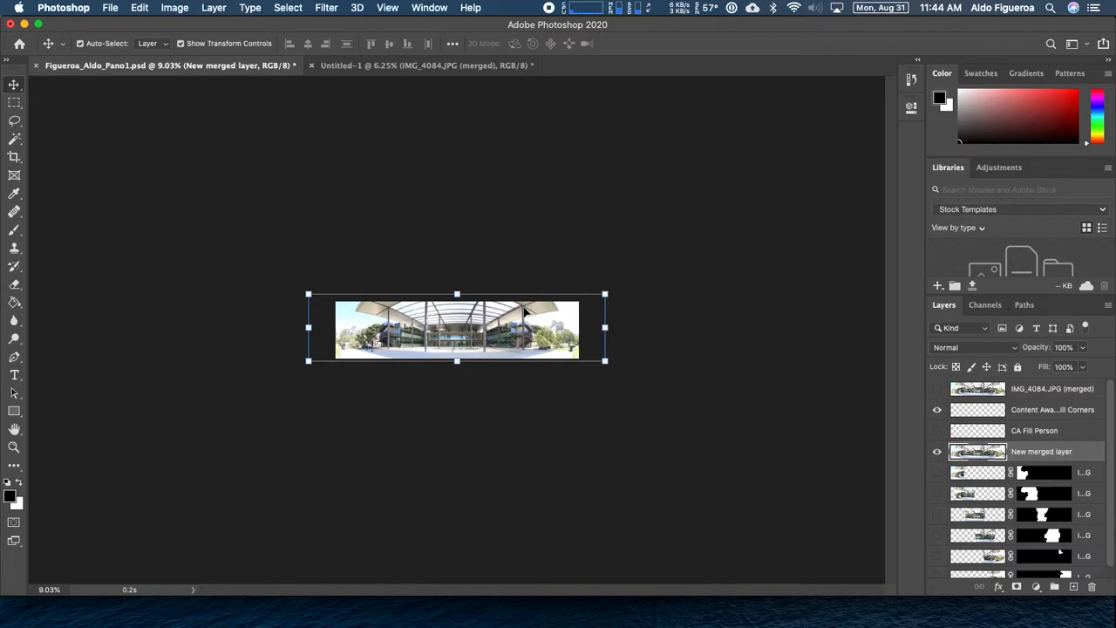
mouse_move(536, 320)
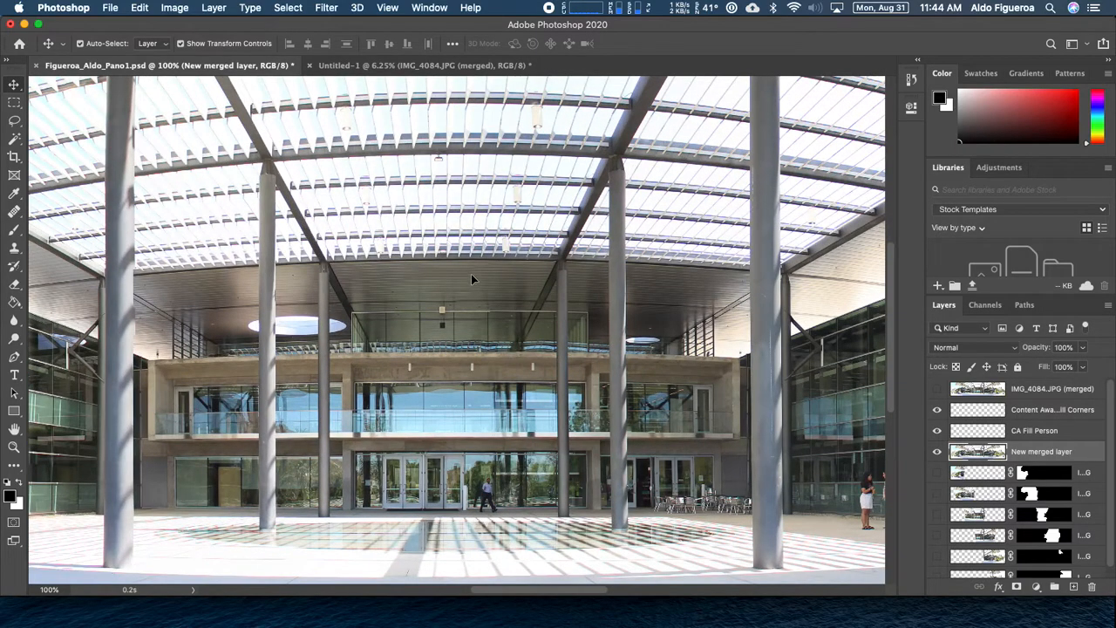
drag(471, 279, 591, 329)
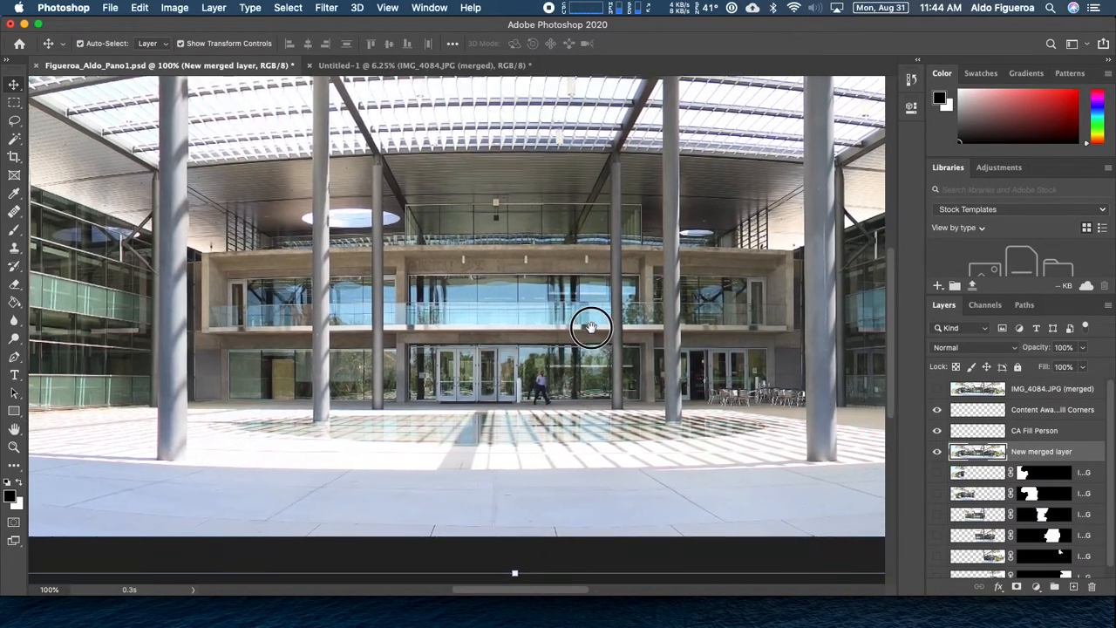
drag(592, 329, 678, 403)
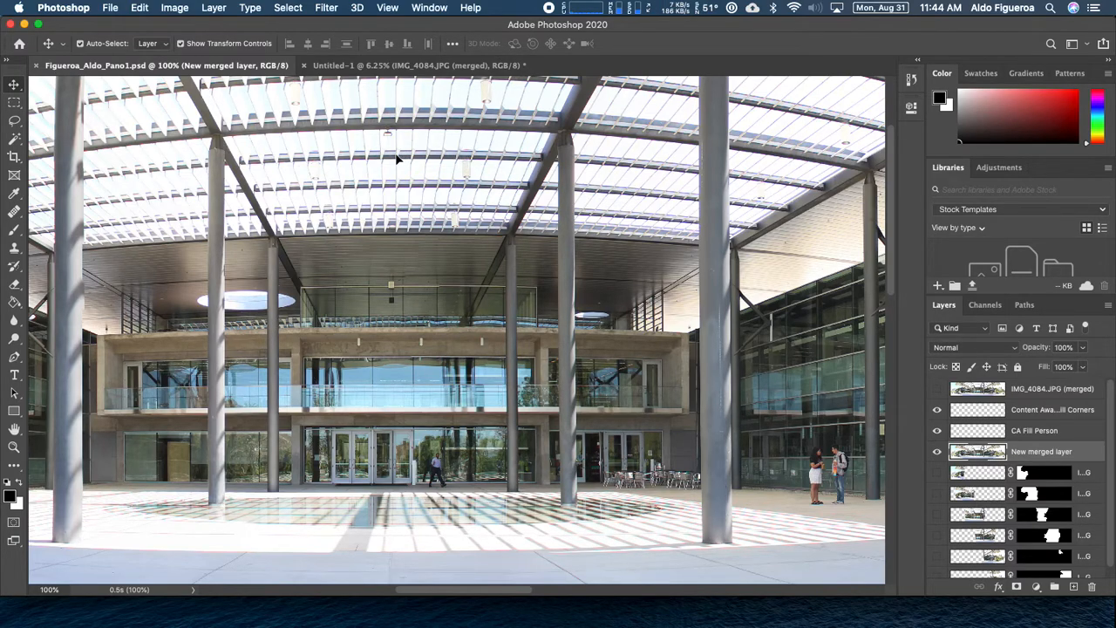
mouse_move(412, 168)
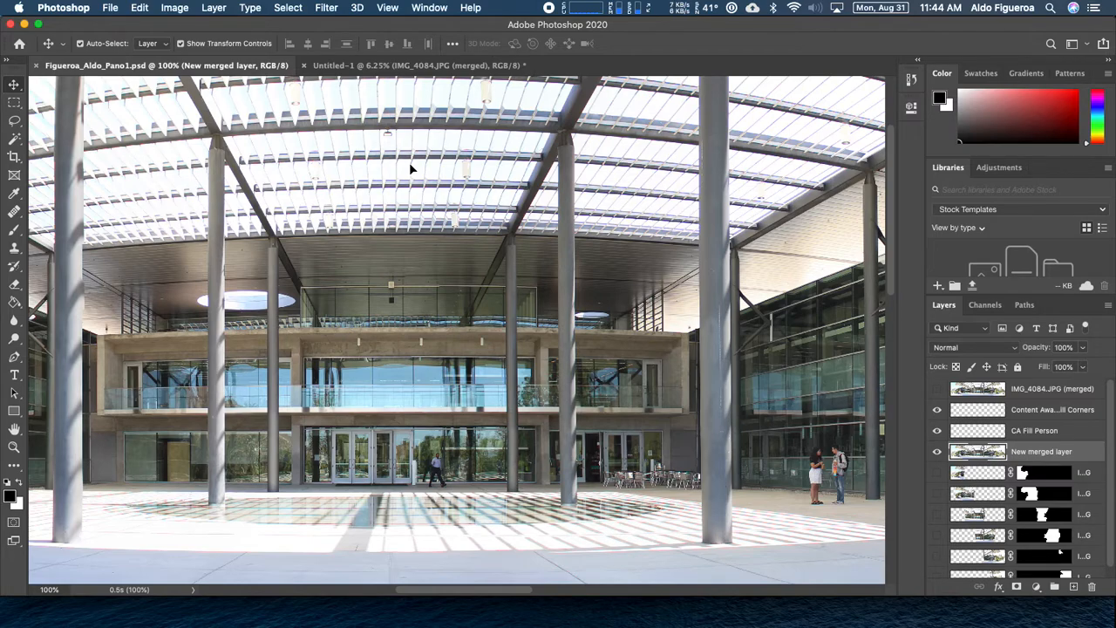
mouse_move(288, 125)
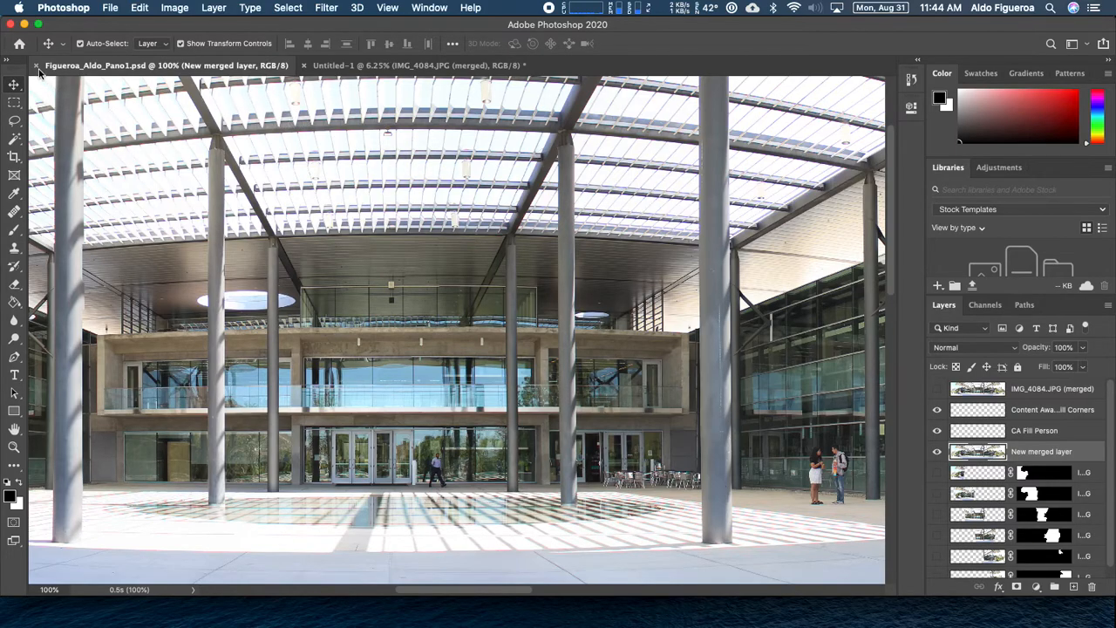
click(436, 65)
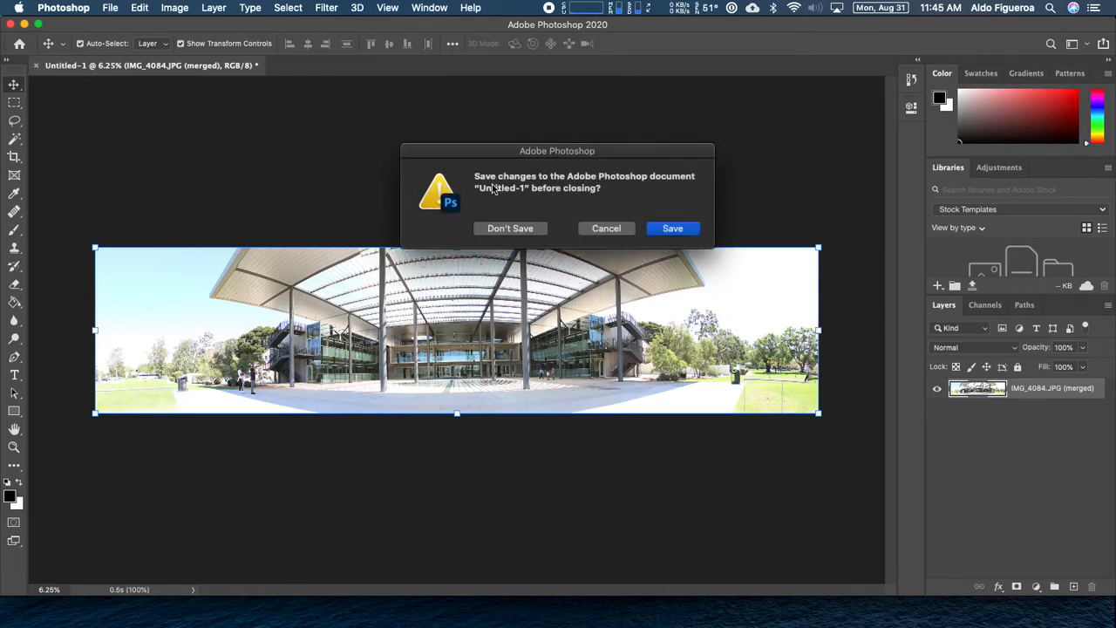
click(510, 227)
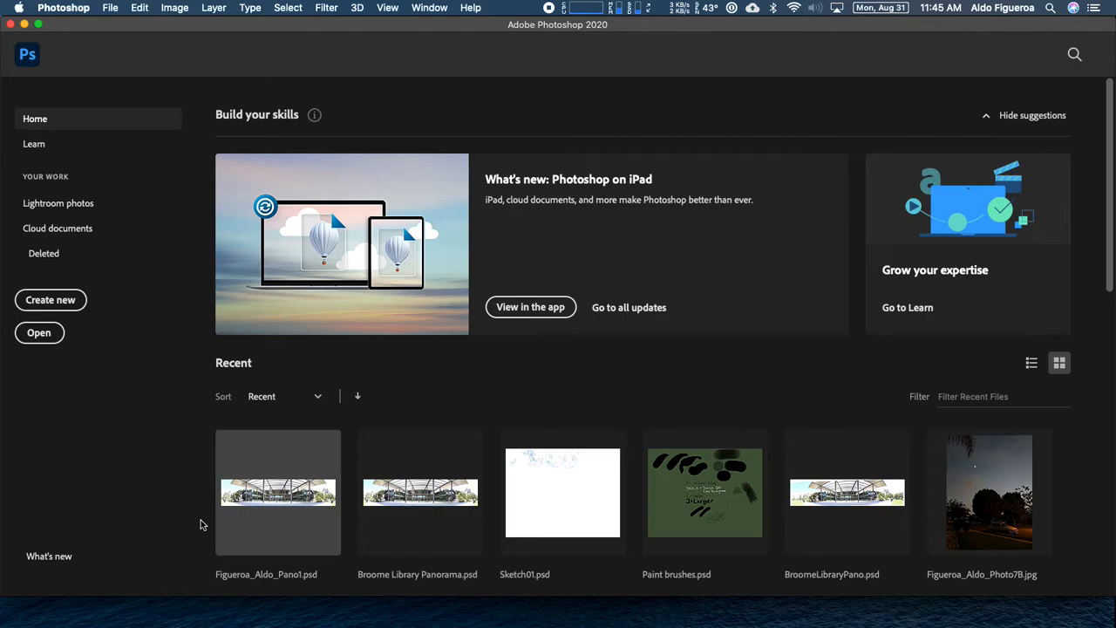
mouse_move(125, 49)
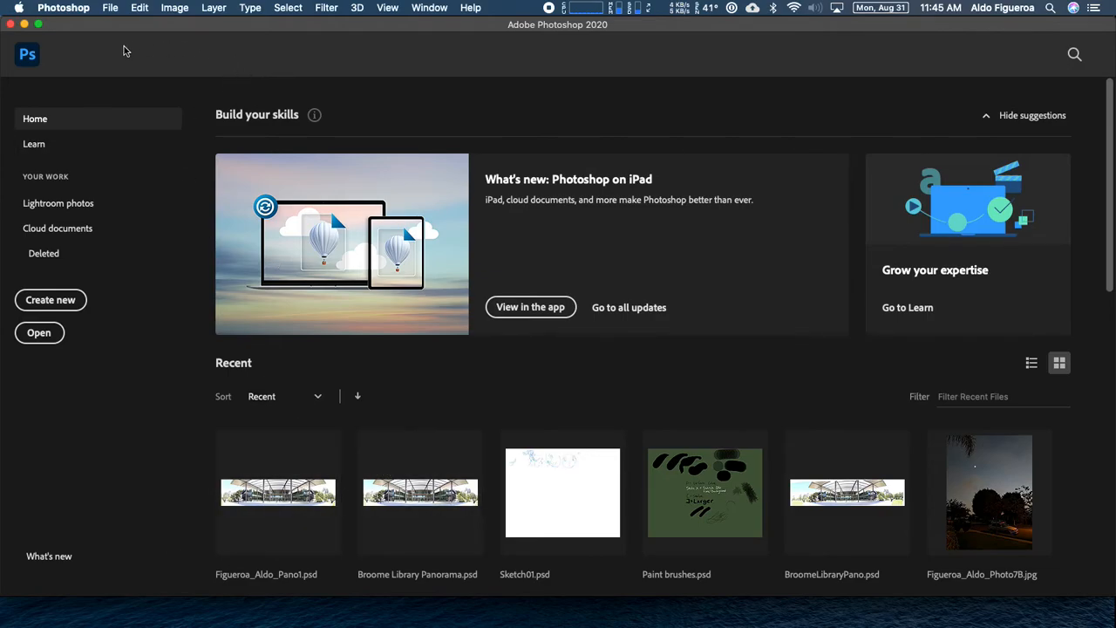
mouse_move(29, 59)
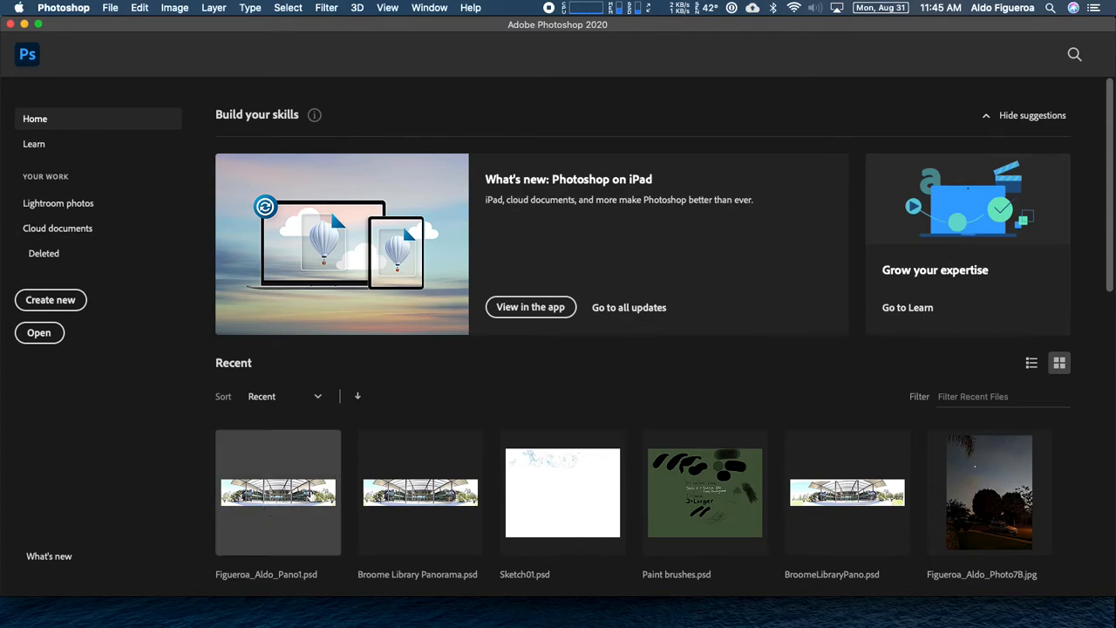
scroll(down, 3)
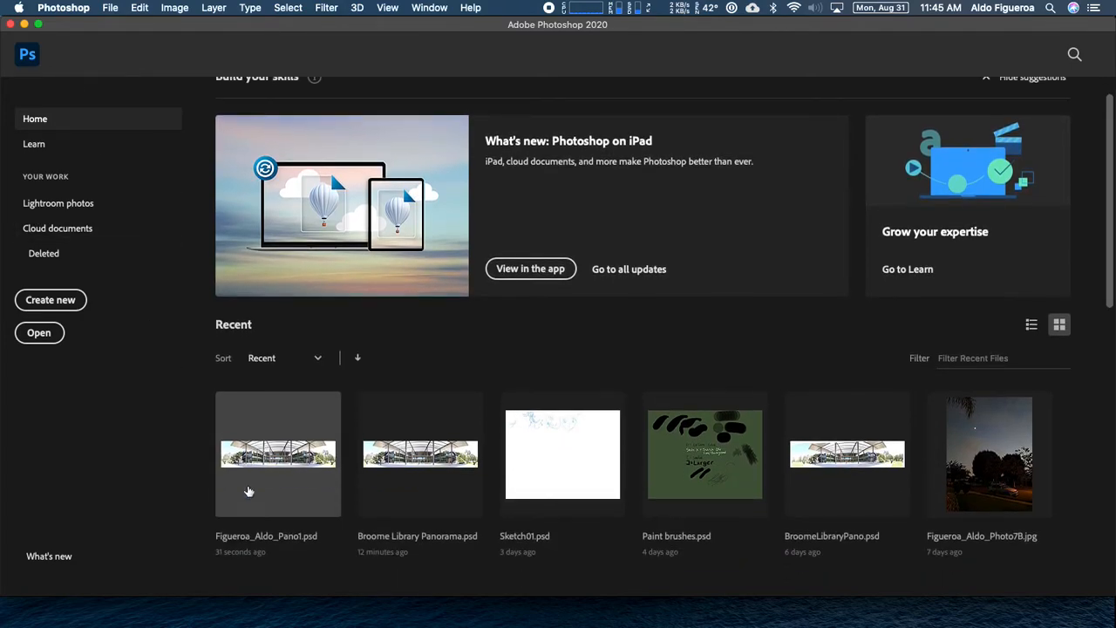
scroll(down, 3)
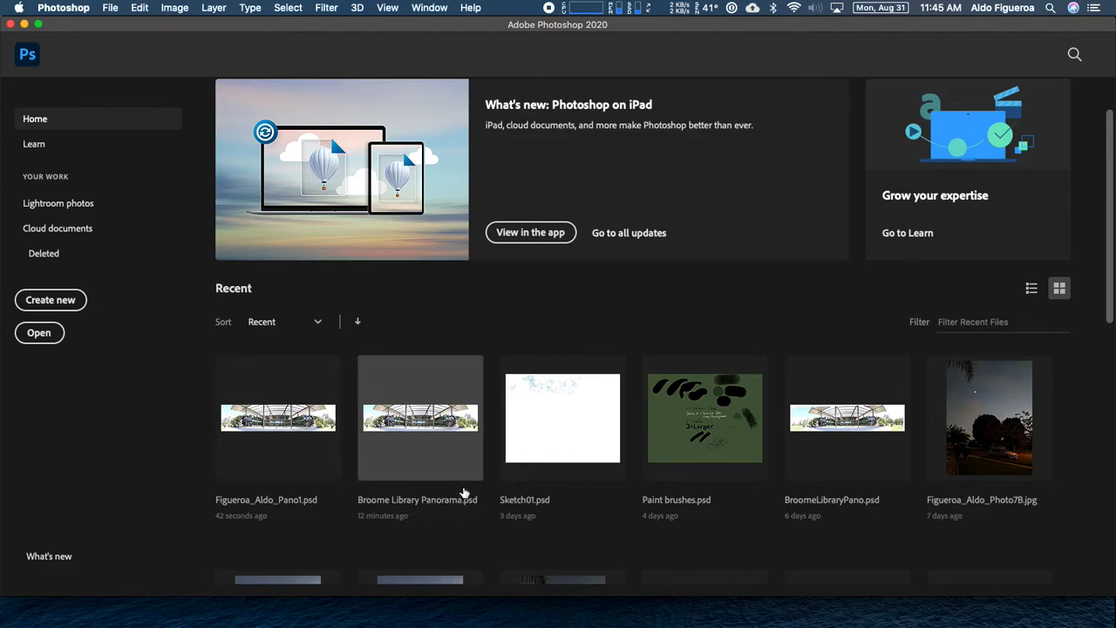
mouse_move(356, 431)
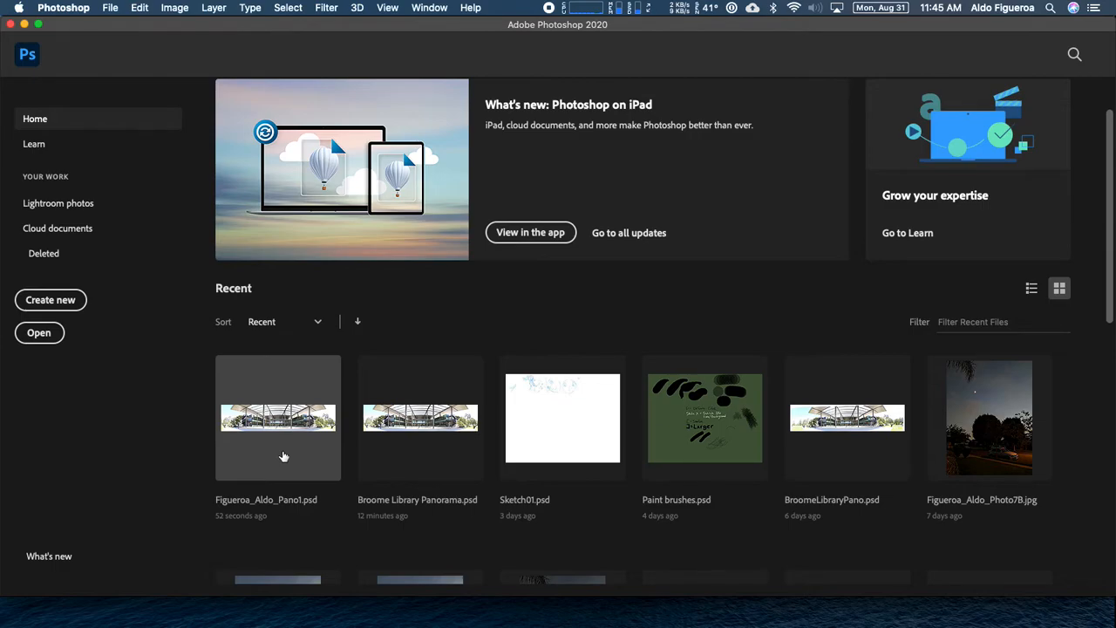
double_click(277, 418)
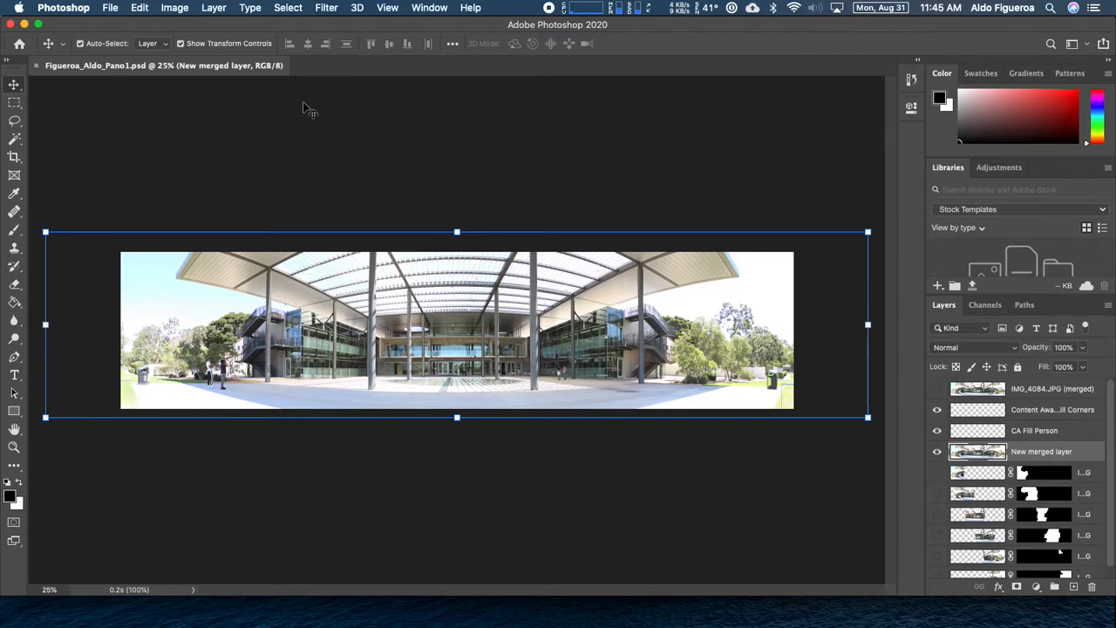
Check the Edit menu, then open Image Size showing 3860×900 px at 72 ppi.
click(177, 7)
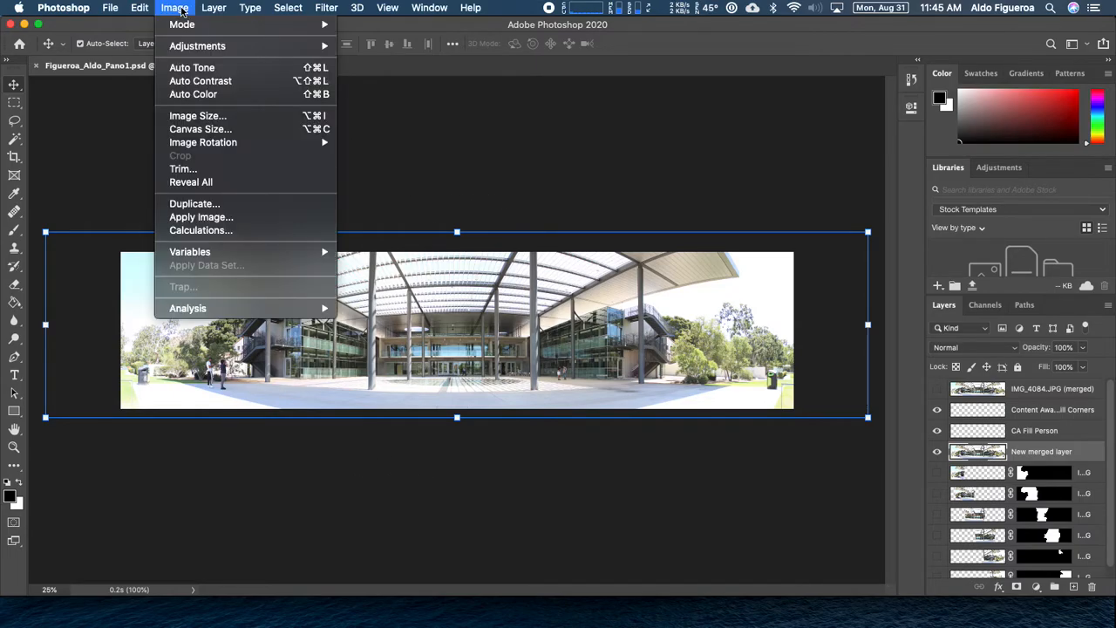
mouse_move(197, 115)
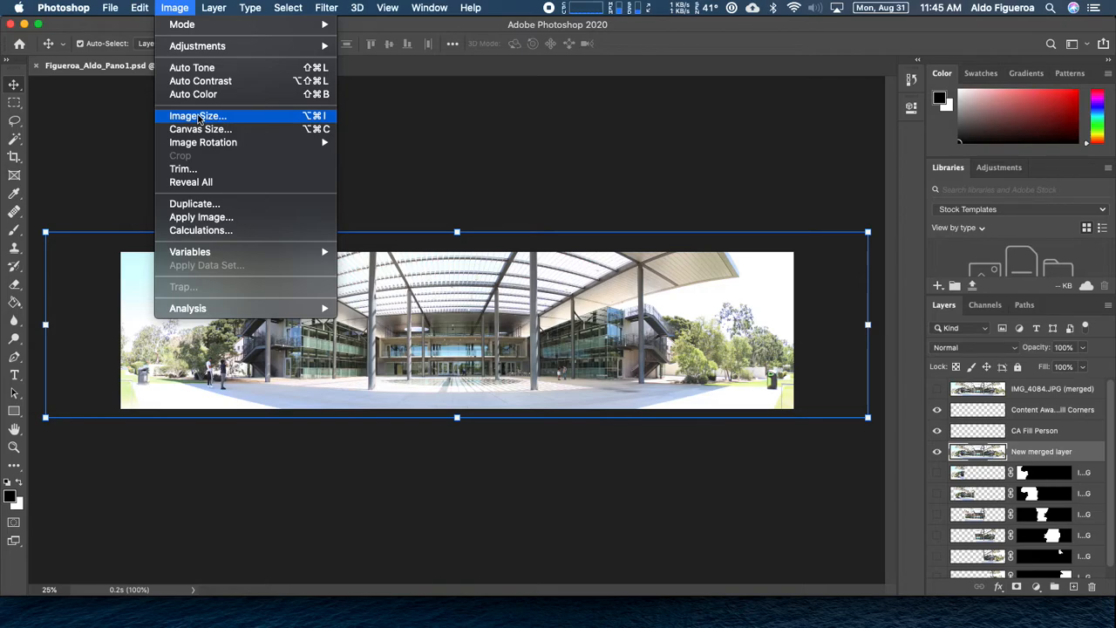
click(141, 8)
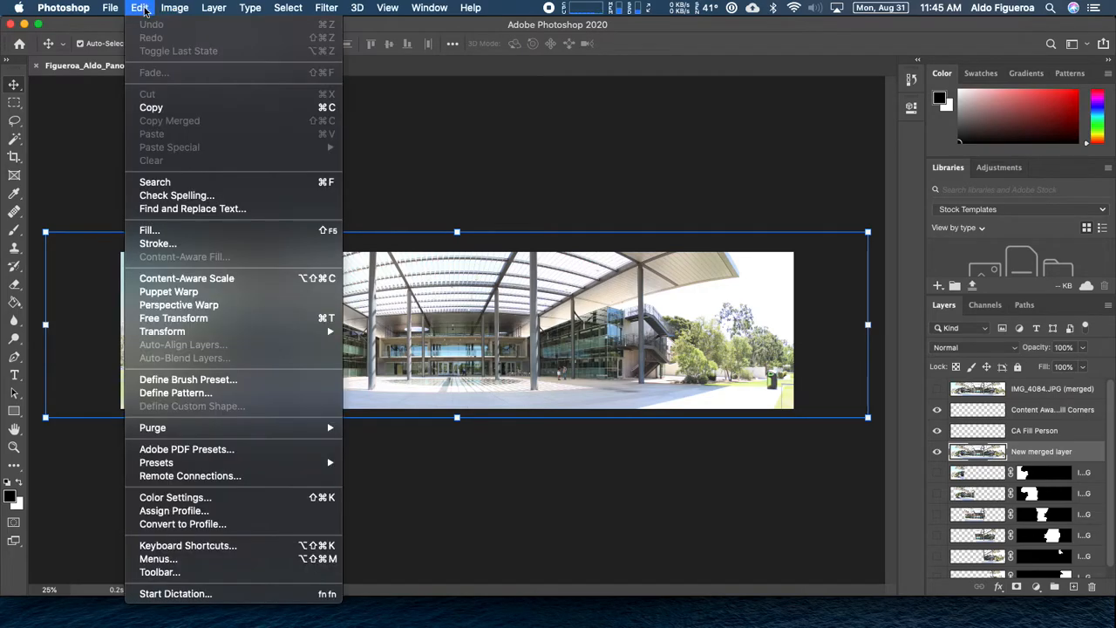
mouse_move(157, 37)
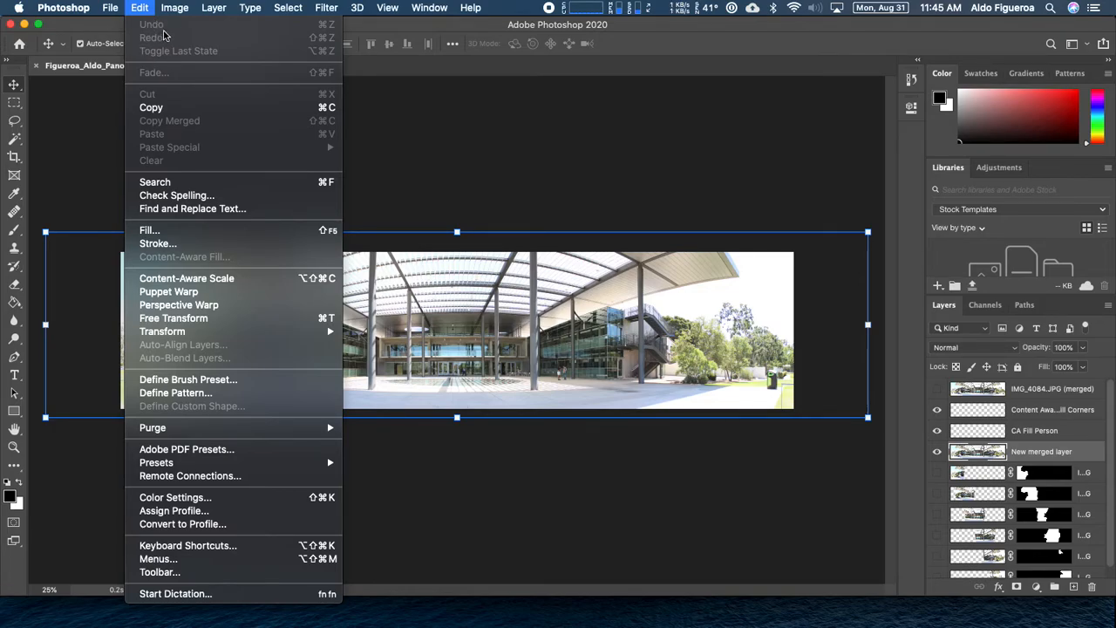
click(174, 8)
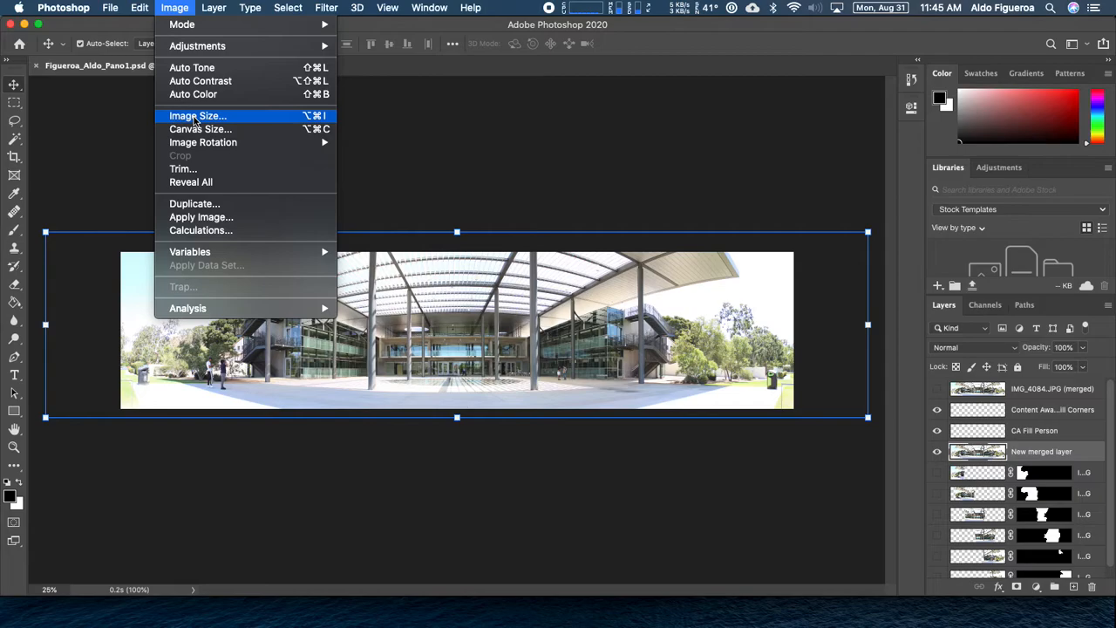
click(196, 115)
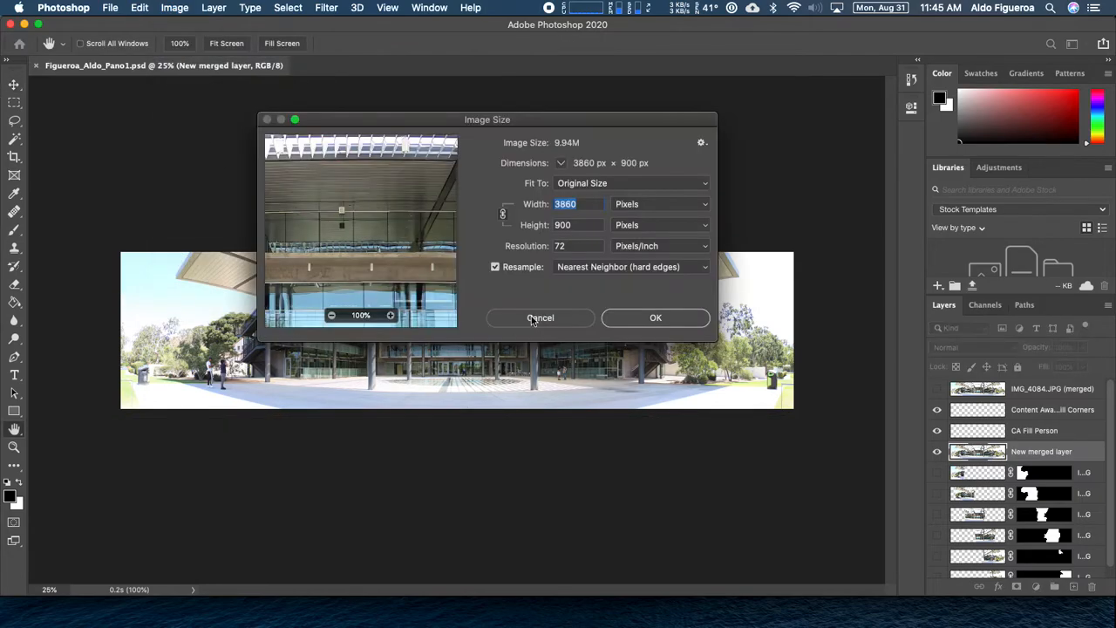
Set height to 3000 px with Automatic resampling and apply, giving 12867×3000 px.
click(575, 224)
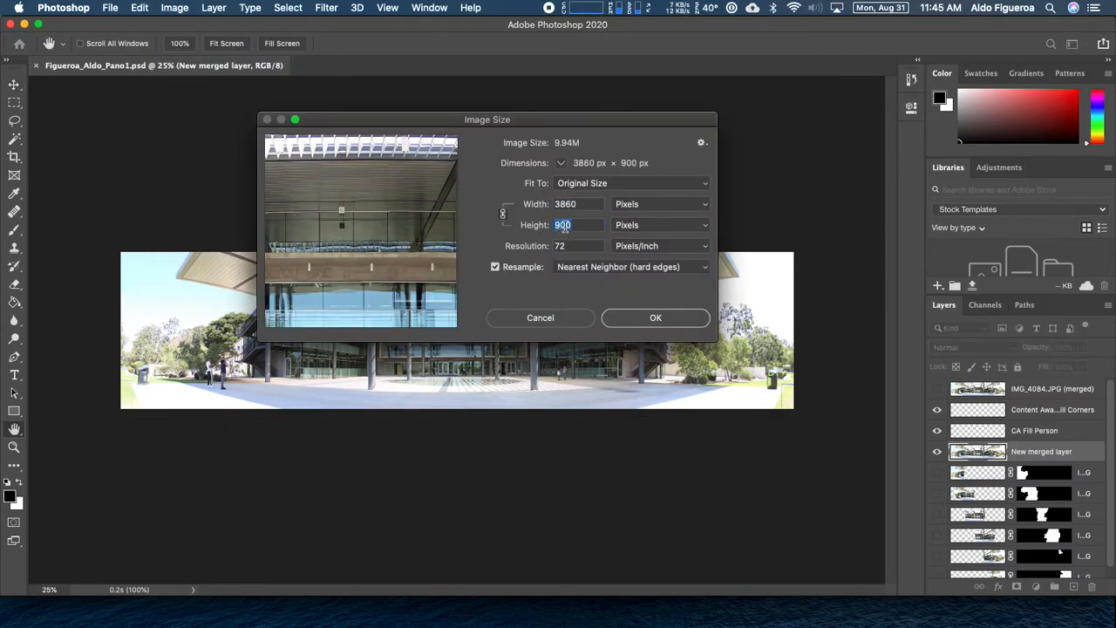
text(3000)
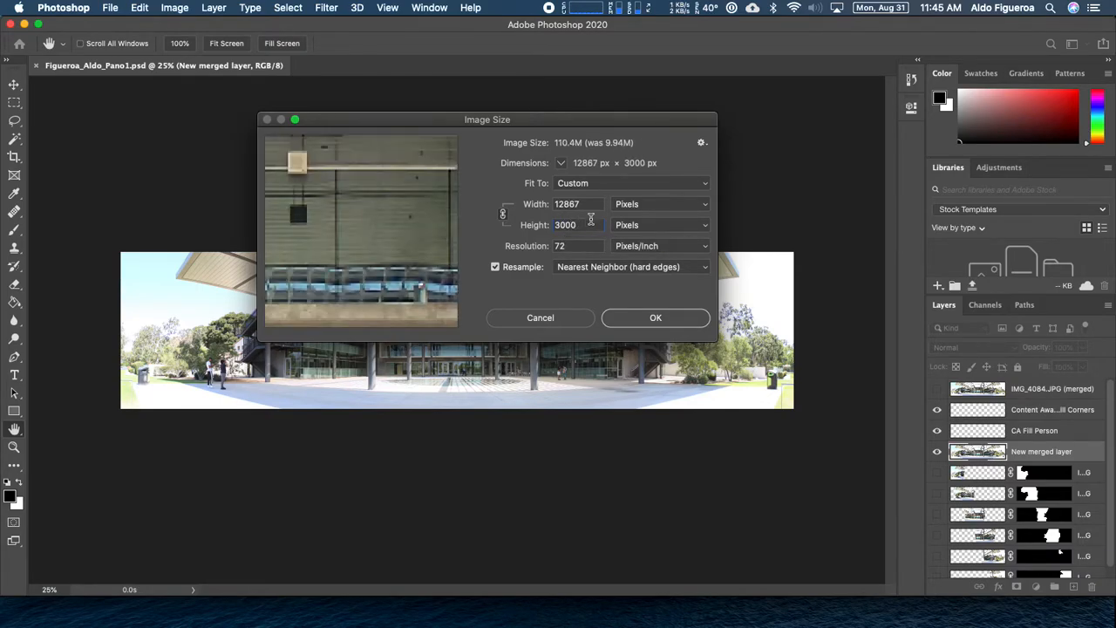
mouse_move(627, 302)
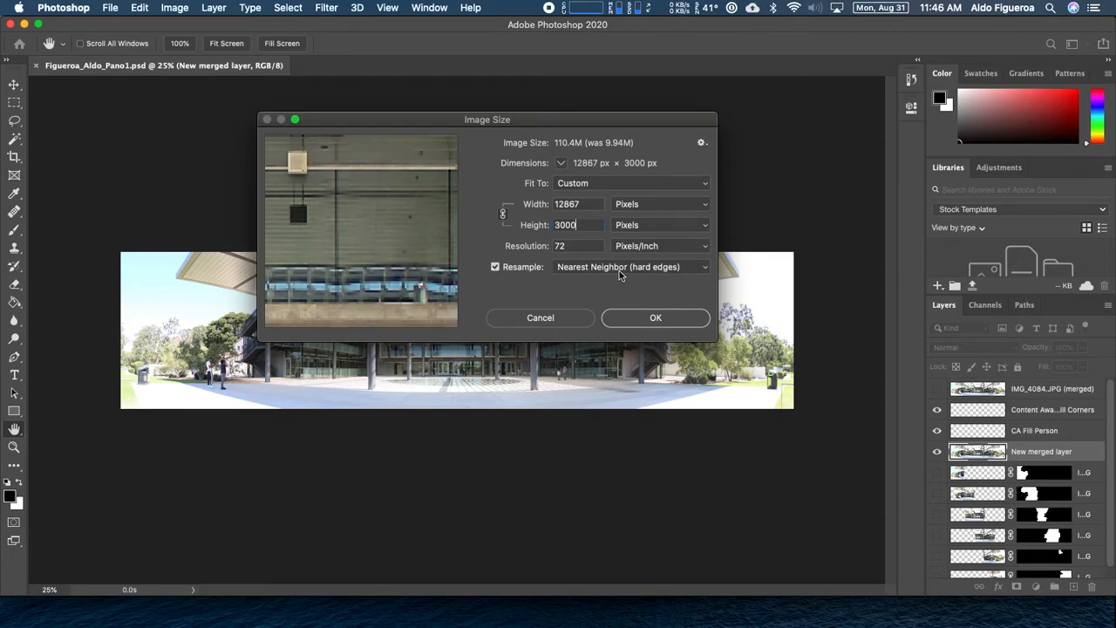
click(628, 267)
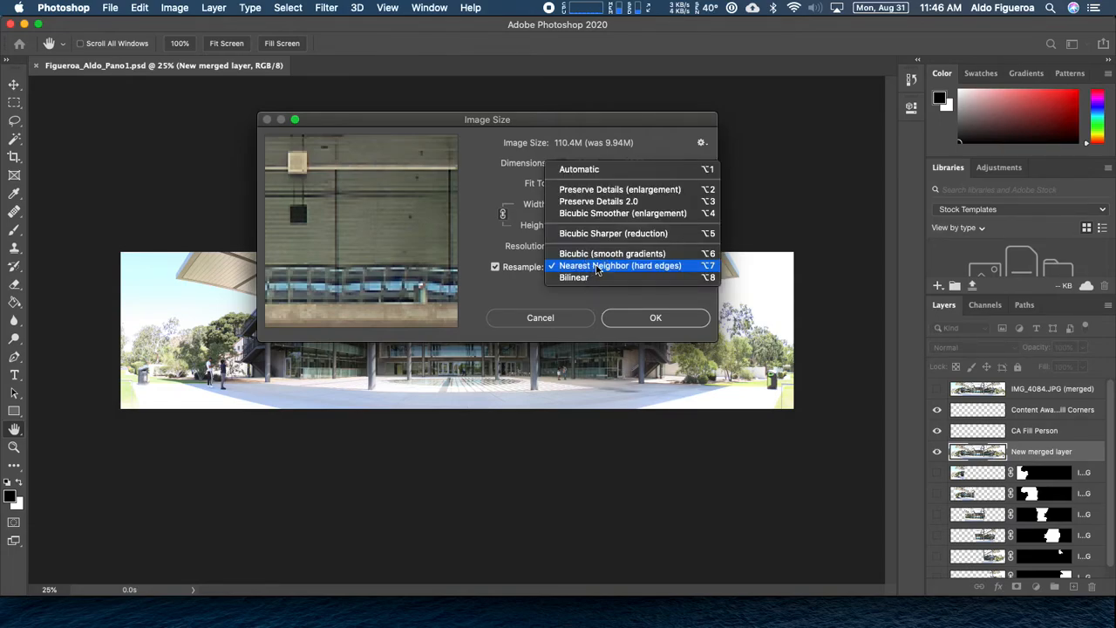
mouse_move(612, 253)
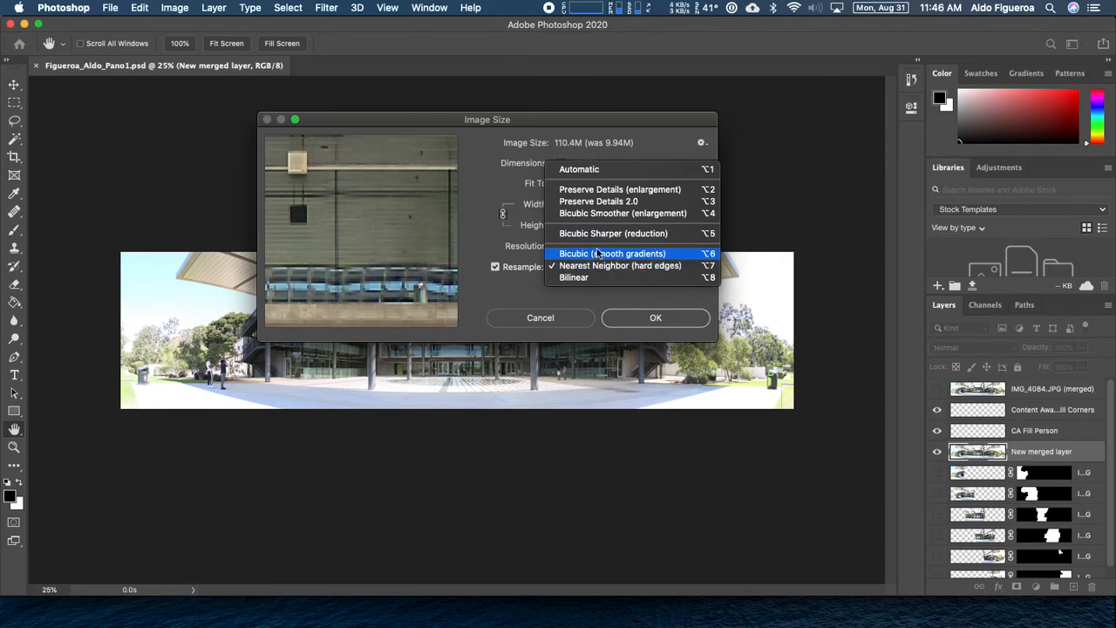
mouse_move(593, 169)
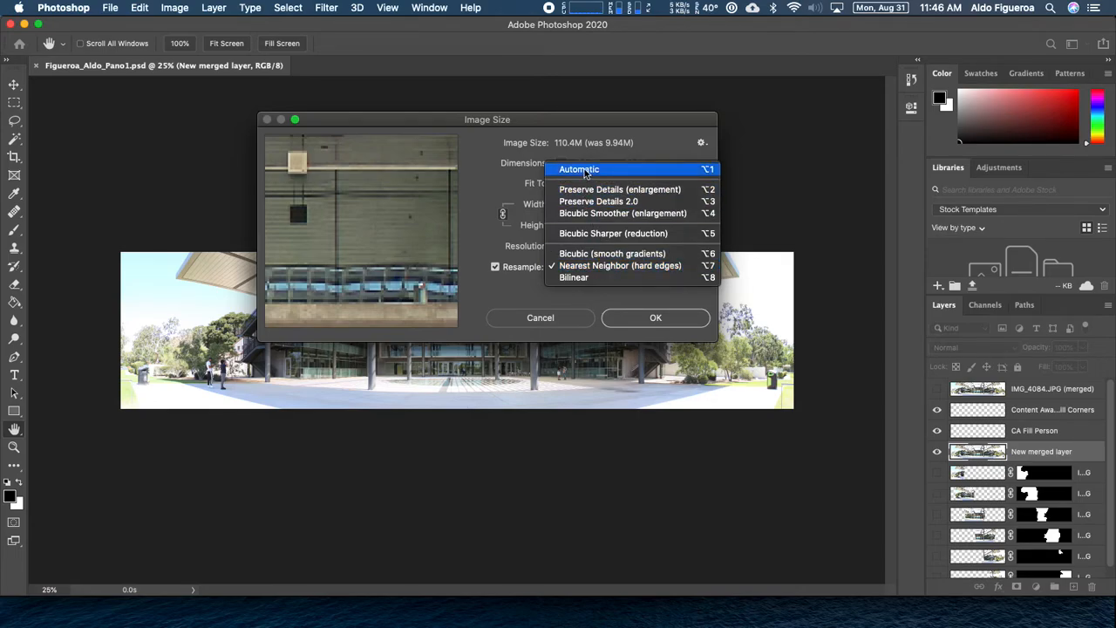
click(579, 169)
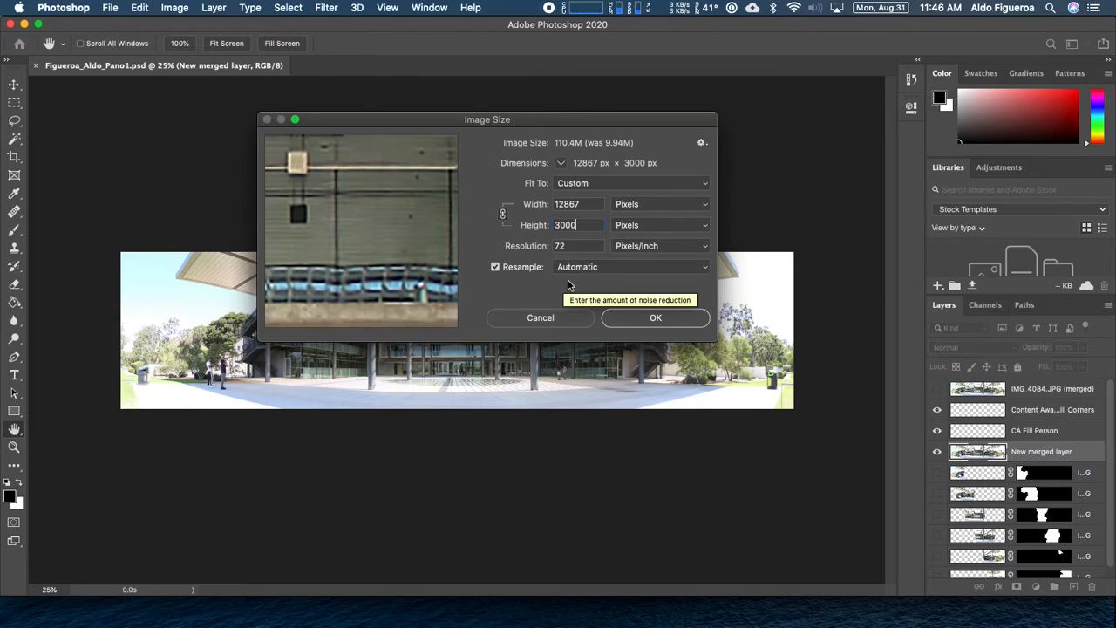
click(654, 319)
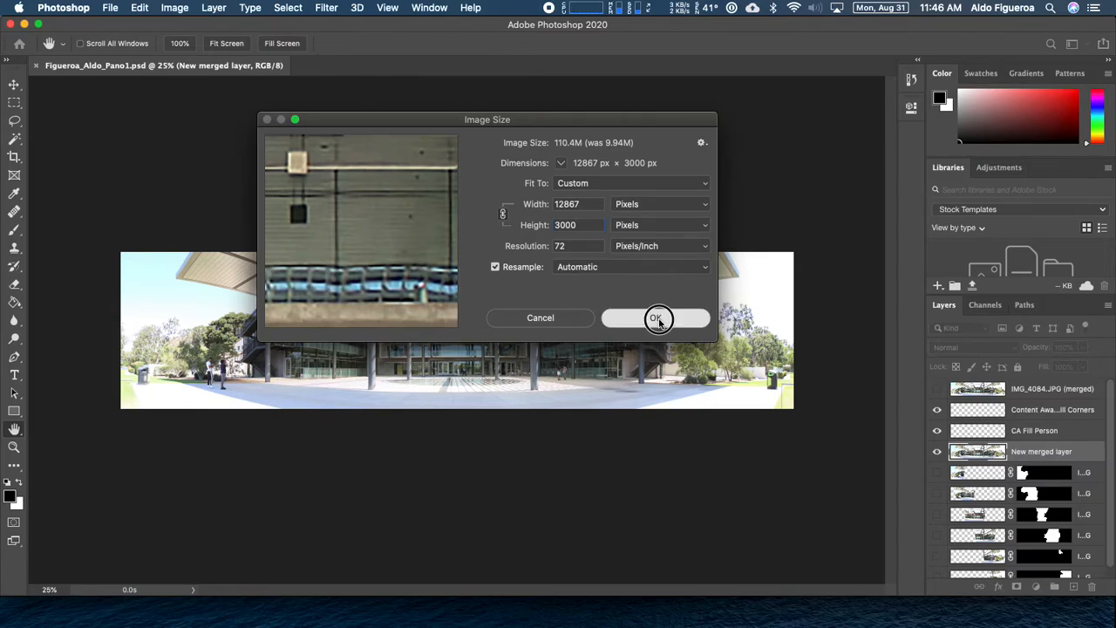
click(656, 317)
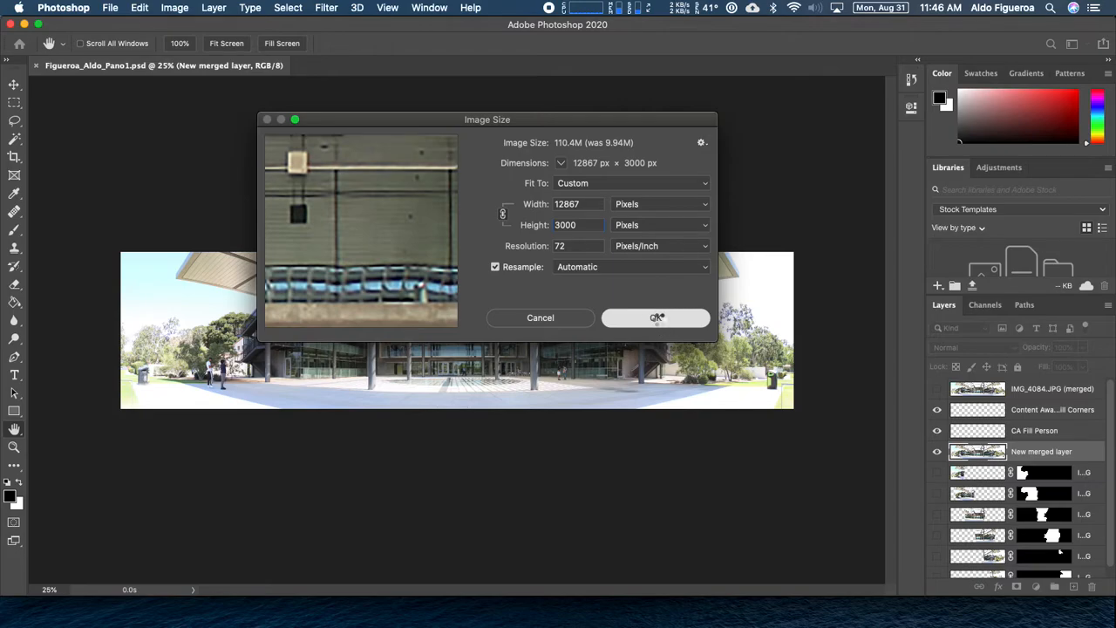
click(655, 318)
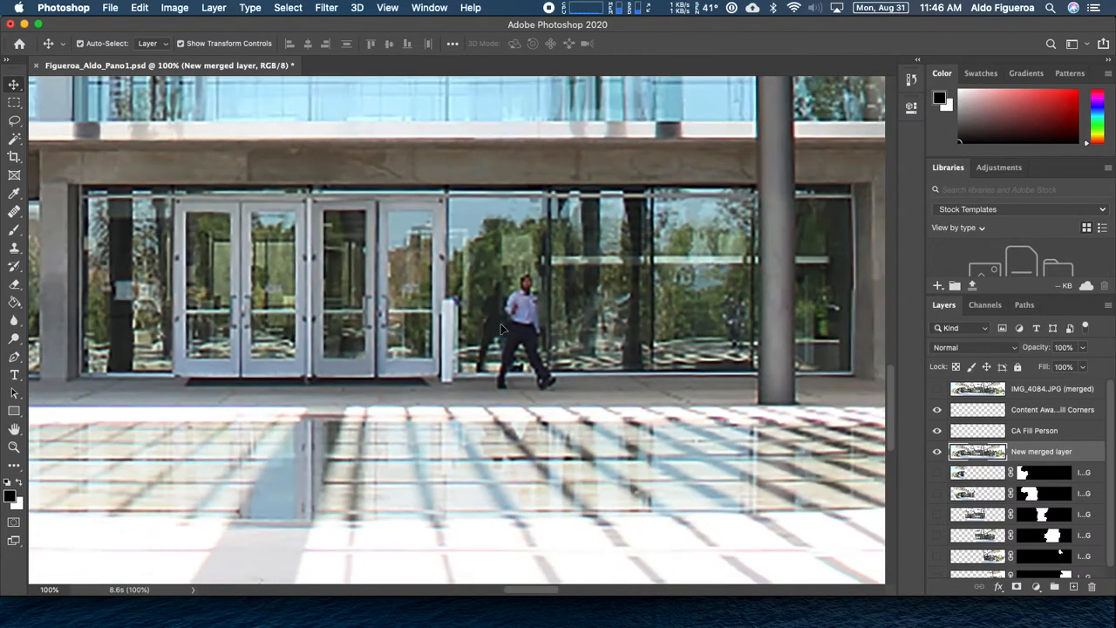
mouse_move(552, 321)
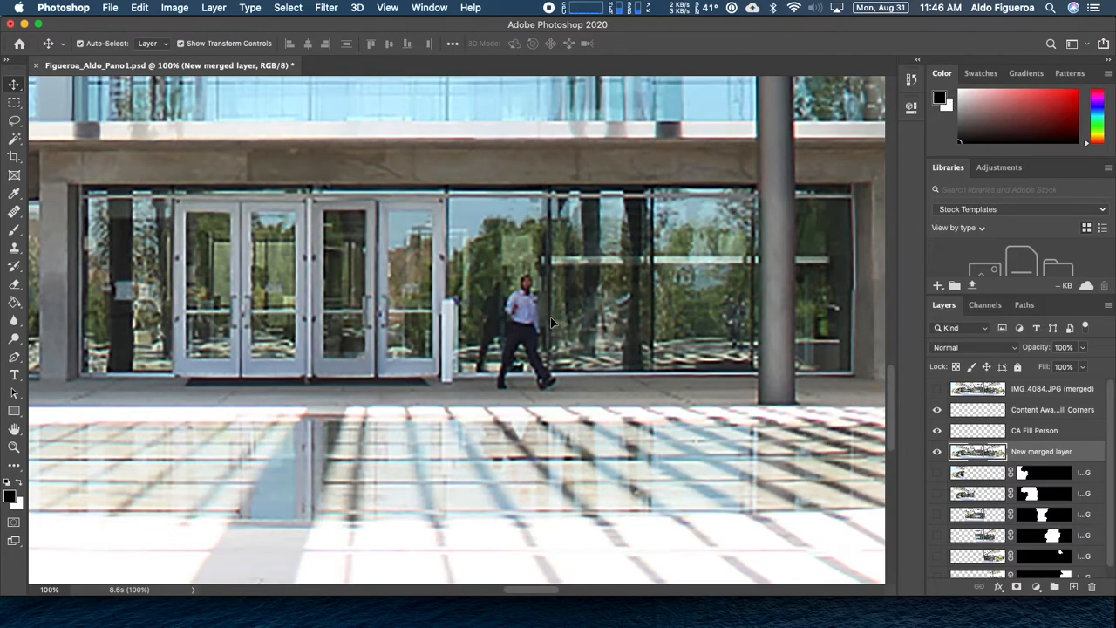
mouse_move(509, 335)
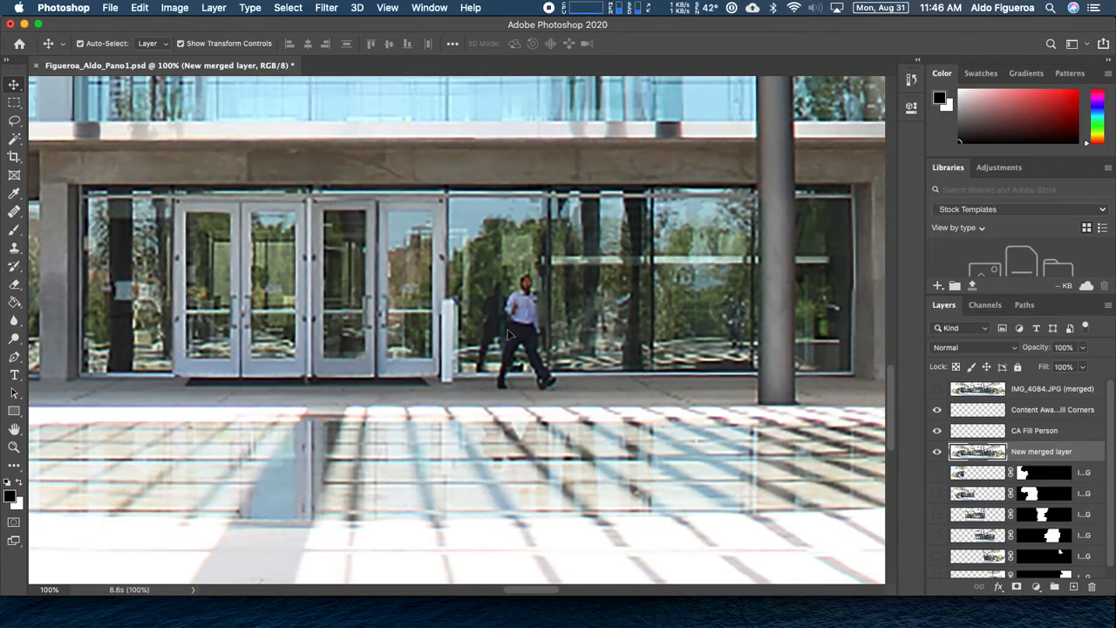
mouse_move(543, 336)
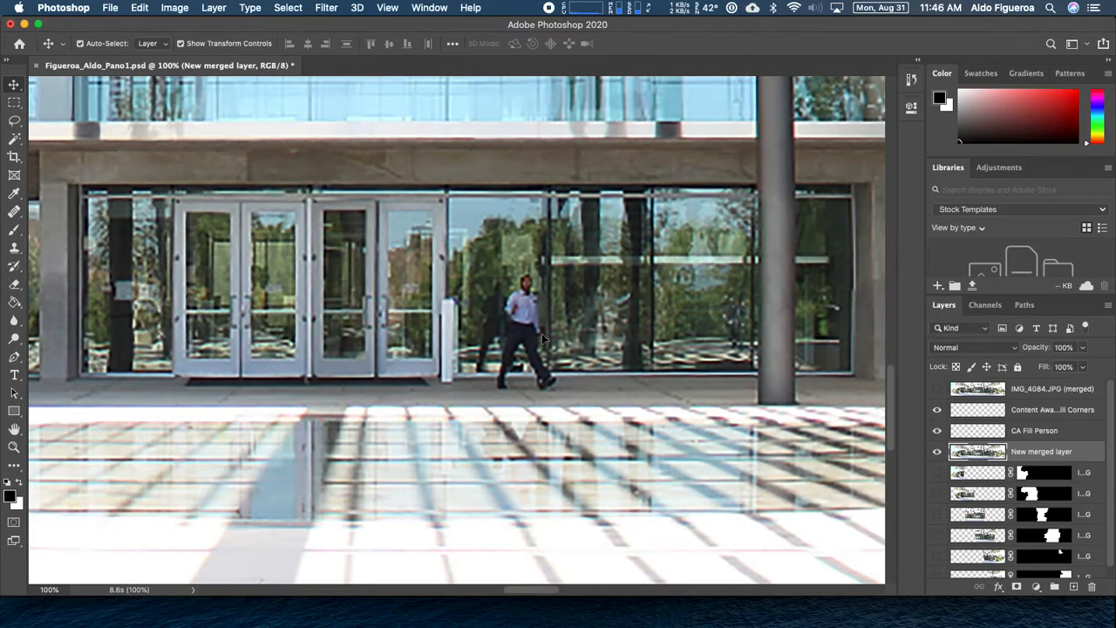
mouse_move(517, 279)
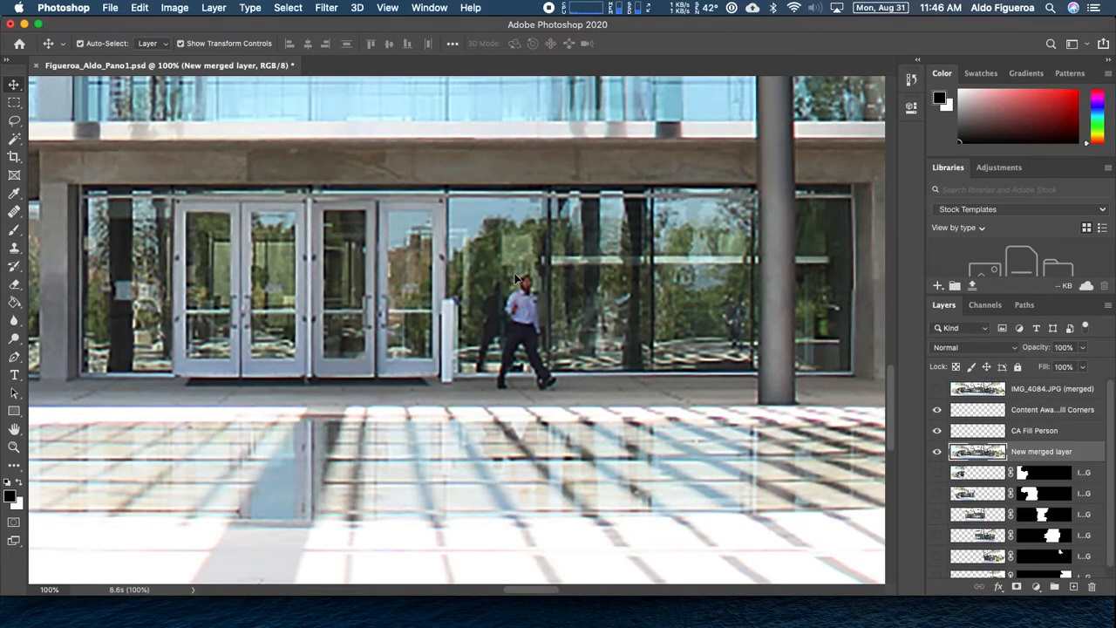
mouse_move(543, 259)
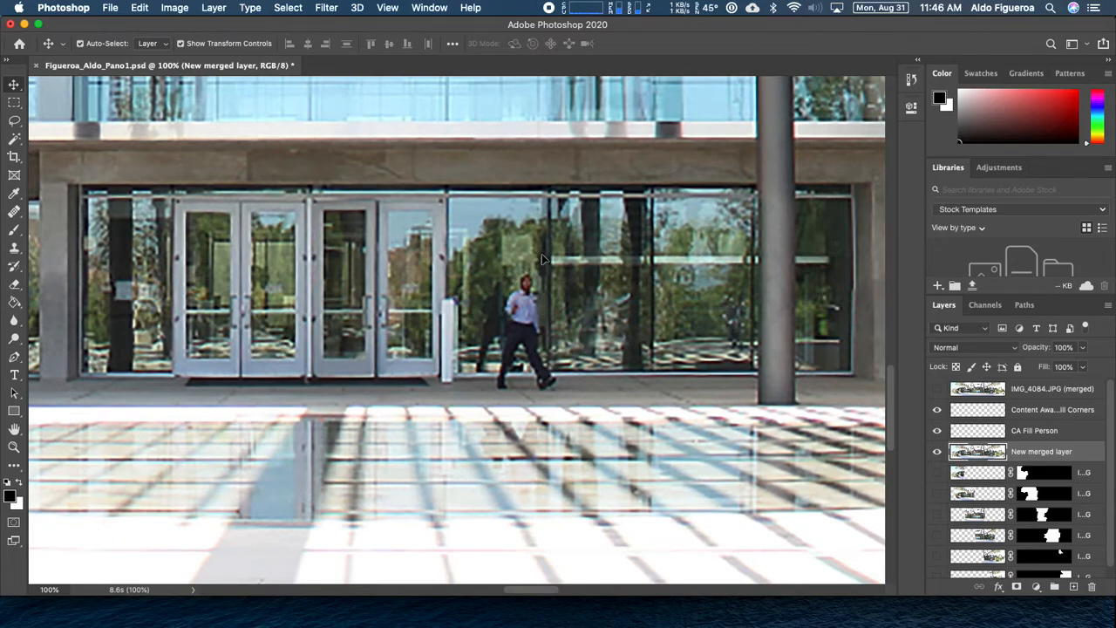
mouse_move(540, 253)
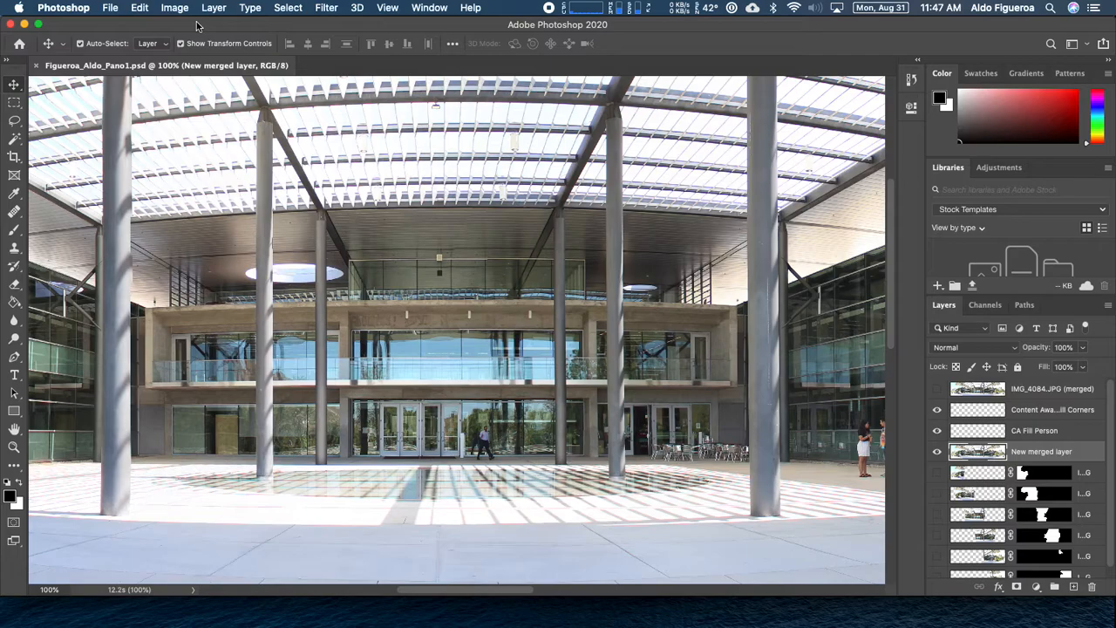
click(174, 8)
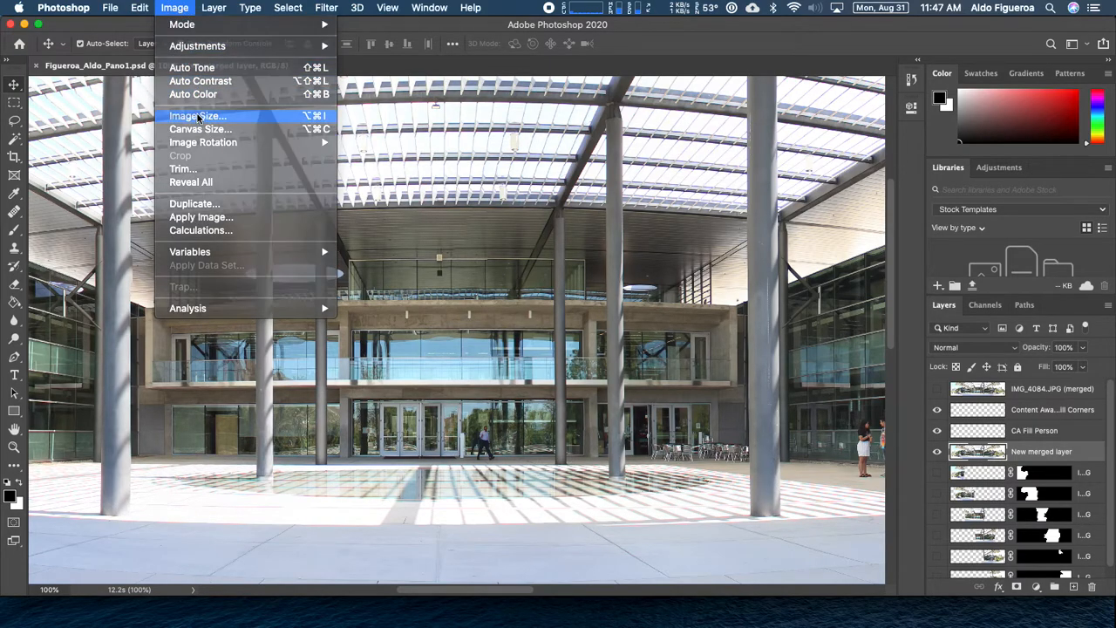
click(197, 115)
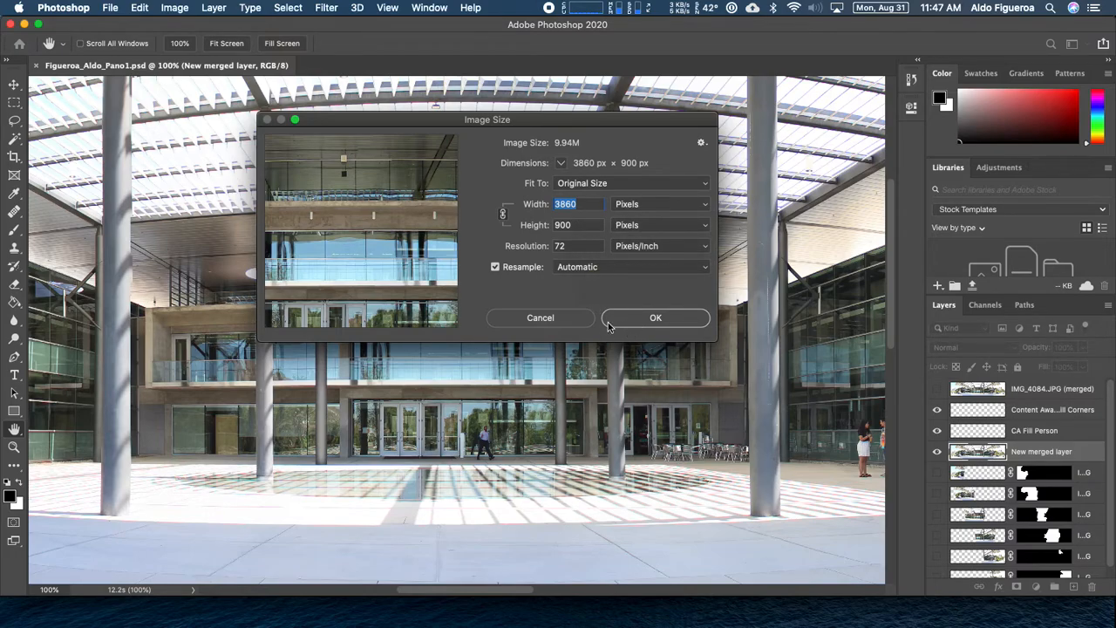
click(655, 317)
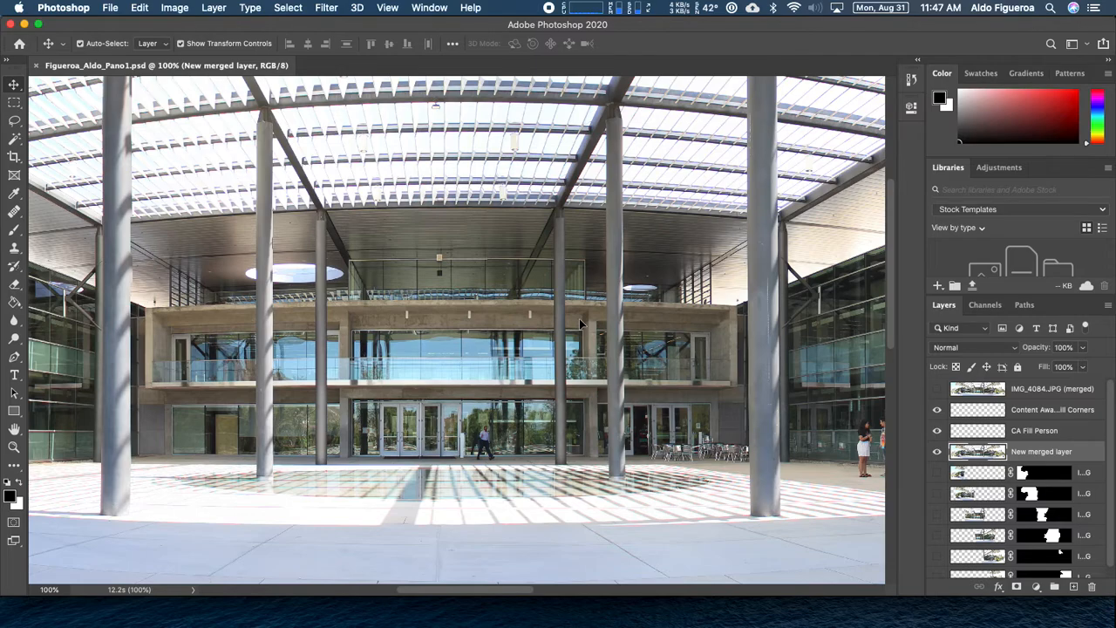
mouse_move(582, 328)
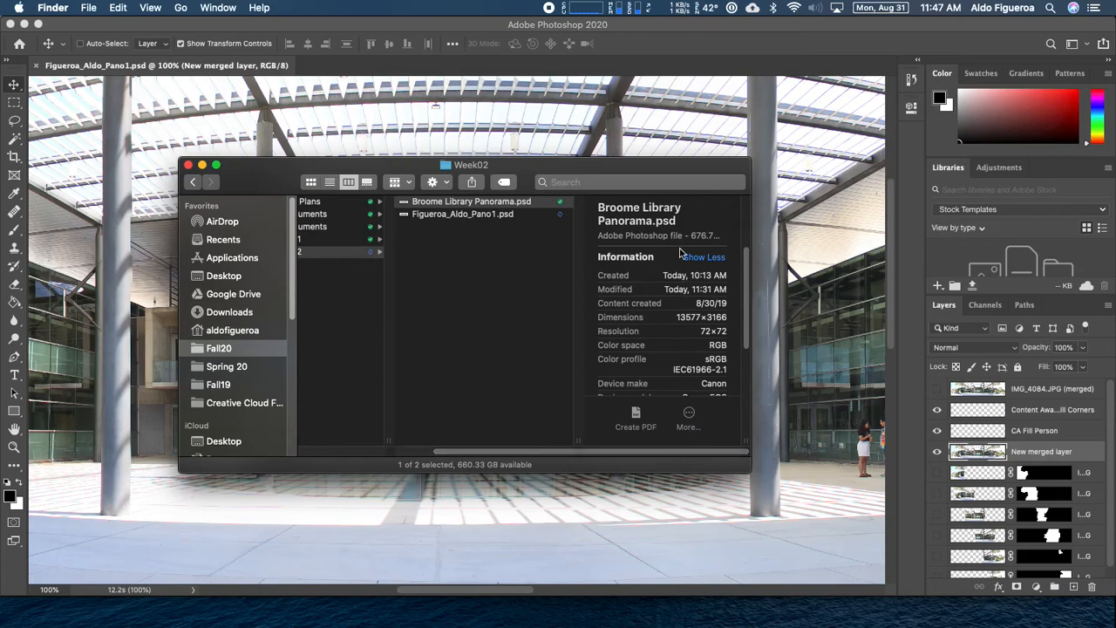
mouse_move(706, 250)
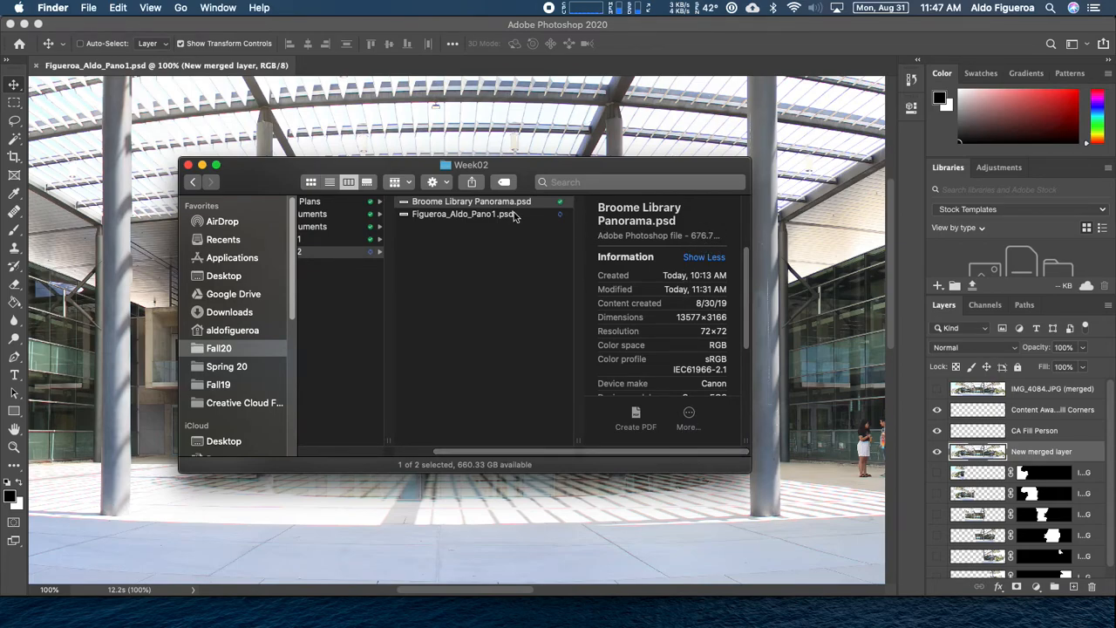
click(459, 215)
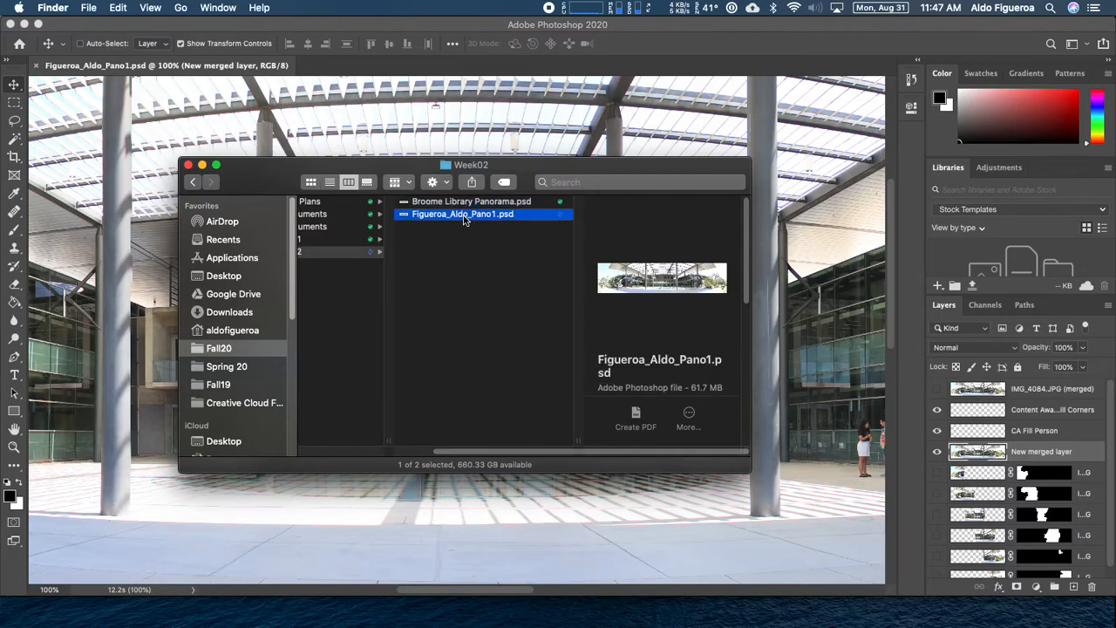
click(688, 418)
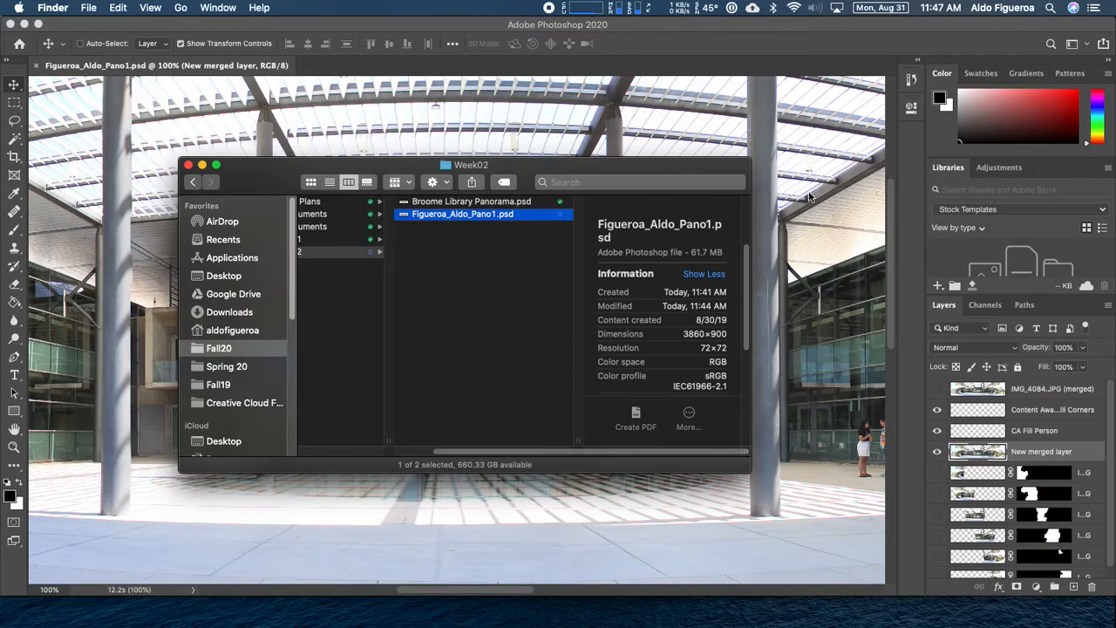
click(202, 164)
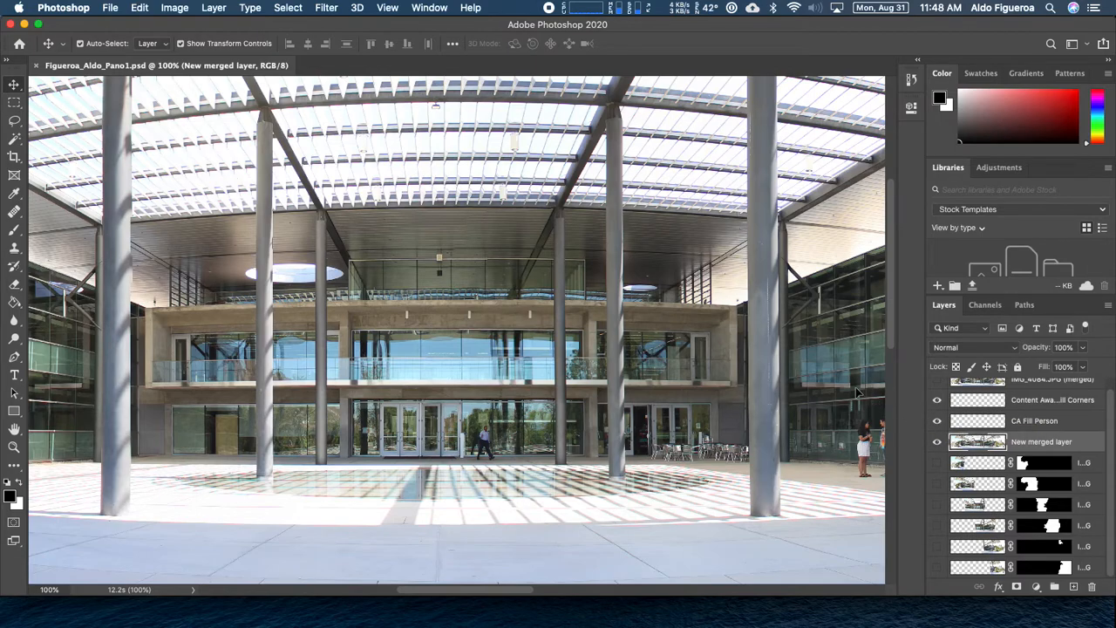
mouse_move(835, 385)
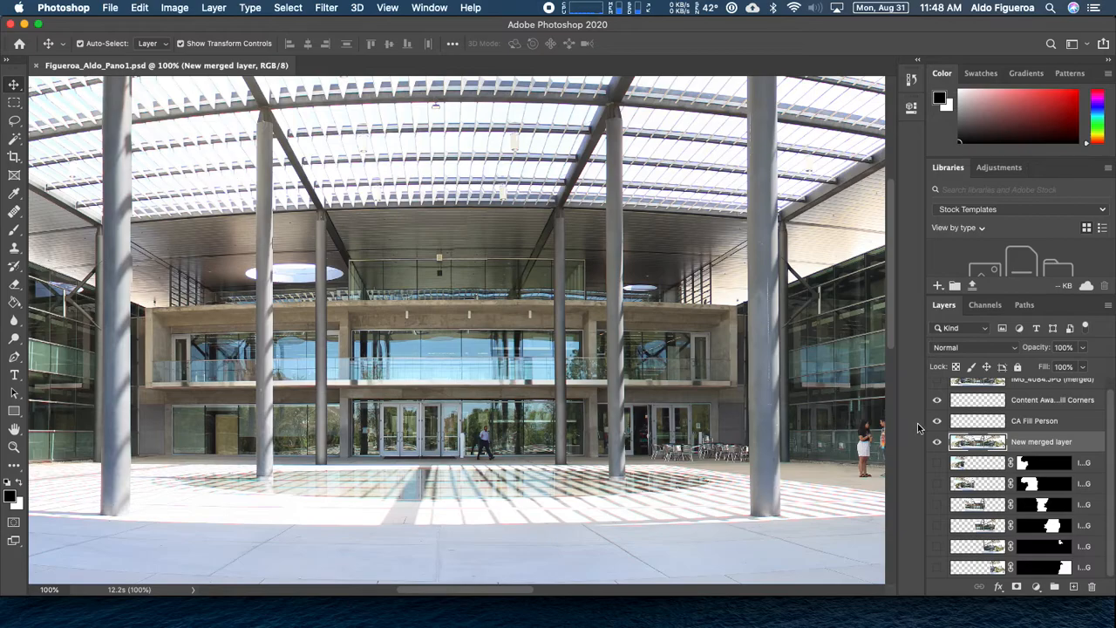
Turn the CA Fill Person layer's visibility back on in the Layers panel.
click(936, 421)
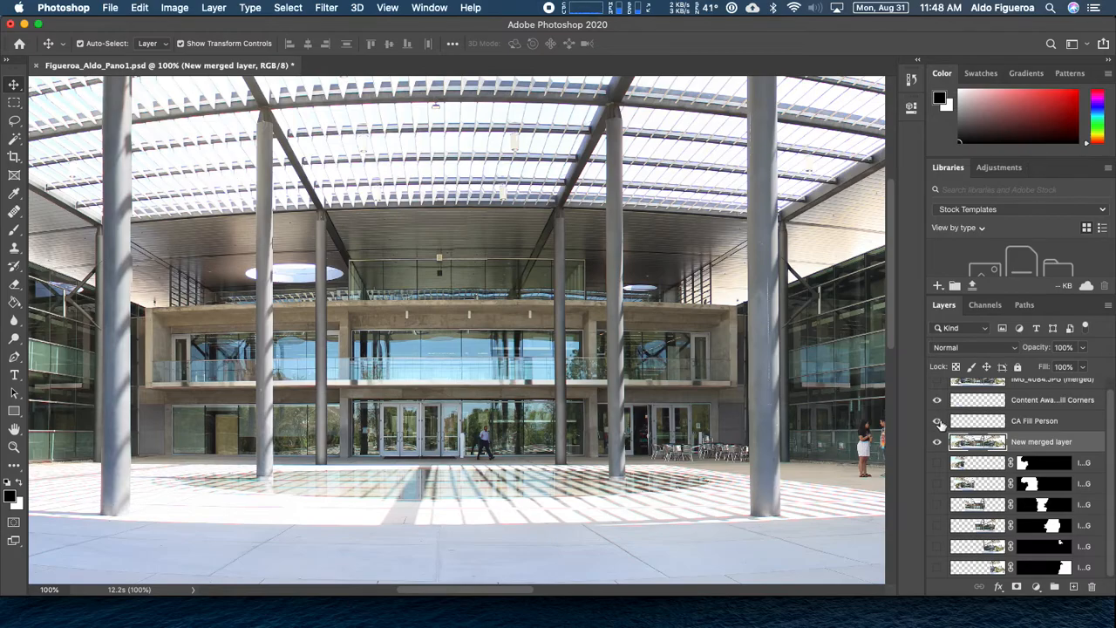